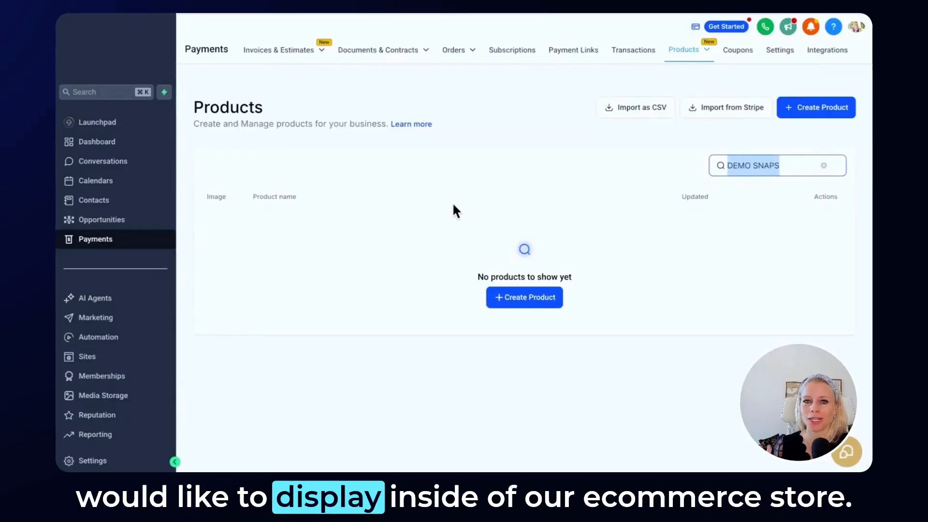
{"action": "mouse_move", "coordinate": [427, 225]}
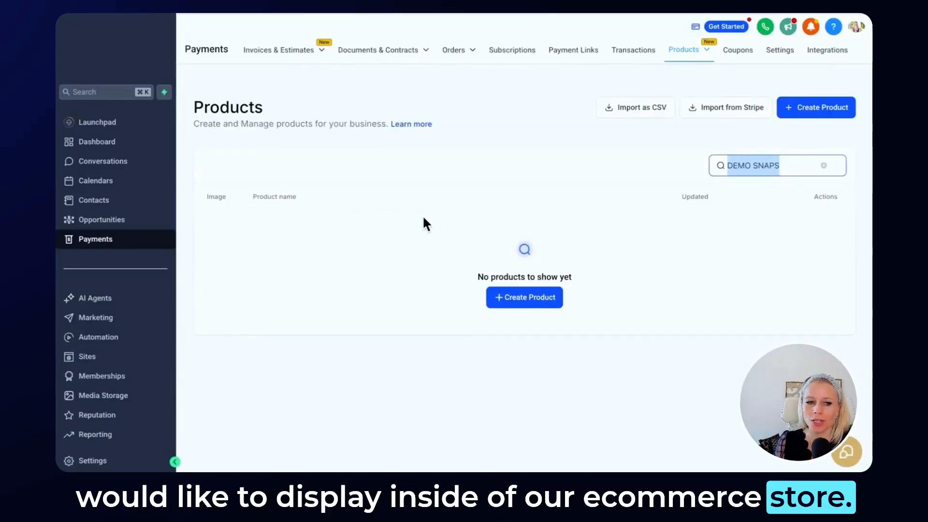
Start a new product and title it 'Strawberry Snaps'
{"action": "left_click", "coordinate": [685, 50]}
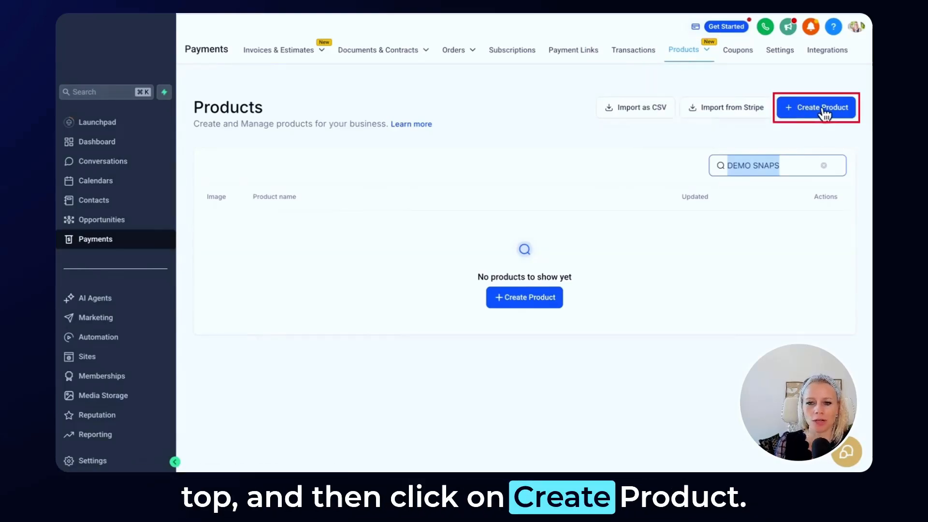
{"action": "left_click", "coordinate": [817, 108]}
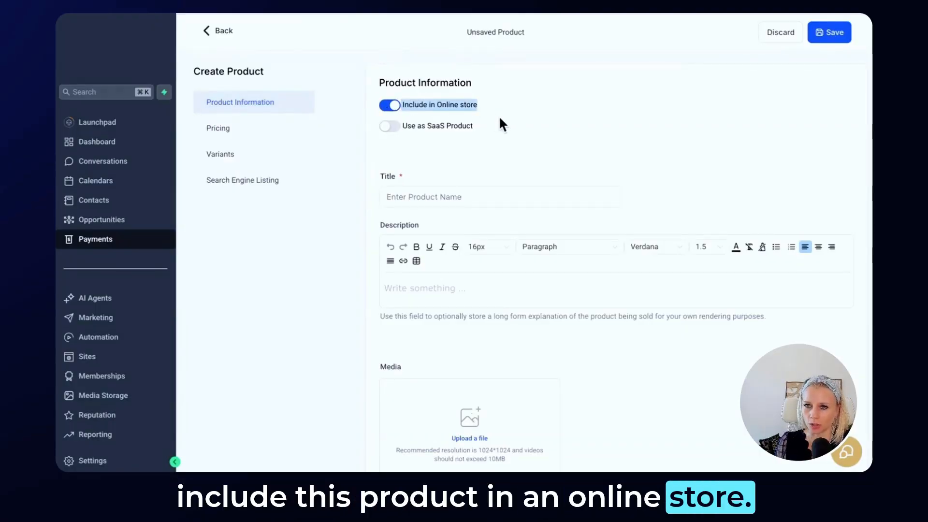
{"action": "type", "text": "Star"}
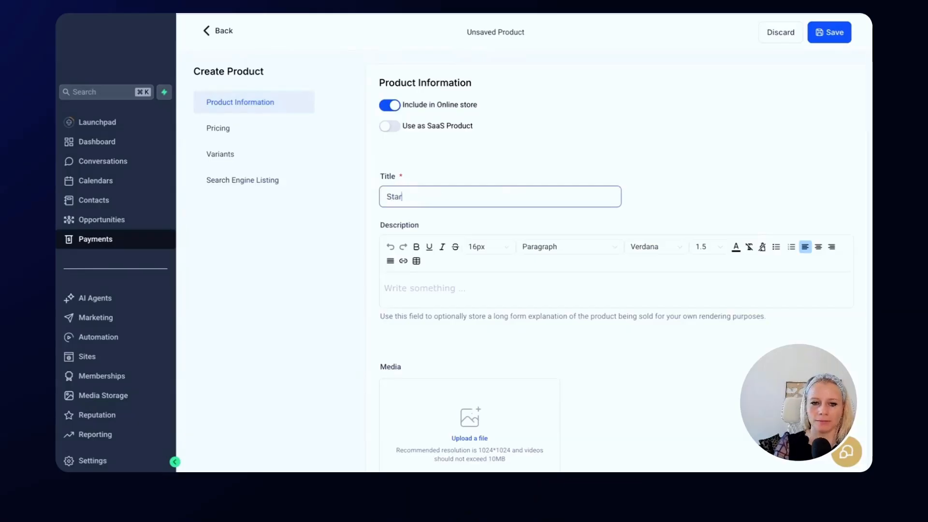
{"action": "type", "text": "Strawberry Sn"}
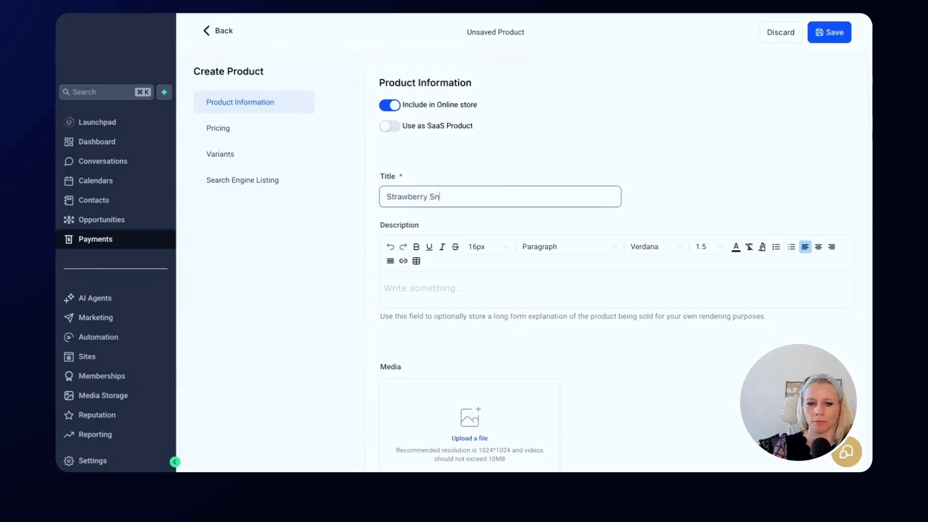
{"action": "type", "text": "aps"}
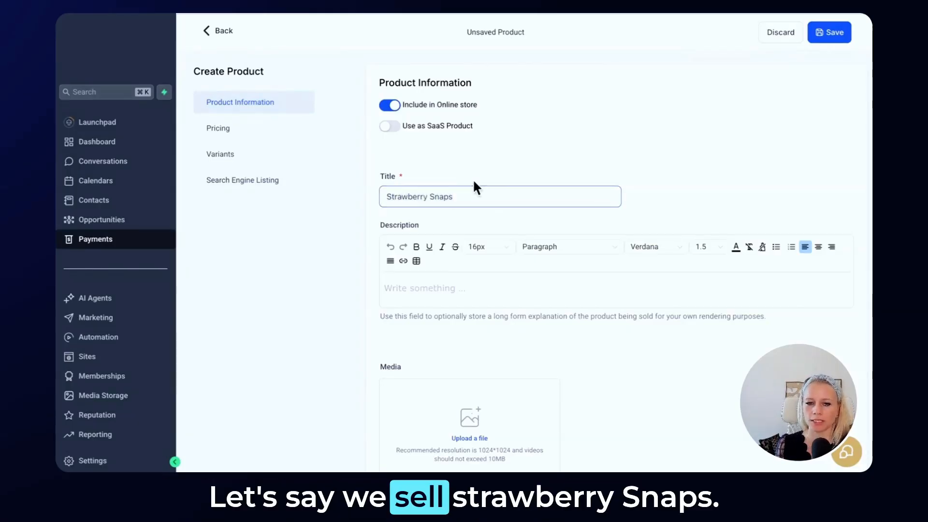
Enter the product description 'Sweetest Summer 2025'
{"action": "scroll", "scroll_direction": "down", "scroll_amount": 3}
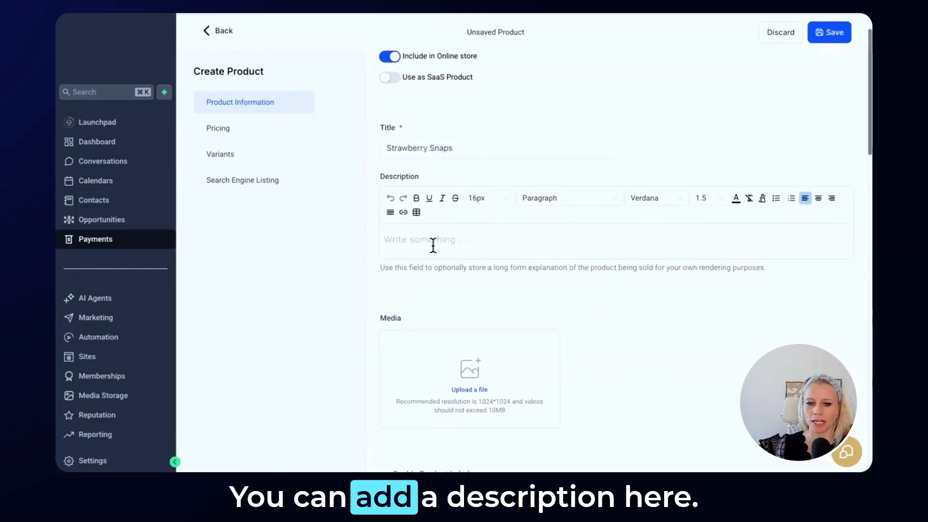
{"action": "type", "text": "Sweetet"}
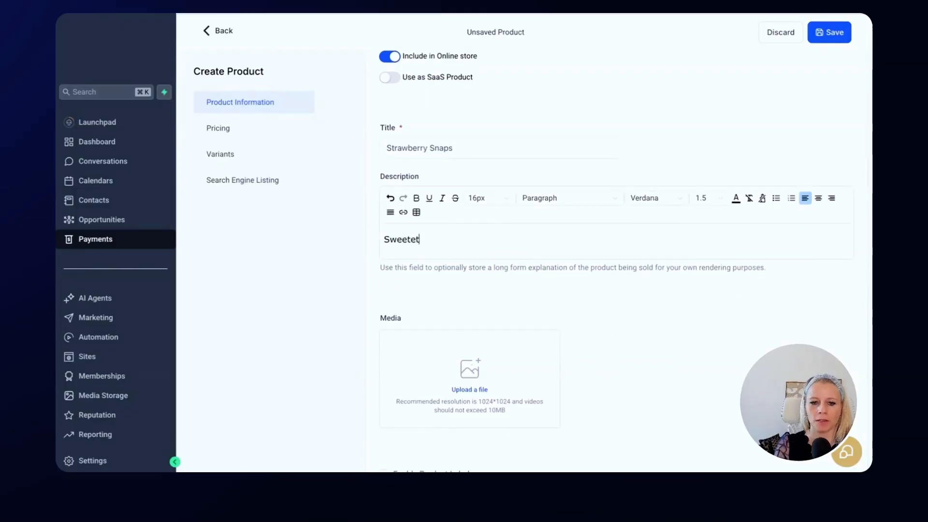
{"action": "type", "text": "st Summer 2"}
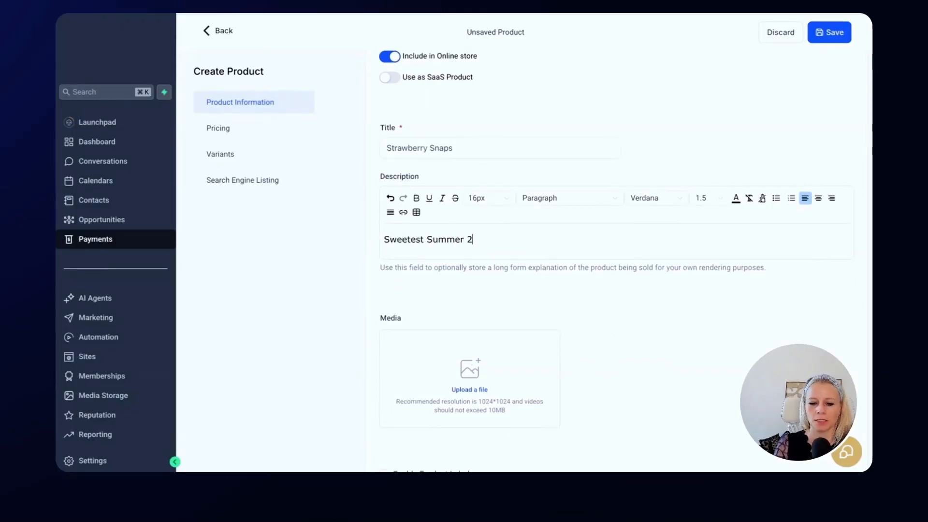
{"action": "type", "text": "025"}
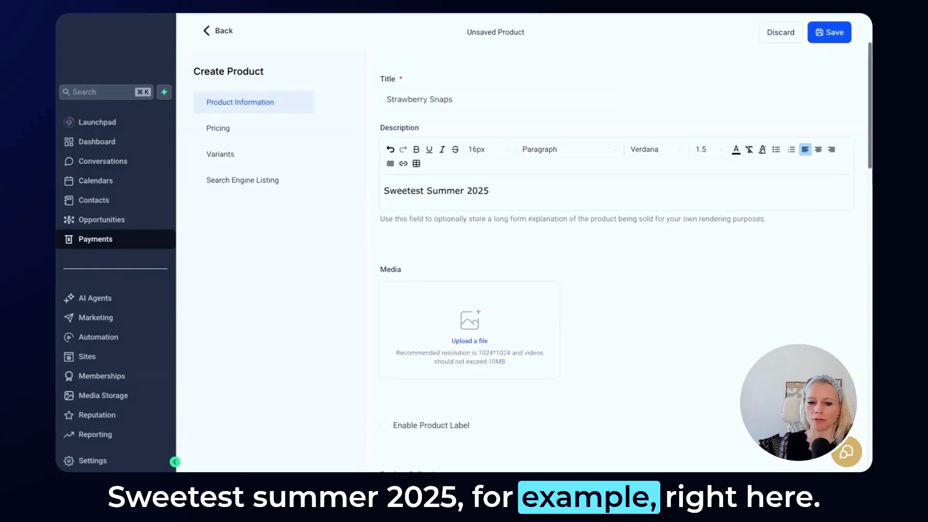
{"action": "scroll", "scroll_direction": "down", "scroll_amount": 3}
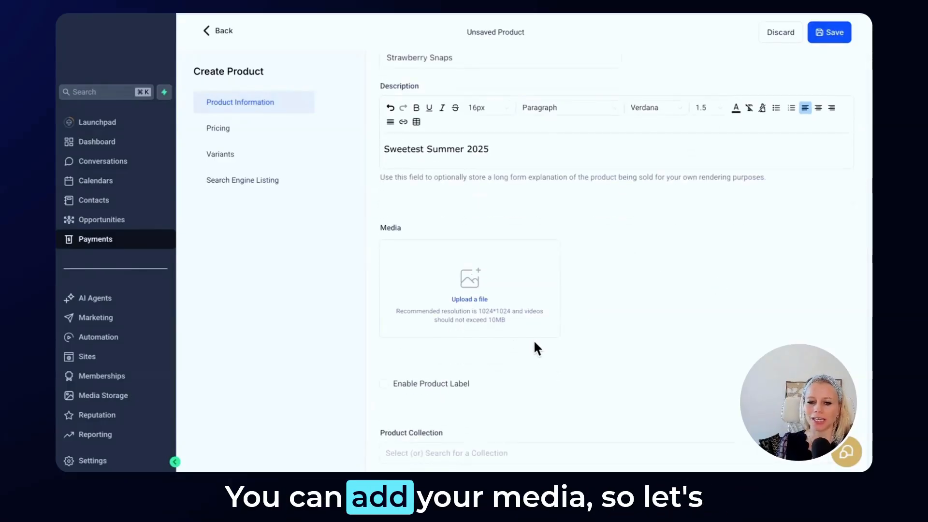
{"action": "mouse_move", "coordinate": [474, 320]}
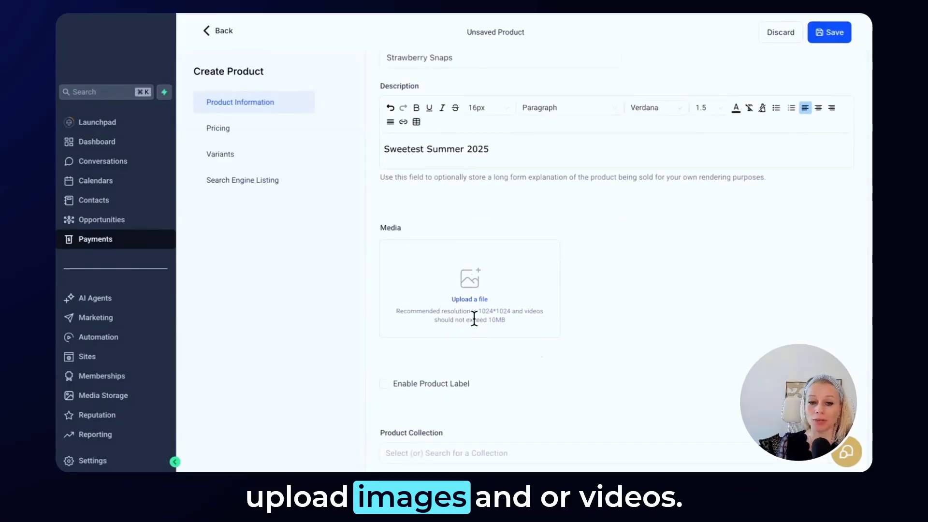
Attach the bottle screenshot from My Media as the product's featured image
{"action": "left_click", "coordinate": [469, 289]}
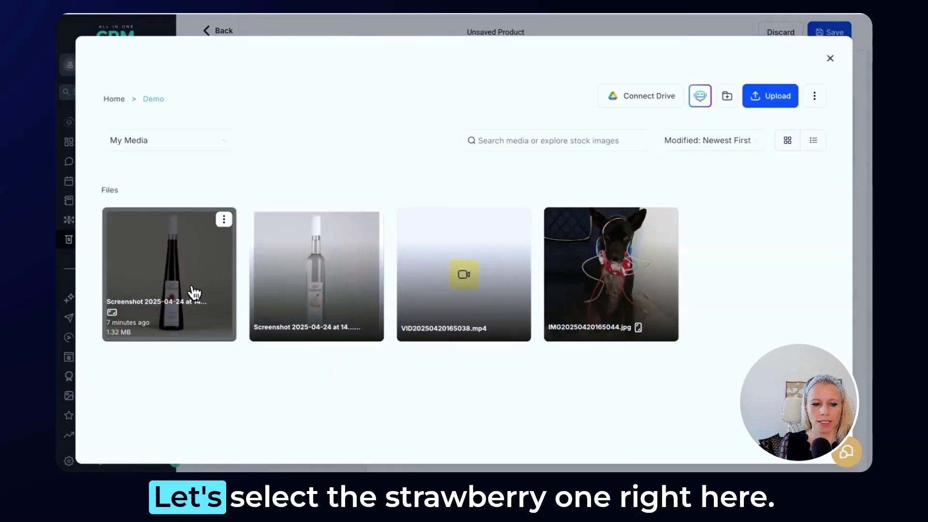
{"action": "left_click", "coordinate": [169, 274]}
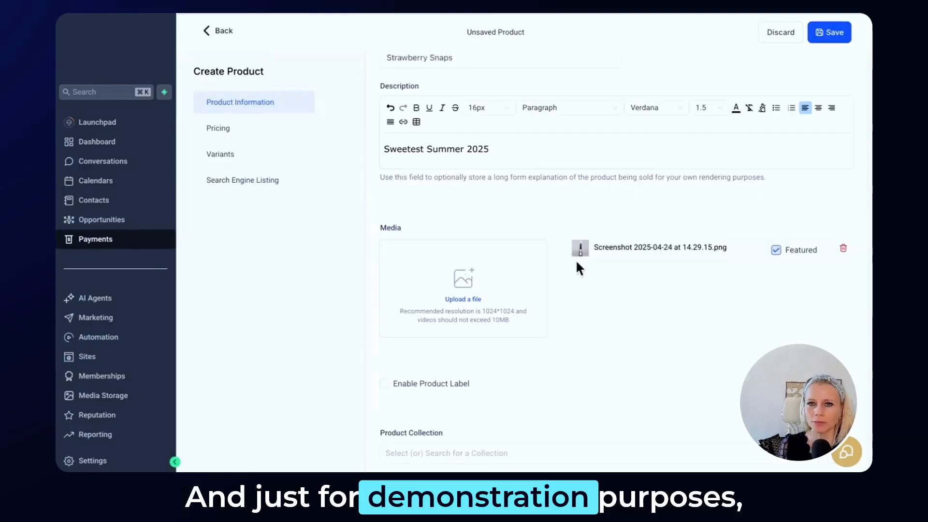
{"action": "mouse_move", "coordinate": [487, 306]}
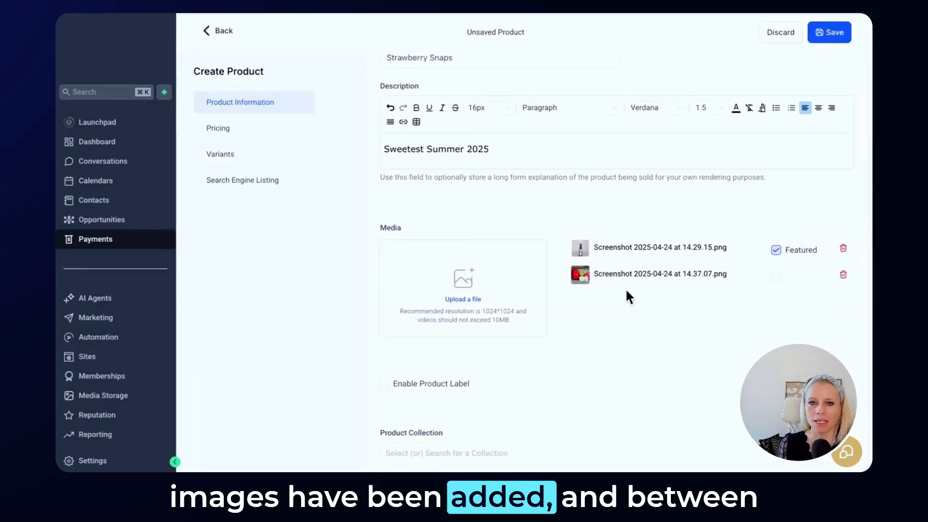
{"action": "mouse_move", "coordinate": [730, 305]}
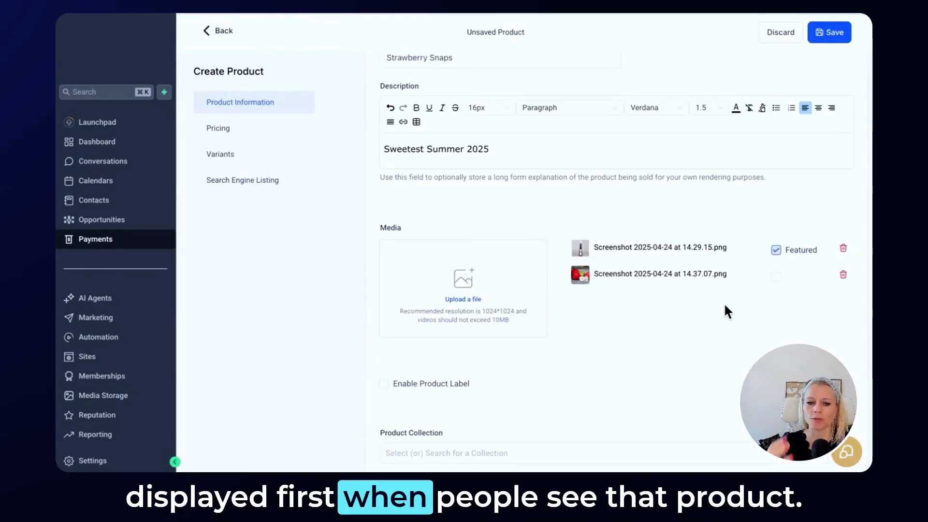
{"action": "mouse_move", "coordinate": [764, 292]}
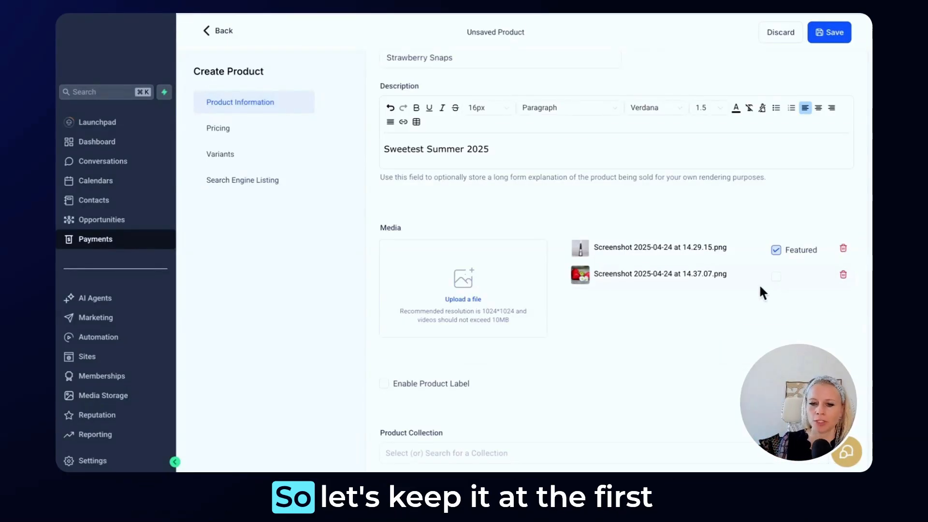
{"action": "mouse_move", "coordinate": [603, 248]}
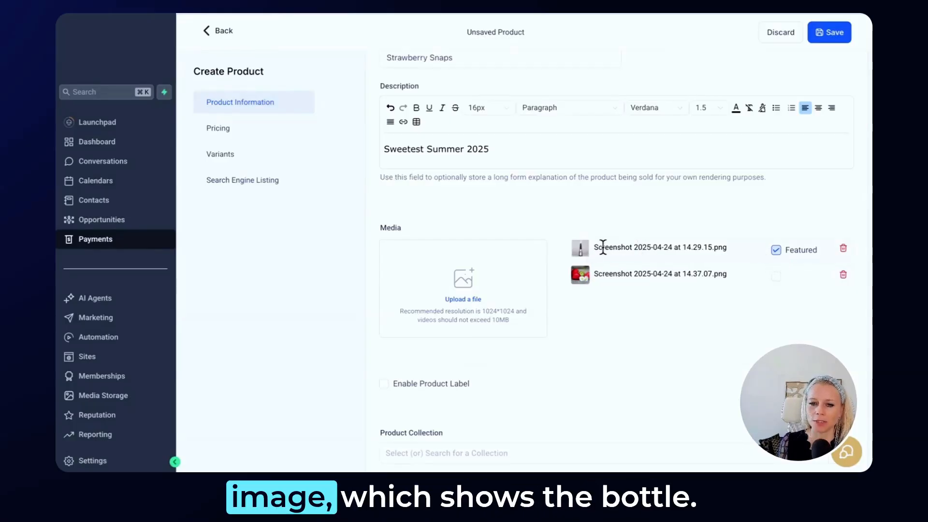
Enable a product label with the content 'Summer Sale'
{"action": "scroll", "scroll_direction": "down", "scroll_amount": 3}
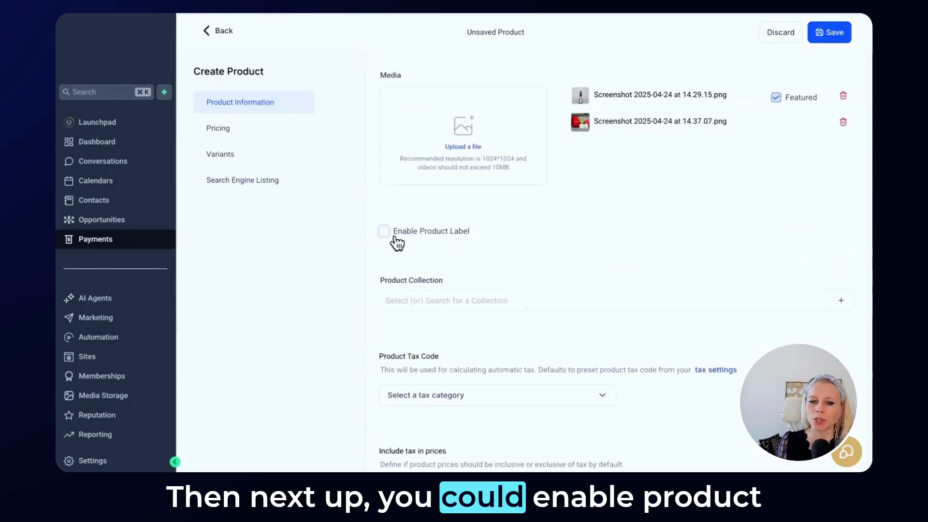
{"action": "left_click", "coordinate": [384, 231]}
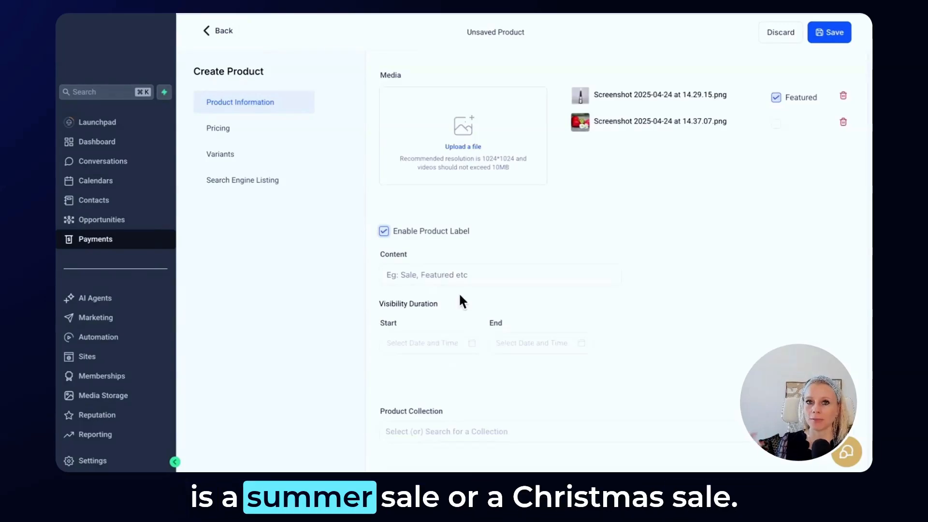
{"action": "left_click", "coordinate": [499, 274]}
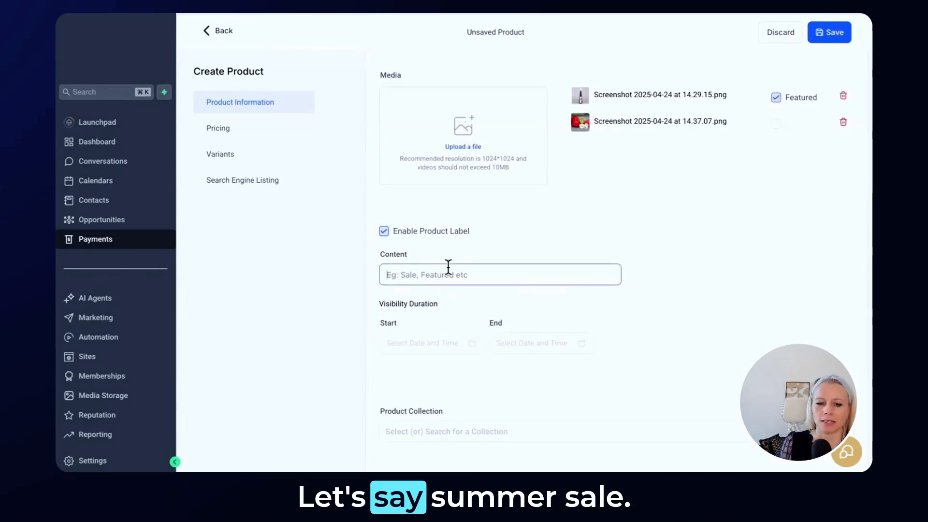
{"action": "type", "text": "Summer Sale"}
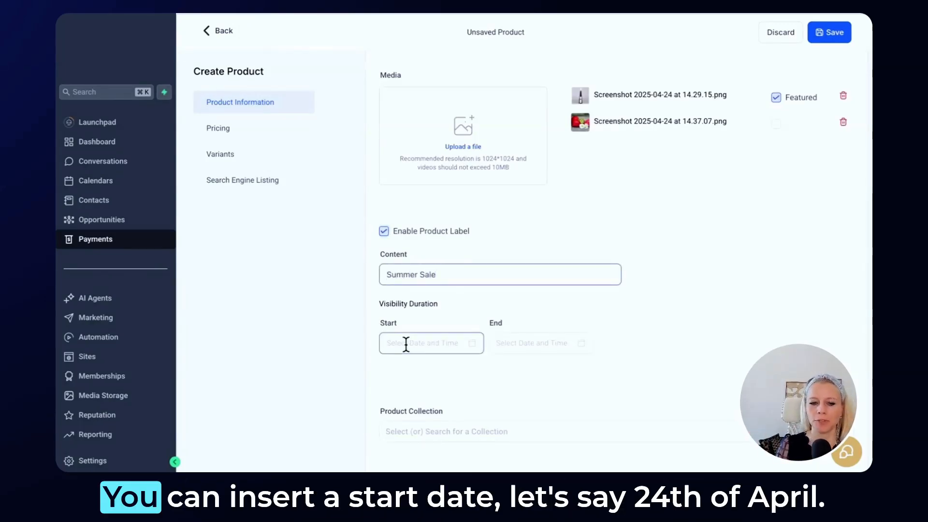
Set the label's visibility from 24 April to 23 May 2025
{"action": "left_click", "coordinate": [431, 343]}
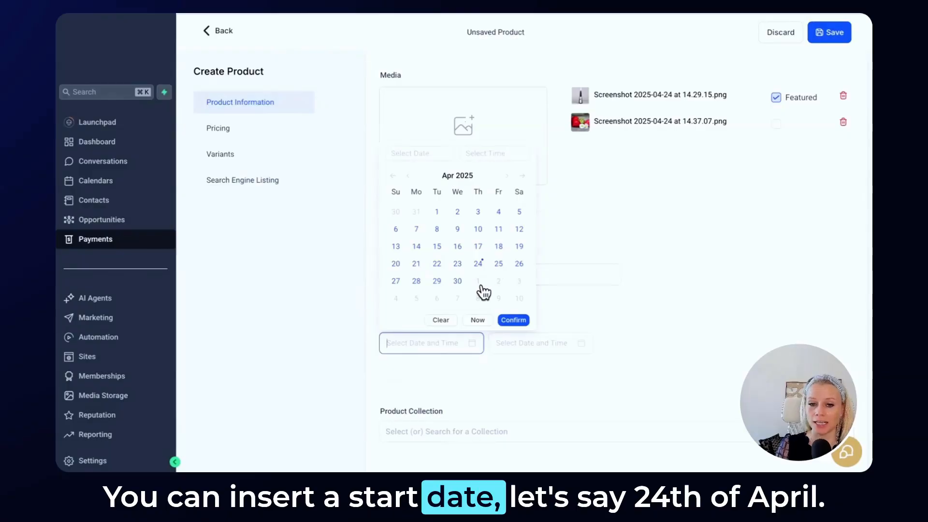
{"action": "left_click", "coordinate": [478, 264]}
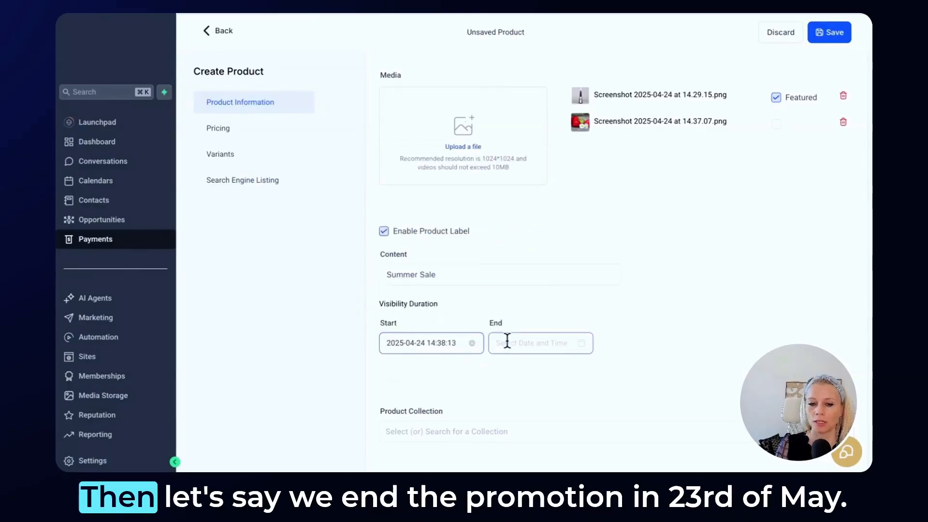
{"action": "left_click", "coordinate": [540, 343]}
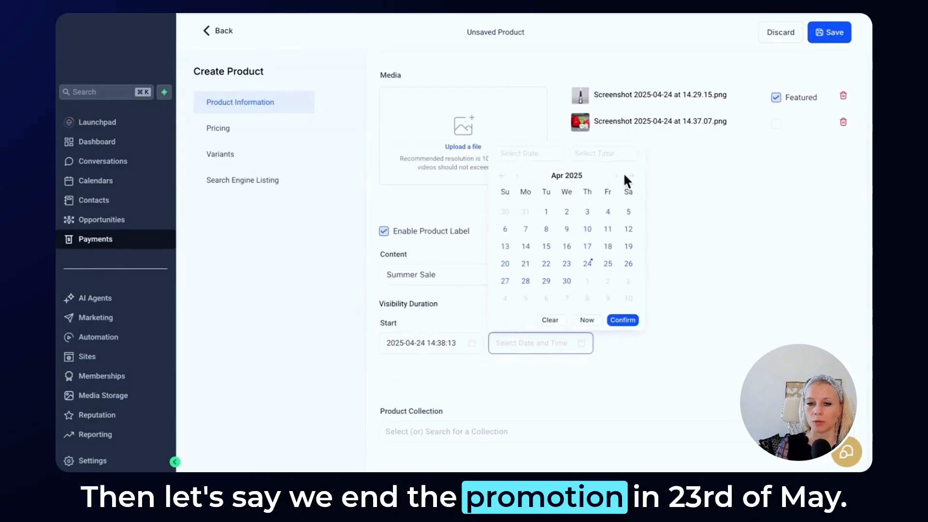
{"action": "left_click", "coordinate": [628, 176]}
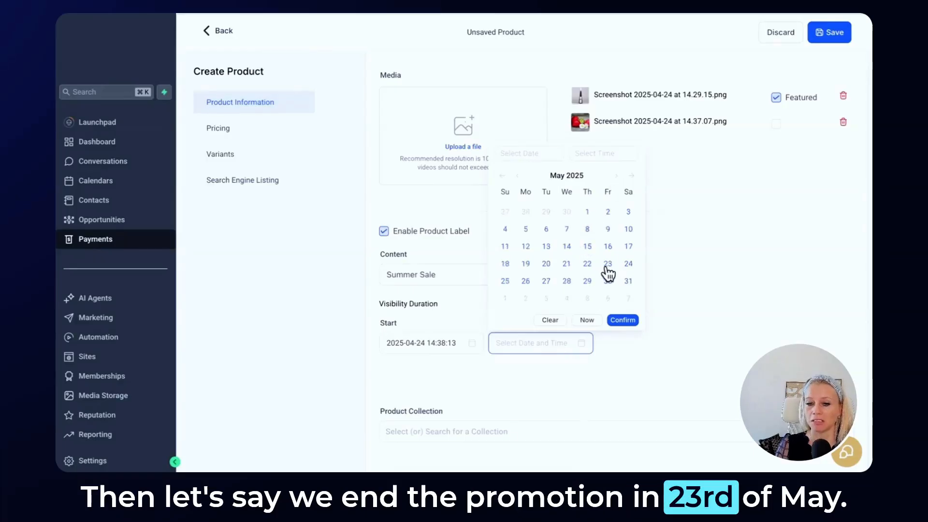
{"action": "left_click", "coordinate": [623, 319]}
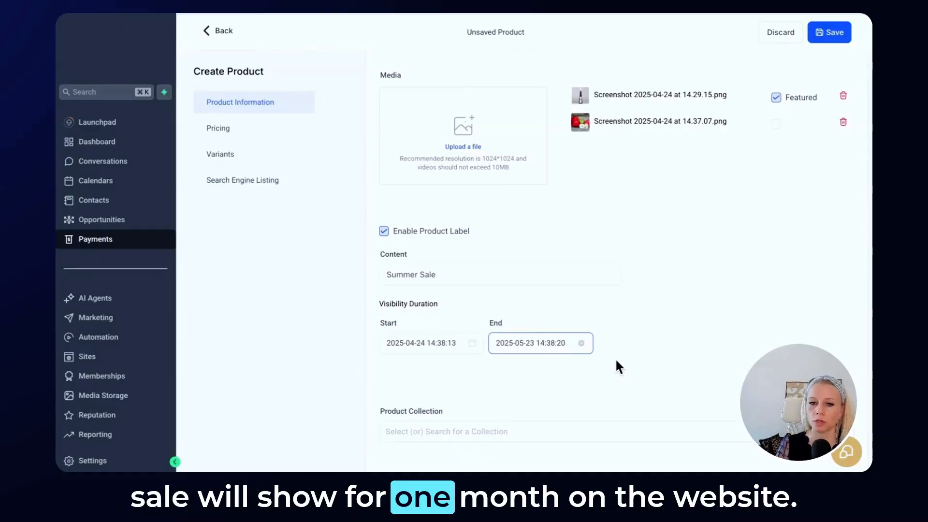
{"action": "scroll", "scroll_direction": "down", "scroll_amount": 3}
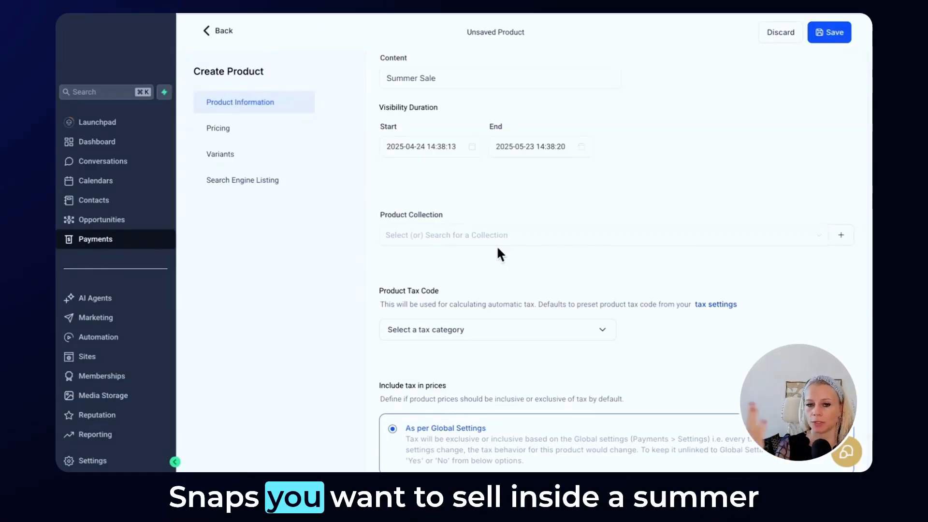
{"action": "mouse_move", "coordinate": [820, 260]}
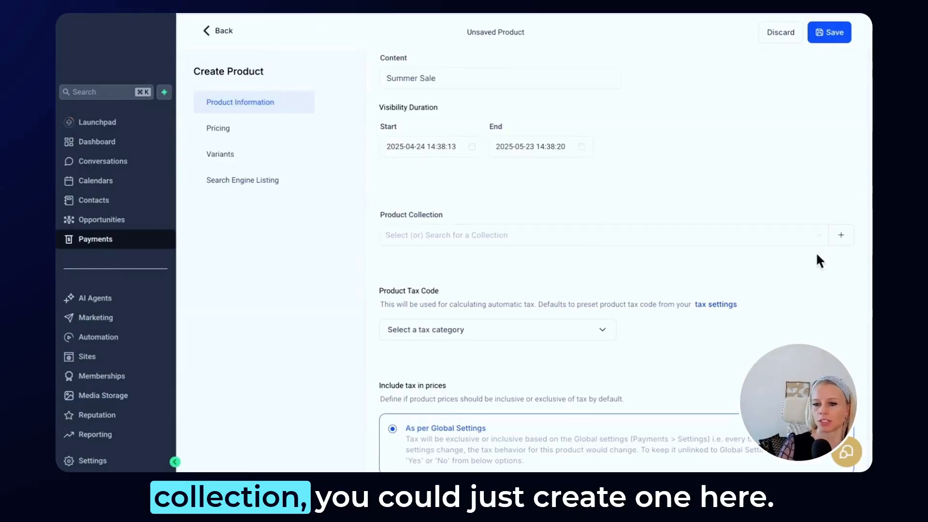
{"action": "left_click", "coordinate": [840, 235]}
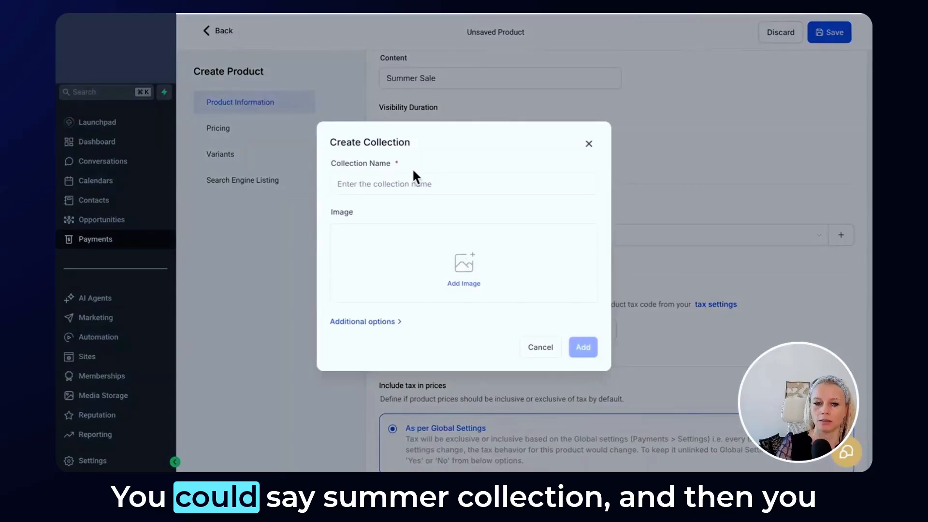
{"action": "type", "text": "Summer Collection"}
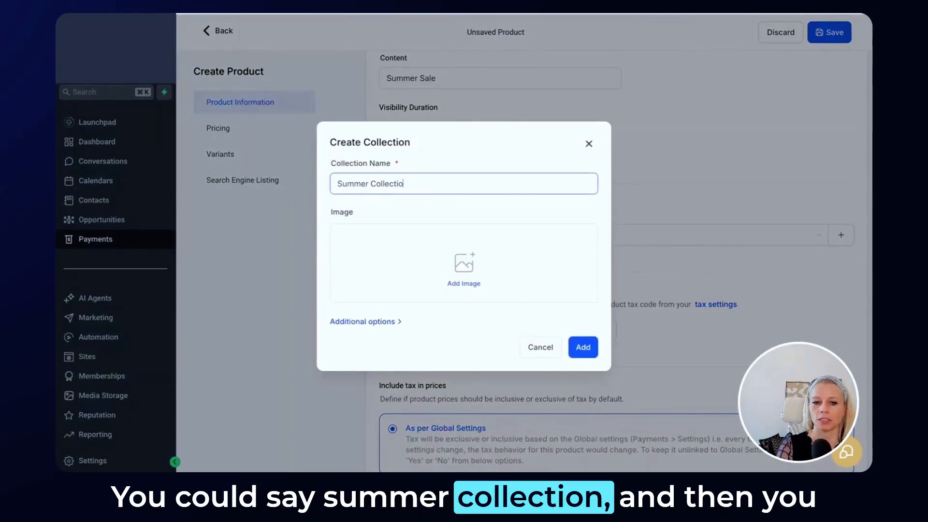
{"action": "left_click", "coordinate": [362, 321]}
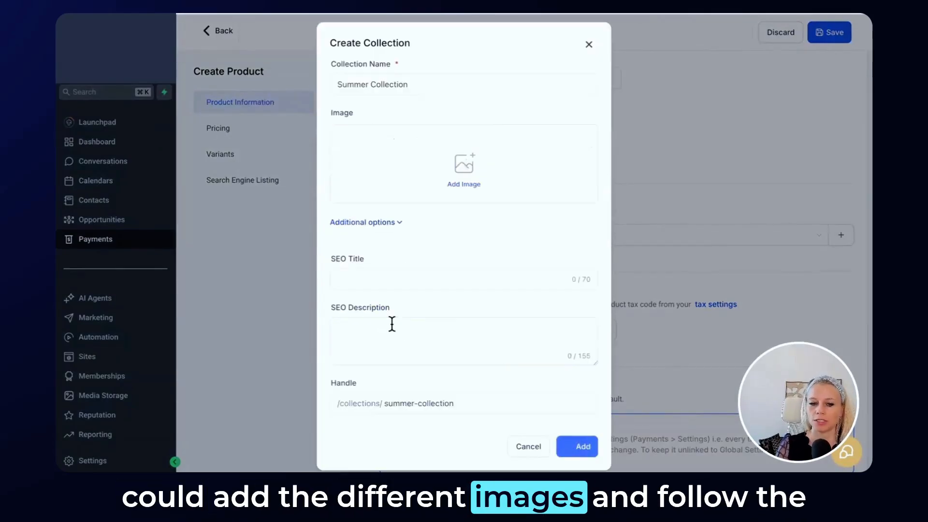
{"action": "left_click", "coordinate": [463, 341]}
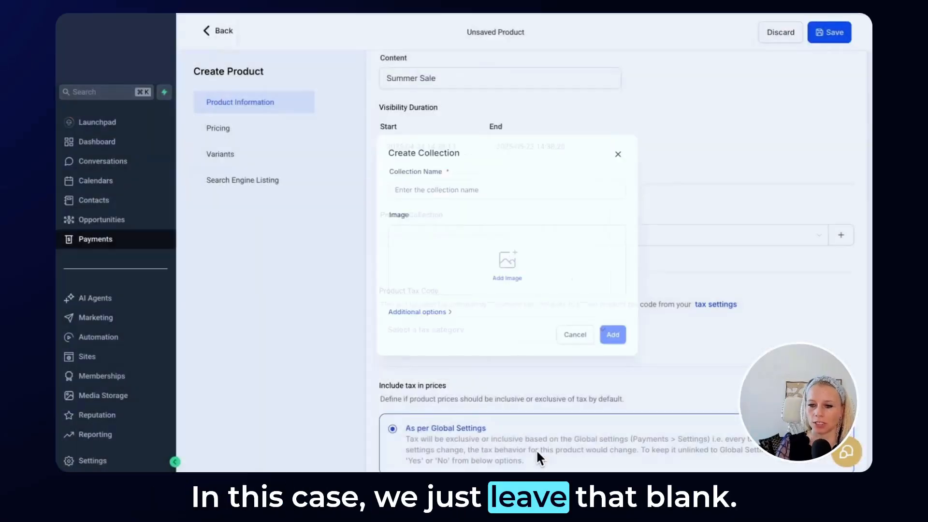
{"action": "left_click", "coordinate": [574, 335]}
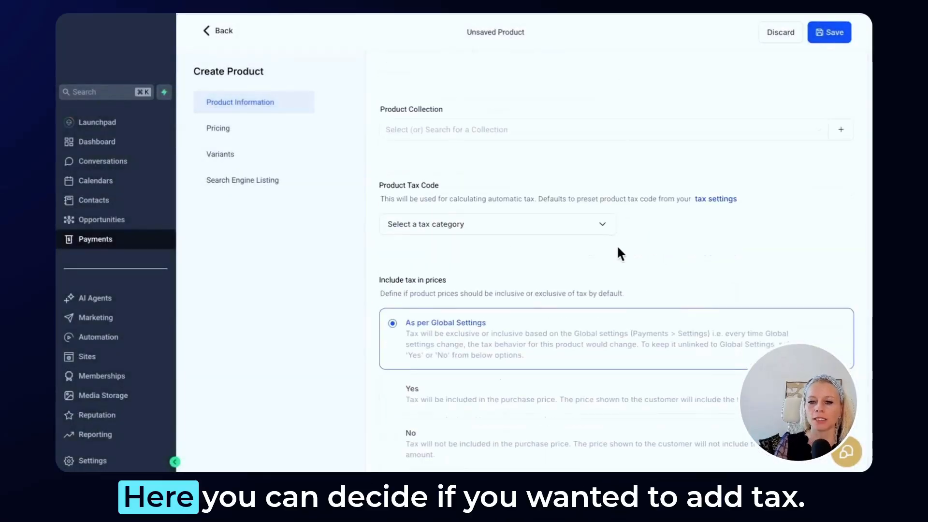
Choose 'Alcoholic beverages - Spirits' as the product tax code
{"action": "left_click", "coordinate": [496, 224]}
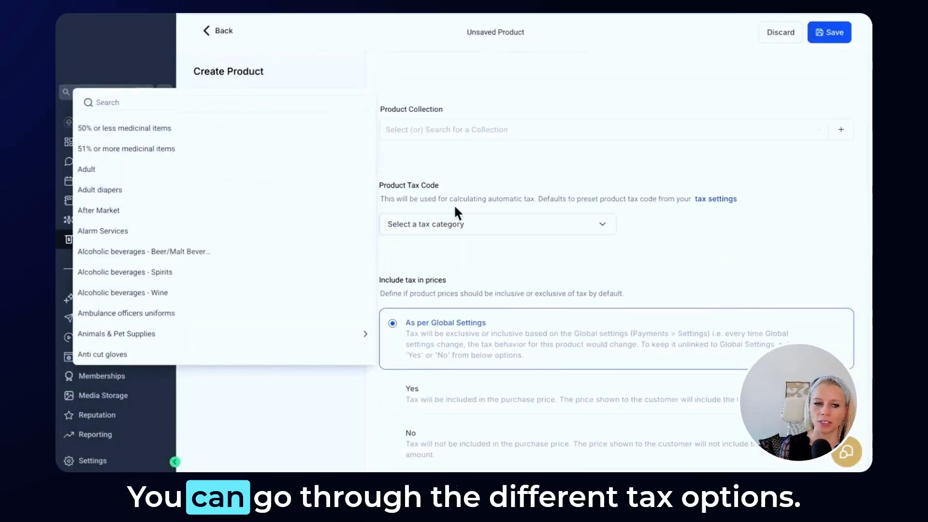
{"action": "scroll", "scroll_direction": "down", "scroll_amount": 3}
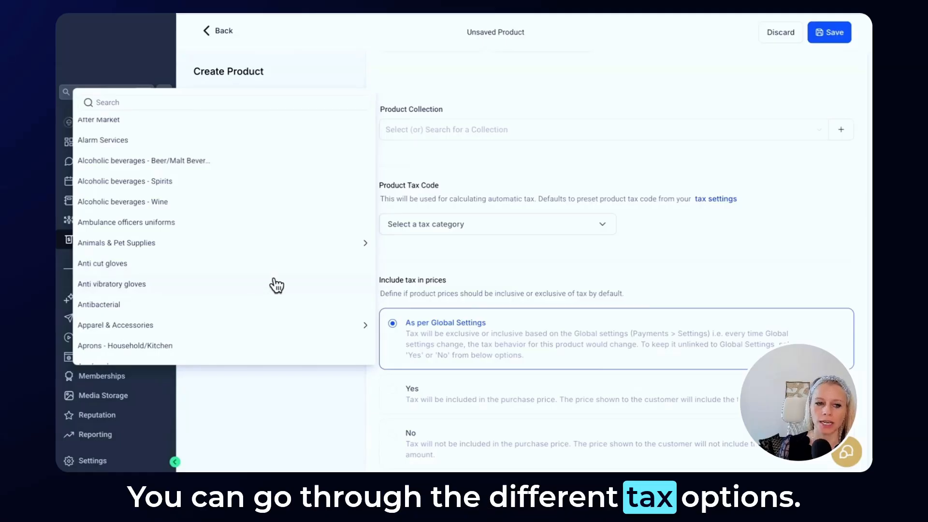
{"action": "mouse_move", "coordinate": [188, 188]}
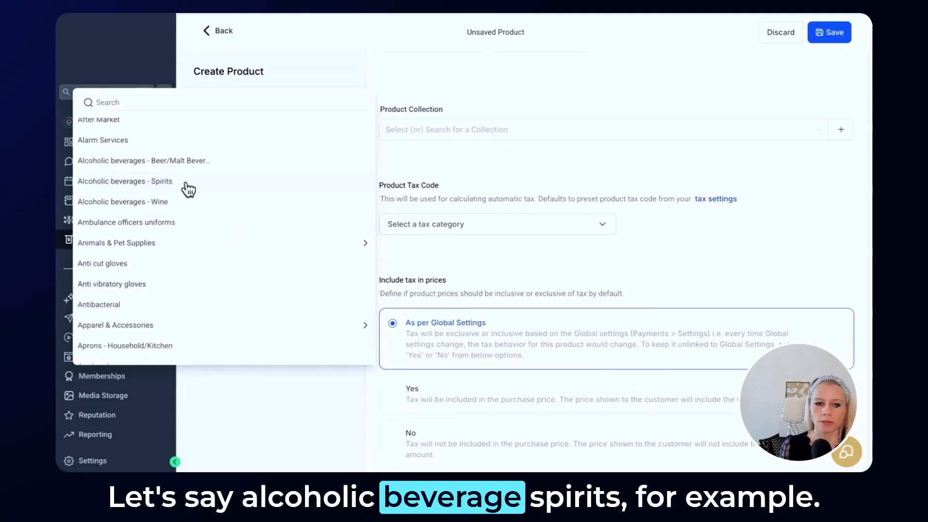
{"action": "left_click", "coordinate": [125, 181]}
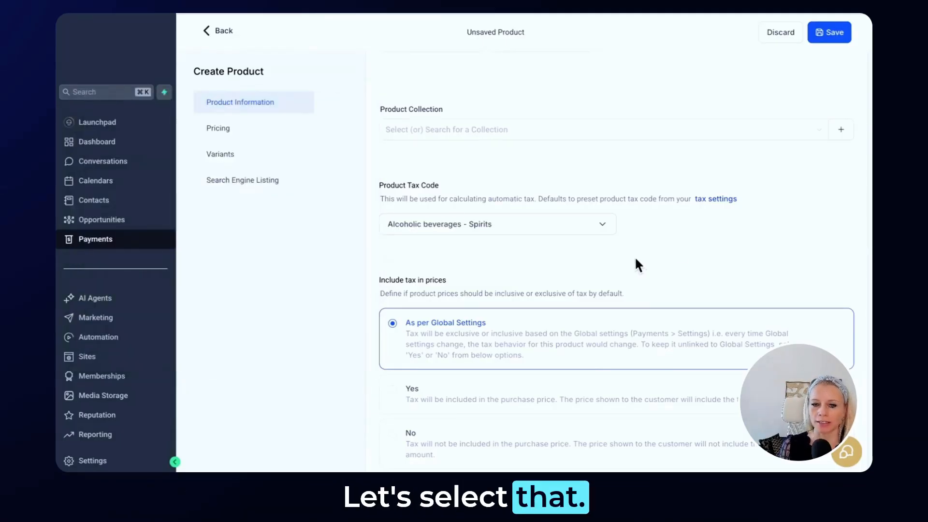
{"action": "scroll", "scroll_direction": "down", "scroll_amount": 3}
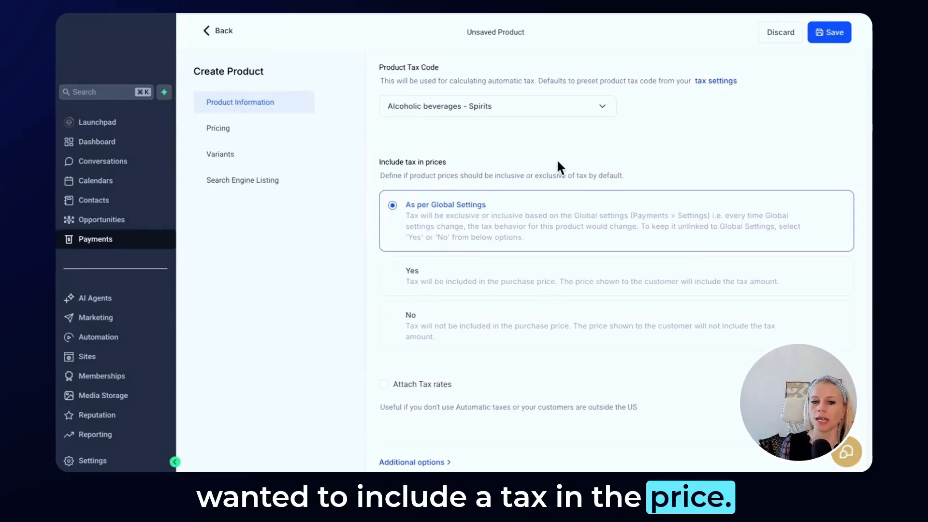
Try excluding tax, revert to As per Global Settings, and expand the tax section's Additional options
{"action": "scroll", "scroll_direction": "down", "scroll_amount": 3}
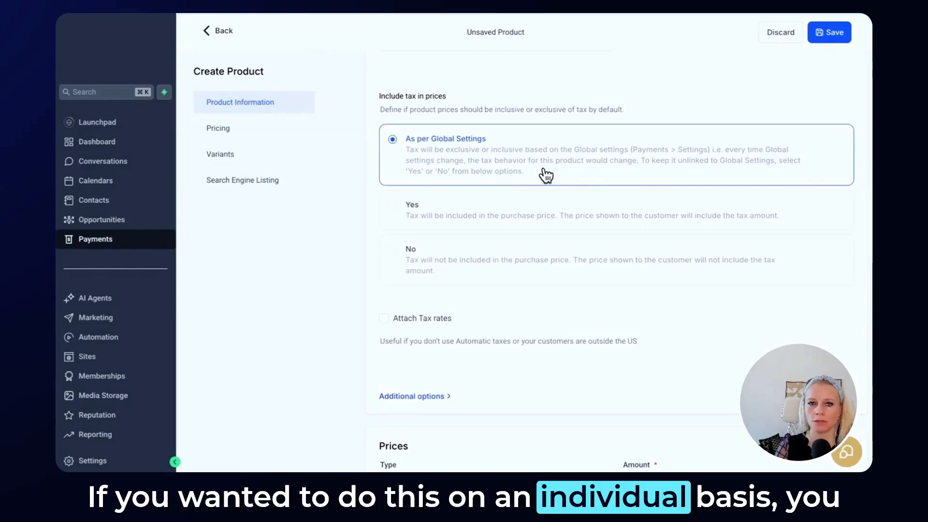
{"action": "left_click", "coordinate": [393, 249]}
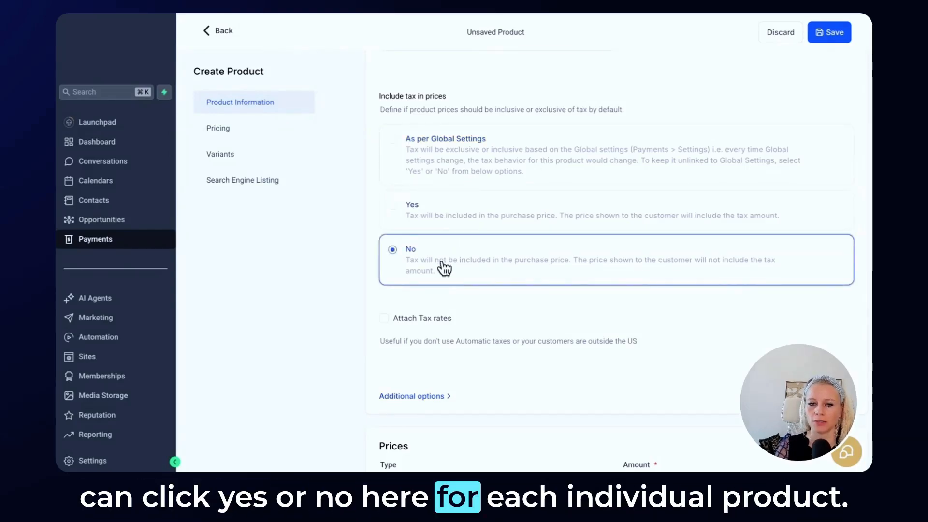
{"action": "left_click", "coordinate": [393, 138]}
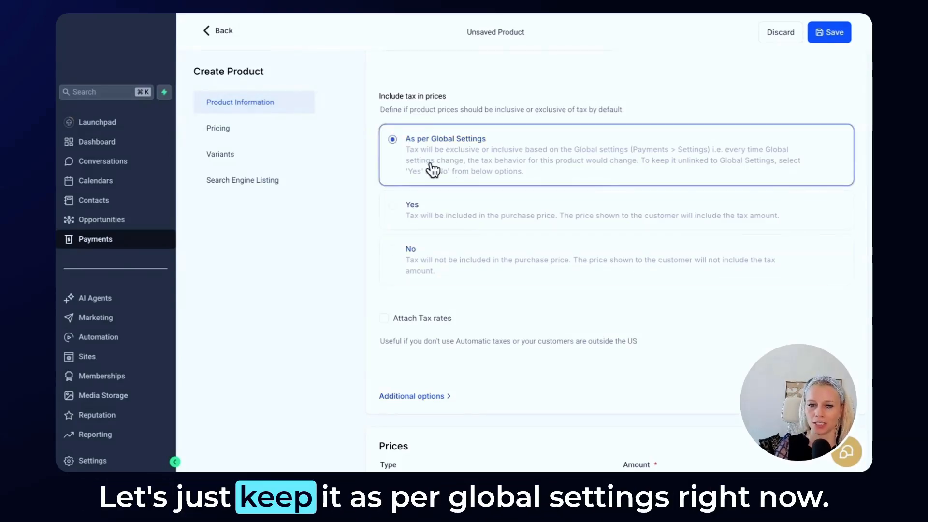
{"action": "scroll", "scroll_direction": "down", "scroll_amount": 3}
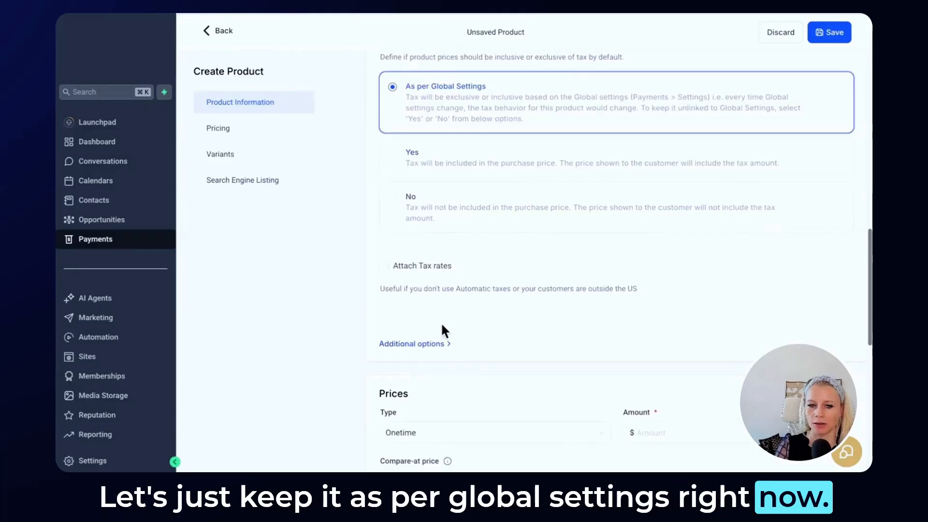
{"action": "scroll", "scroll_direction": "down", "scroll_amount": 3}
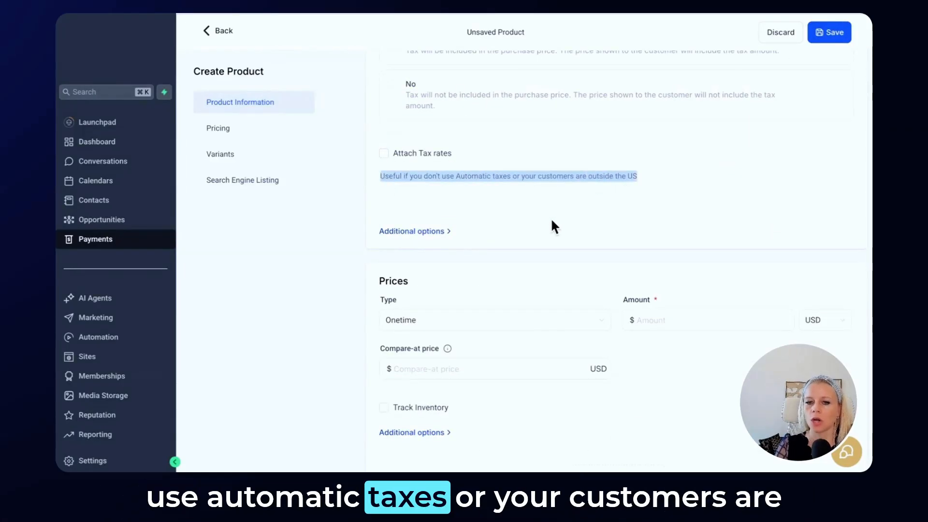
{"action": "mouse_move", "coordinate": [499, 241]}
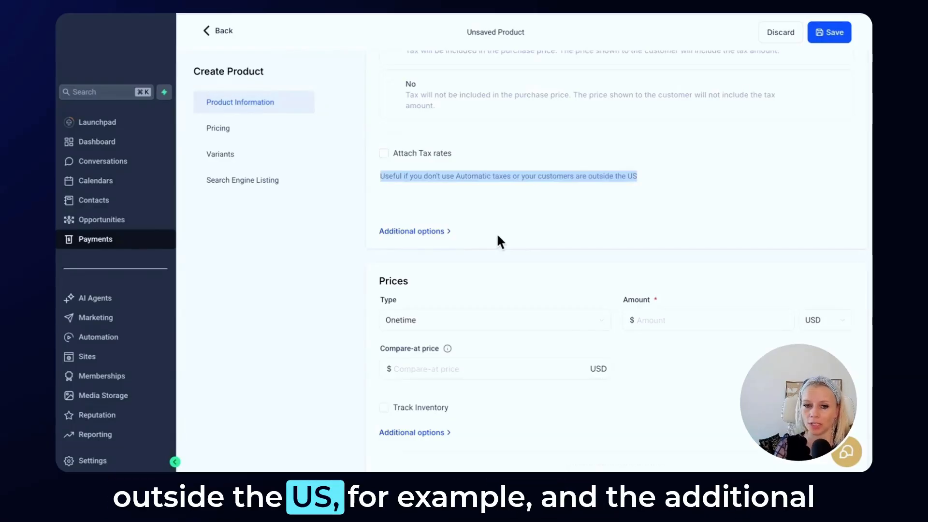
{"action": "left_click", "coordinate": [412, 231]}
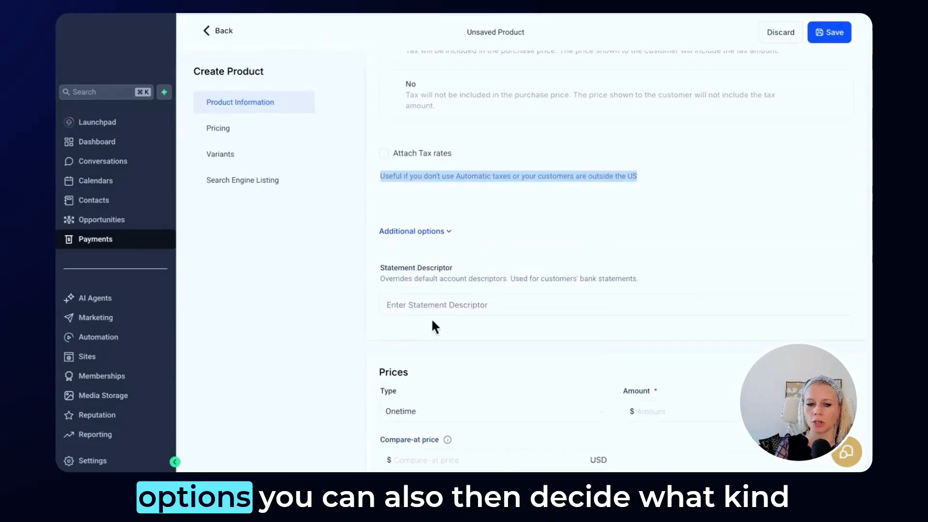
Set the statement descriptor to 'Distillery Thiel'
{"action": "scroll", "scroll_direction": "down", "scroll_amount": 3}
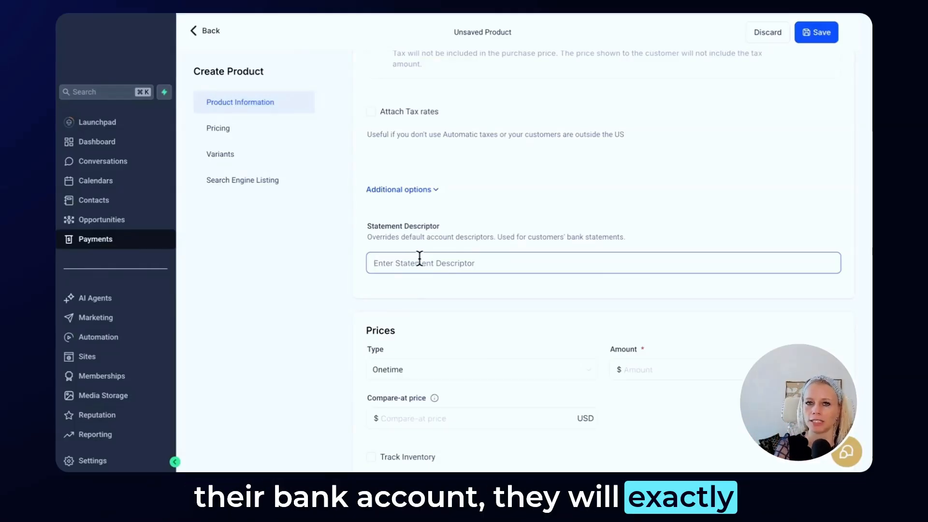
{"action": "type", "text": "Distillery Thiel"}
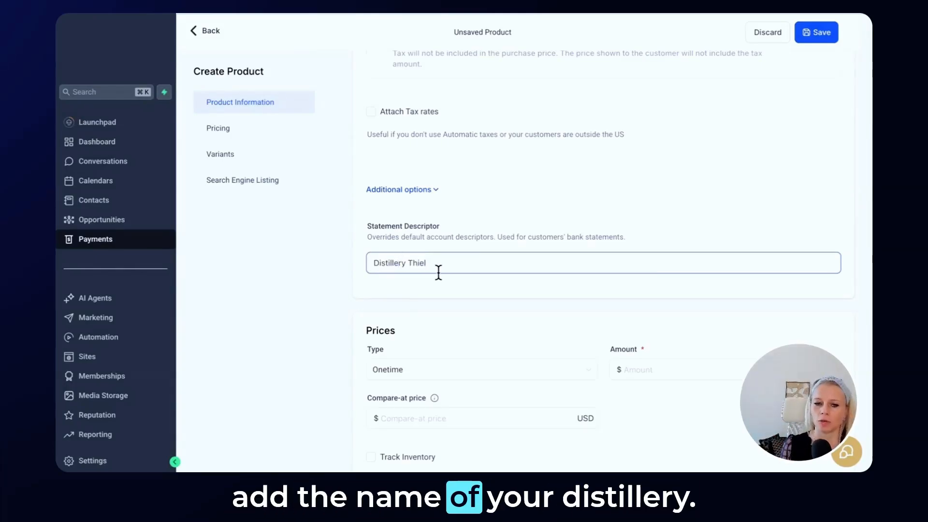
{"action": "scroll", "scroll_direction": "down", "scroll_amount": 3}
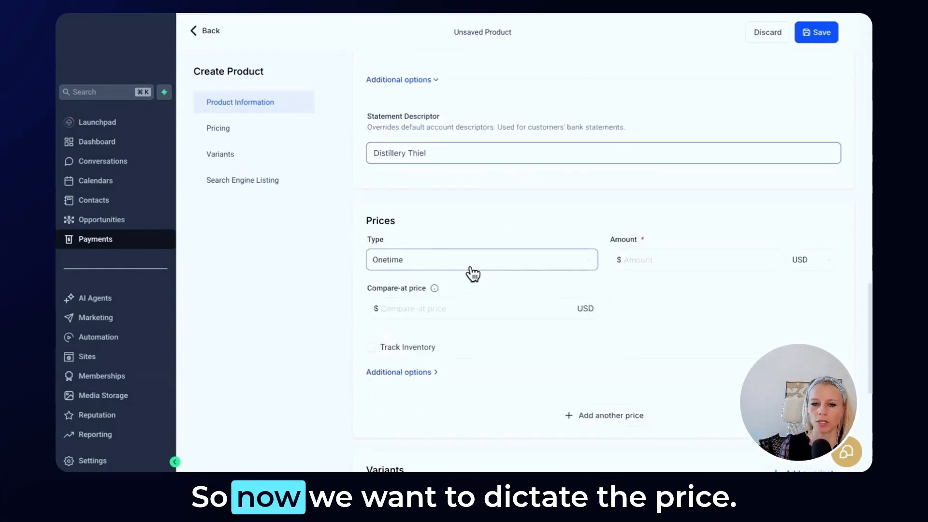
{"action": "mouse_move", "coordinate": [549, 287]}
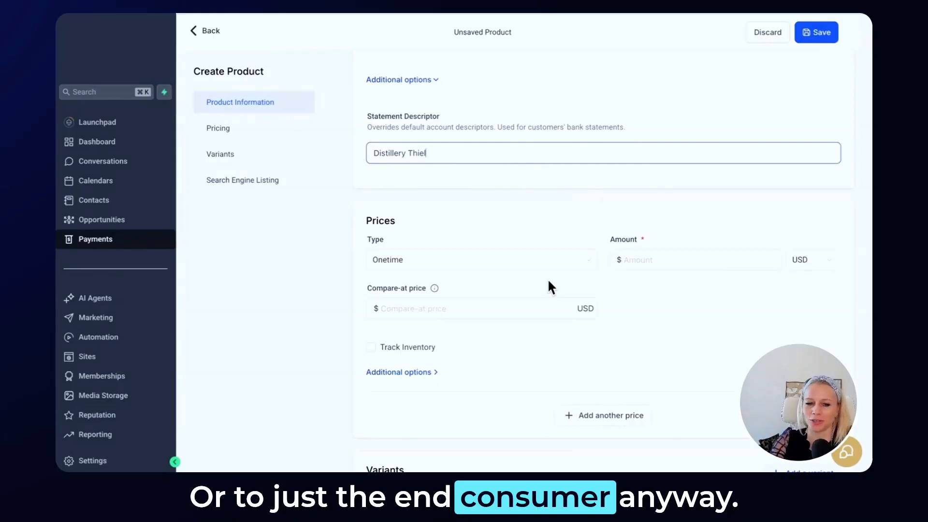
{"action": "mouse_move", "coordinate": [572, 276]}
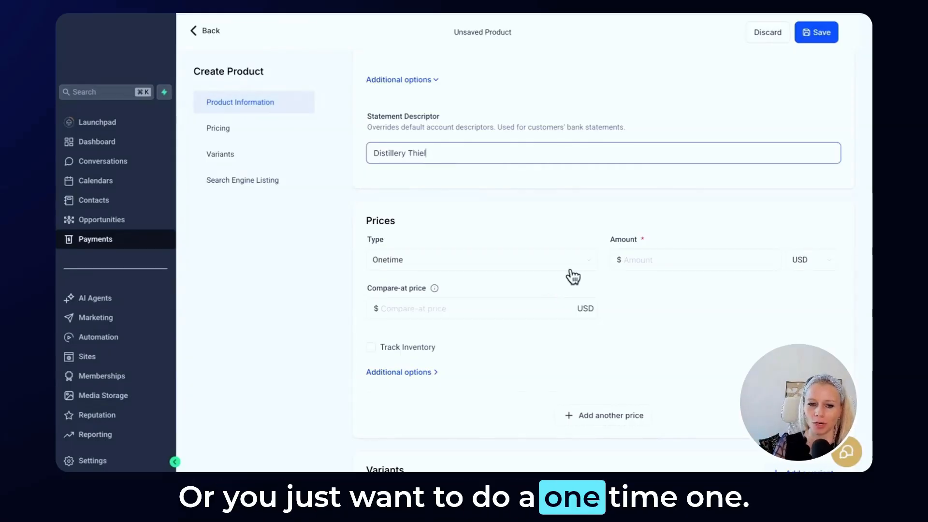
Set the price amount to 50 with a compare-at price of 70
{"action": "left_click", "coordinate": [694, 259]}
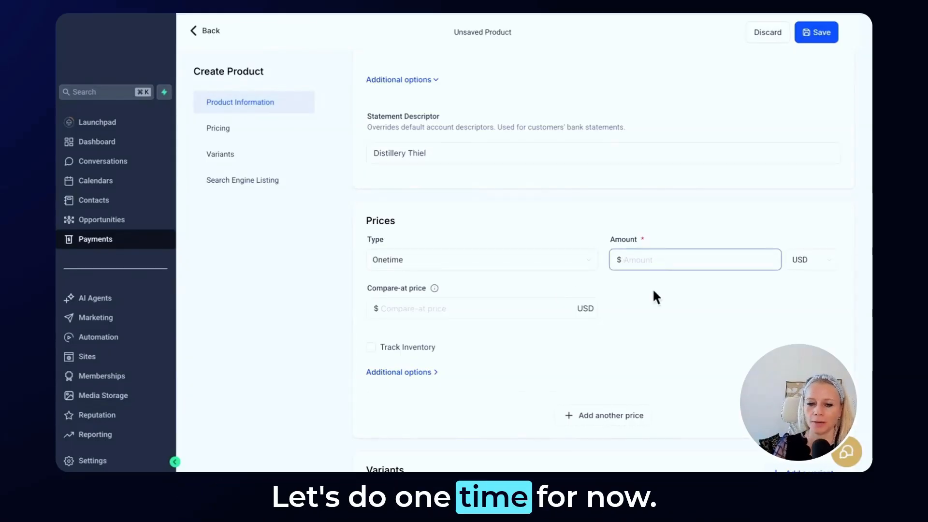
{"action": "type", "text": "50"}
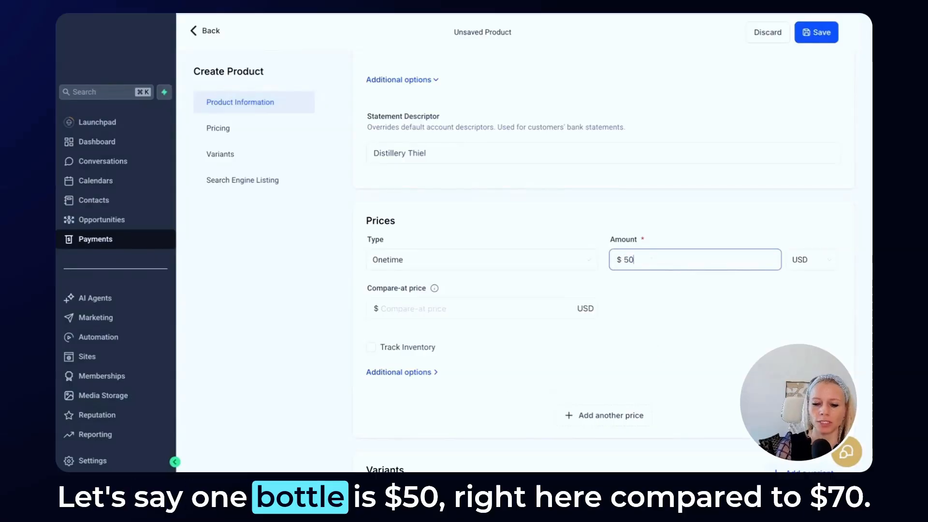
{"action": "left_click", "coordinate": [480, 309]}
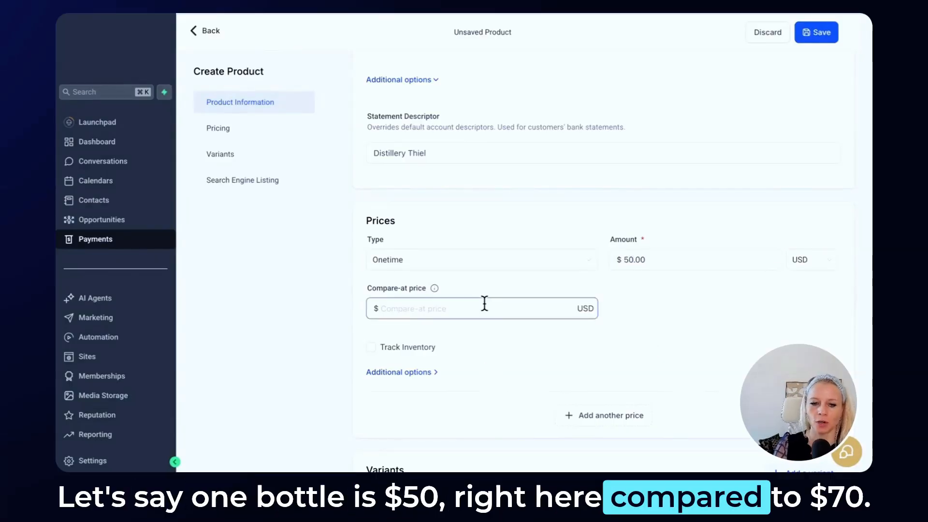
{"action": "type", "text": "79"}
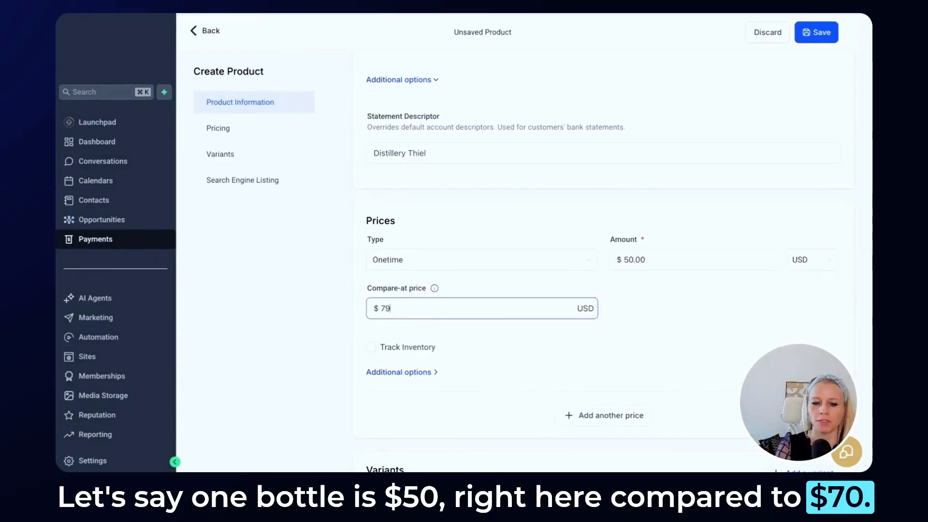
{"action": "type", "text": "70"}
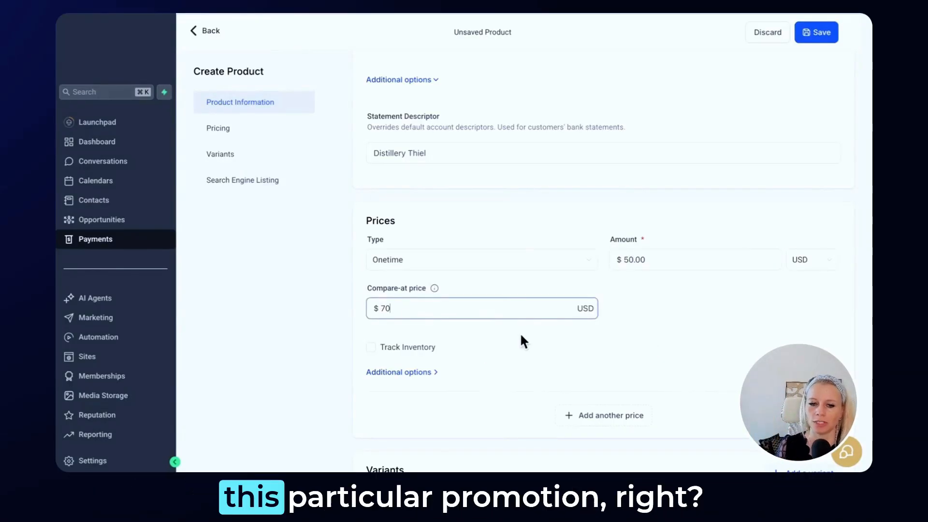
Track inventory with 10 available and keep selling when out of stock
{"action": "scroll", "scroll_direction": "down", "scroll_amount": 3}
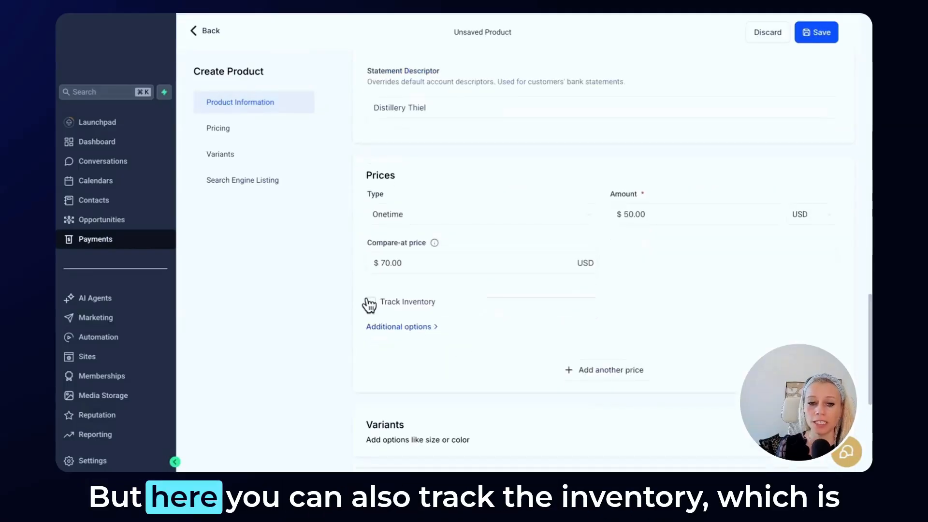
{"action": "left_click", "coordinate": [372, 301]}
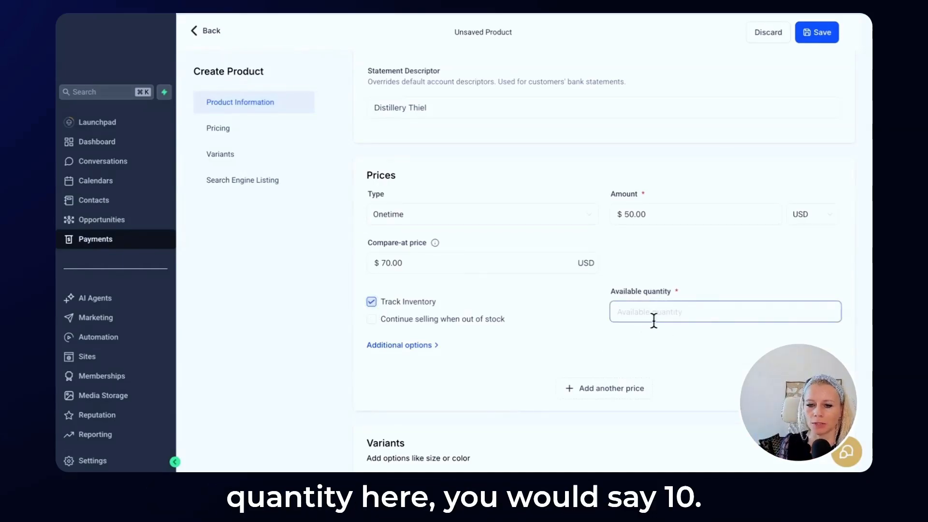
{"action": "type", "text": "10"}
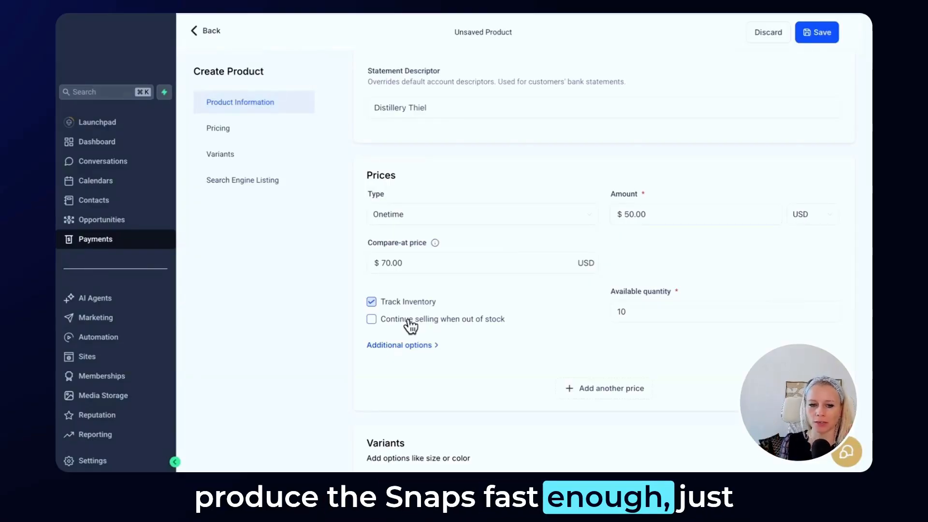
{"action": "left_click", "coordinate": [372, 319]}
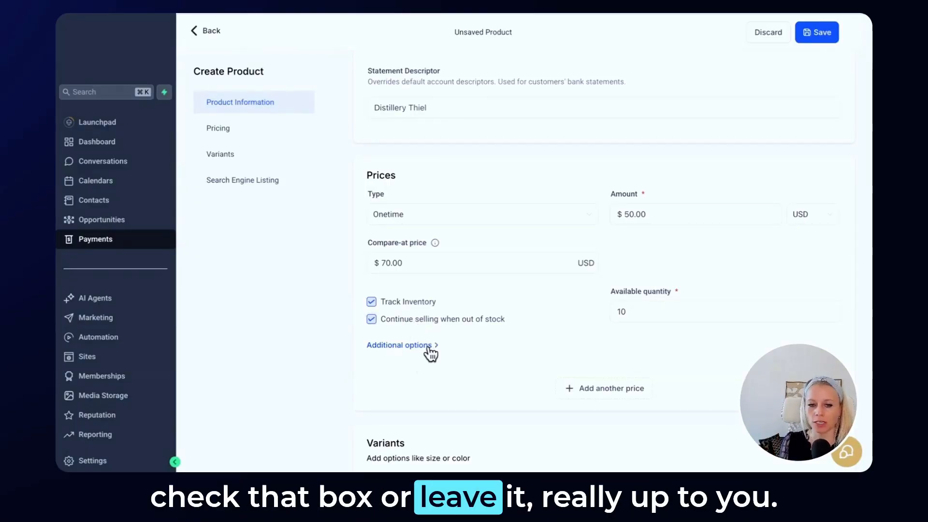
{"action": "left_click", "coordinate": [398, 345]}
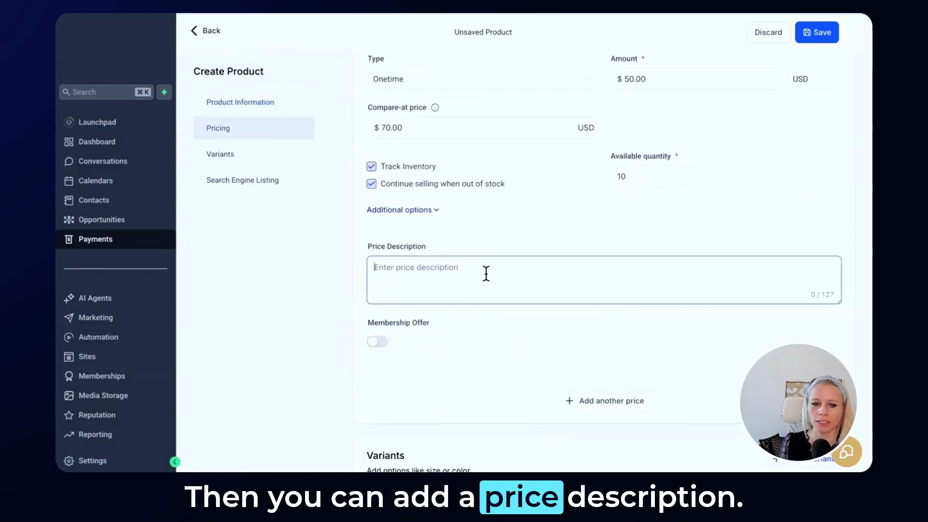
Give the price the description 'Reduced Summer Price', leaving Membership Offer off
{"action": "type", "text": "Reduced Summer Price"}
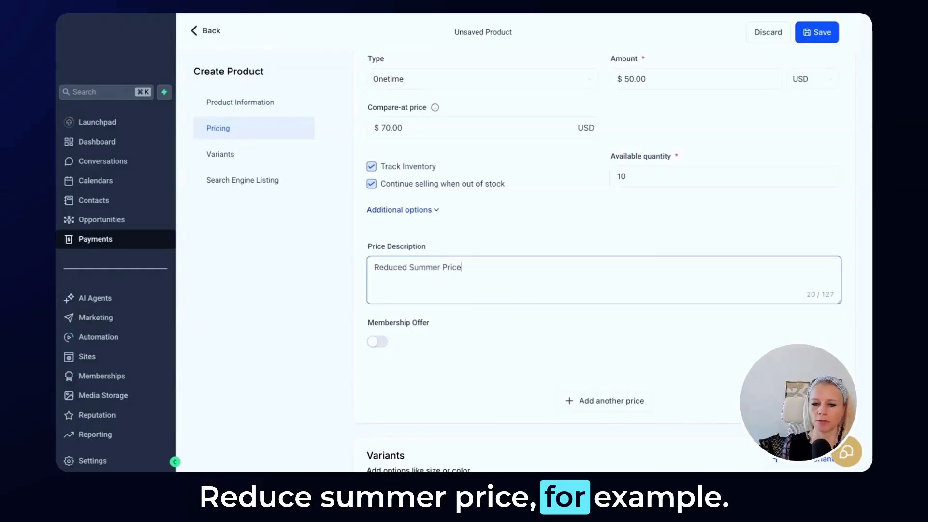
{"action": "scroll", "scroll_direction": "down", "scroll_amount": 3}
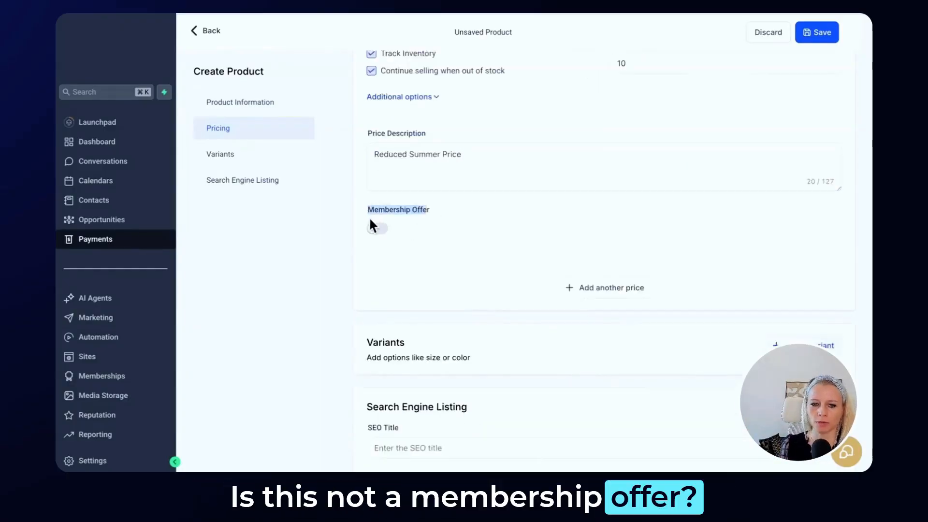
{"action": "mouse_move", "coordinate": [441, 237]}
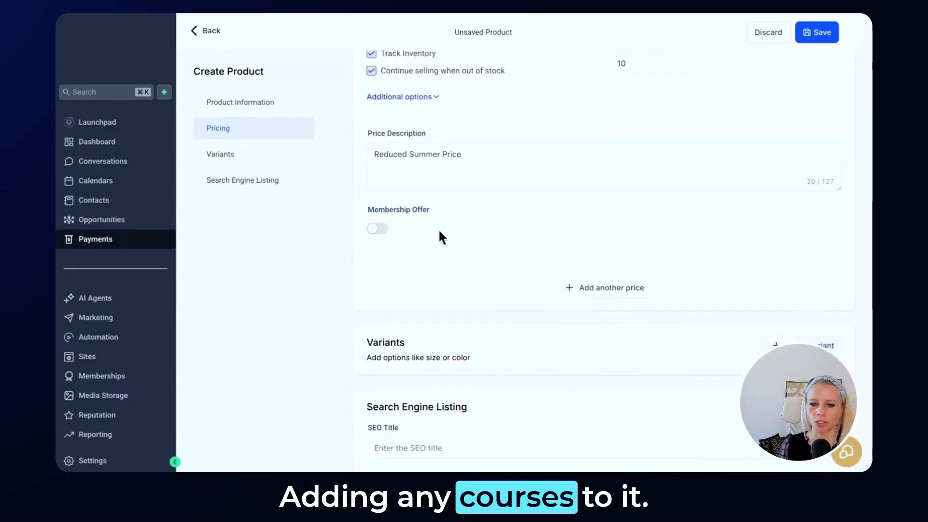
{"action": "mouse_move", "coordinate": [420, 255]}
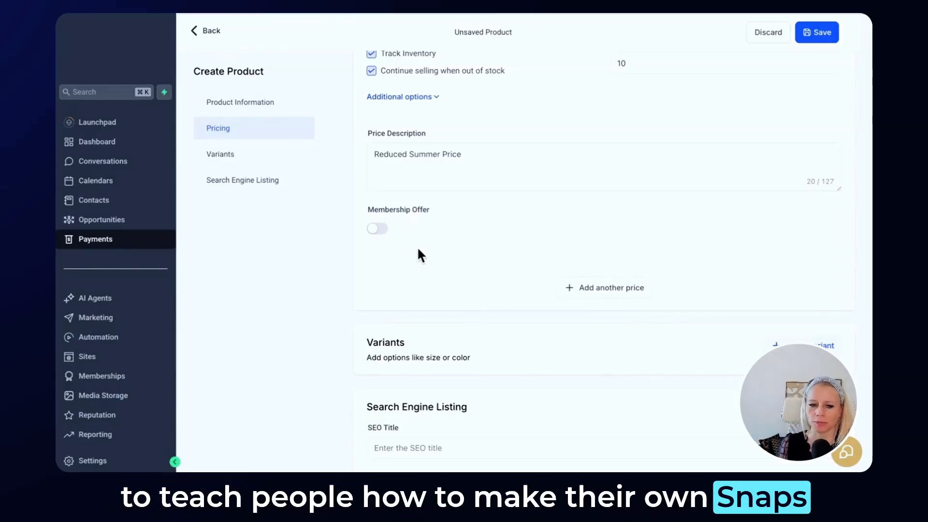
{"action": "scroll", "scroll_direction": "down", "scroll_amount": 3}
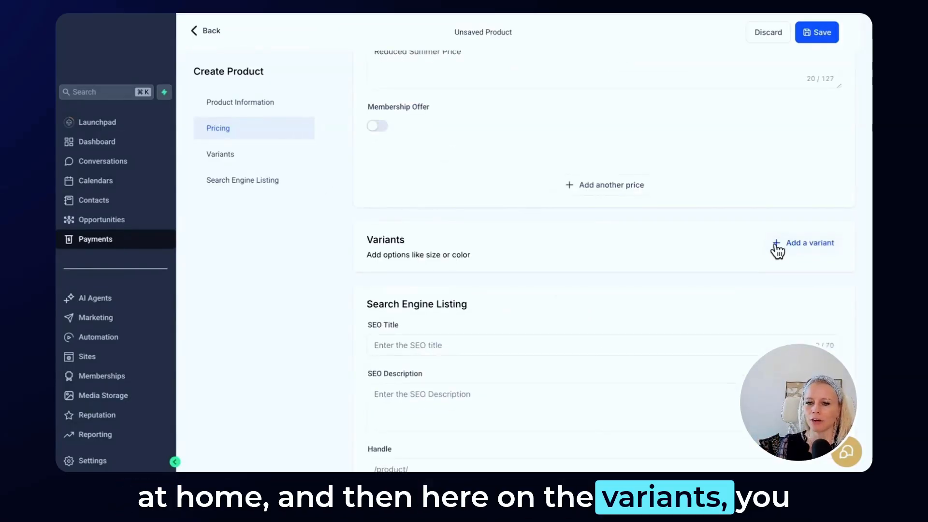
Add a Size variant with small (100 ml), medium (500 ml) and large (1 L) values and generate the variants
{"action": "left_click", "coordinate": [807, 243]}
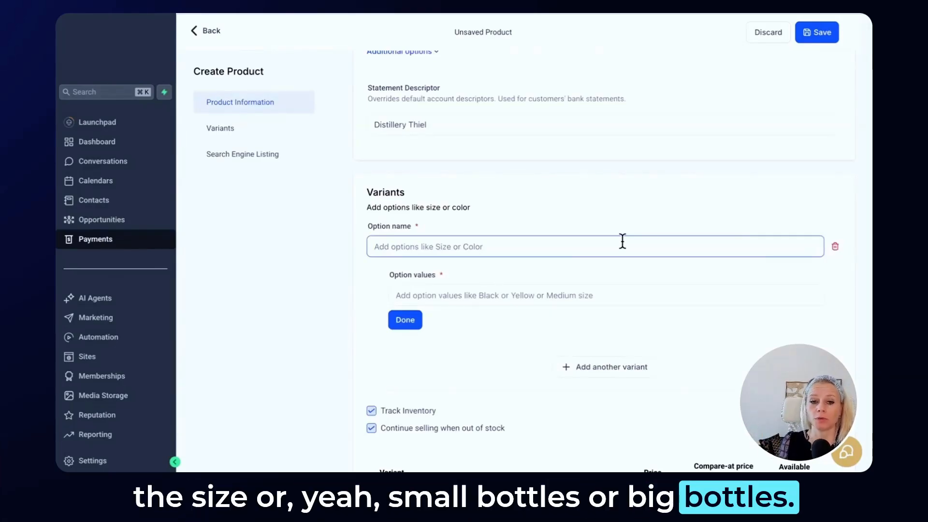
{"action": "type", "text": "Si"}
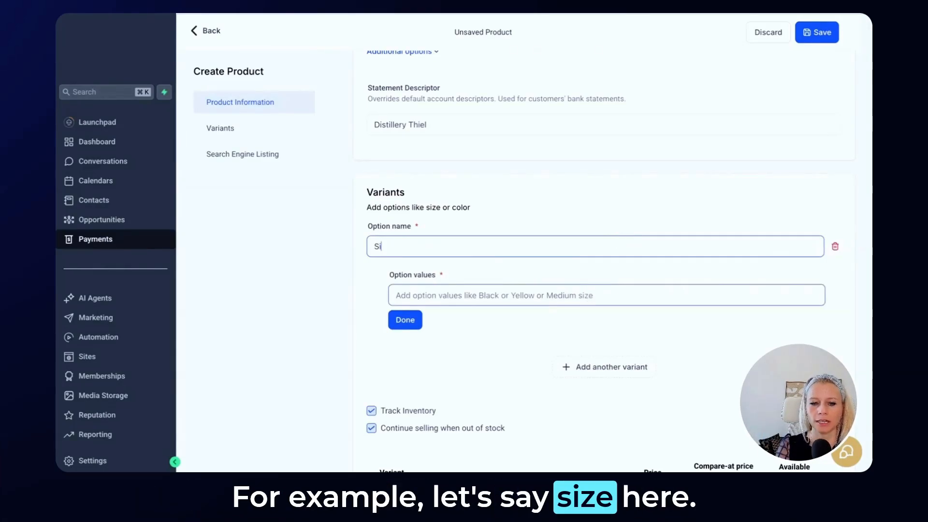
{"action": "type", "text": "small"}
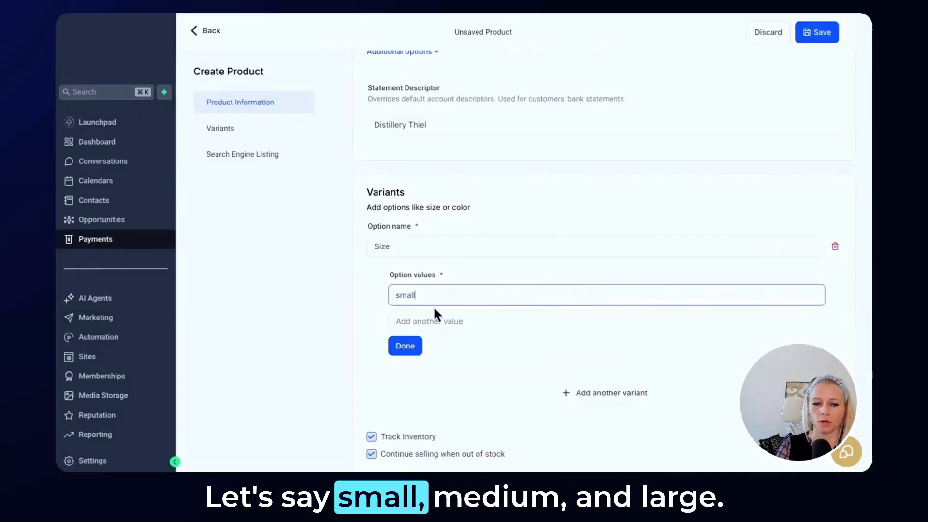
{"action": "type", "text": "medium (500 ml"}
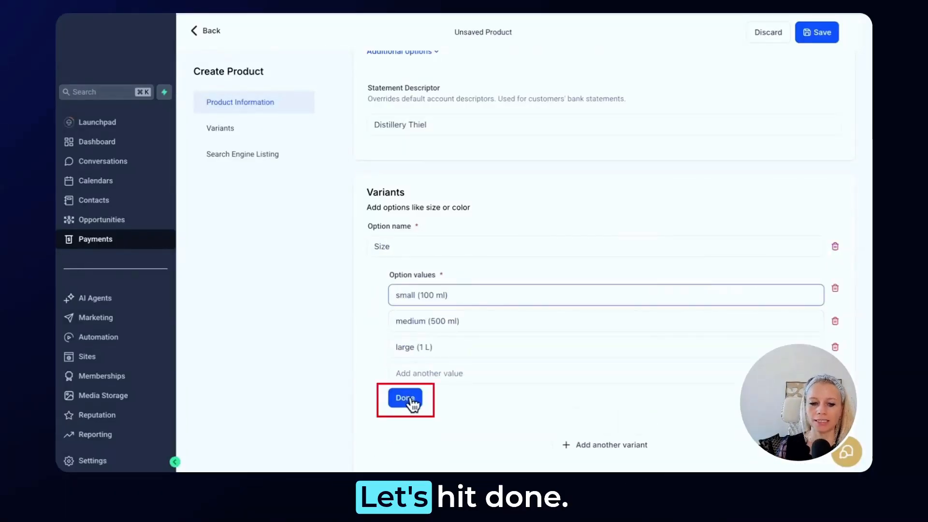
{"action": "left_click", "coordinate": [405, 400]}
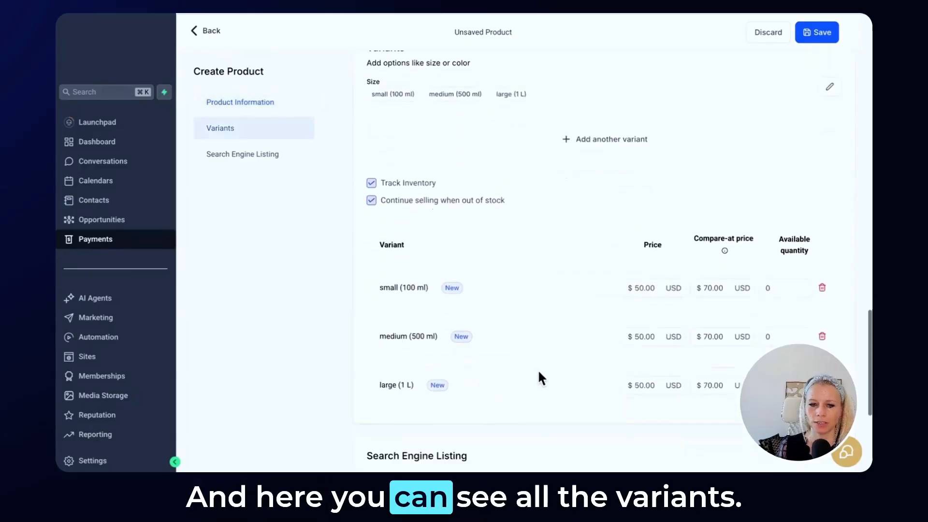
Set SEO title 'Home made snap from the Eifel' and description 'Delivered right to your doorstep within 3 days!'
{"action": "scroll", "scroll_direction": "down", "scroll_amount": 3}
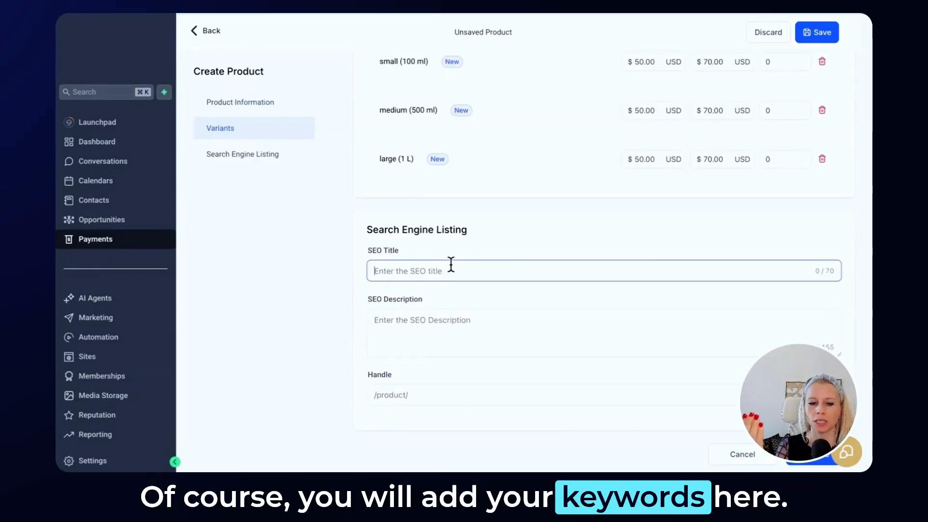
{"action": "type", "text": "Home made snap from the Eifel"}
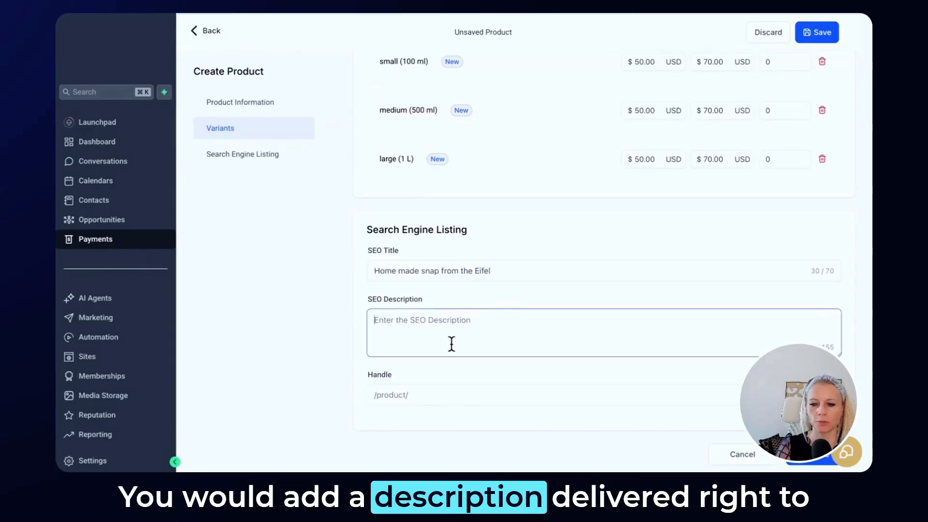
{"action": "type", "text": "Delivered right to your doorstep within 3 days!"}
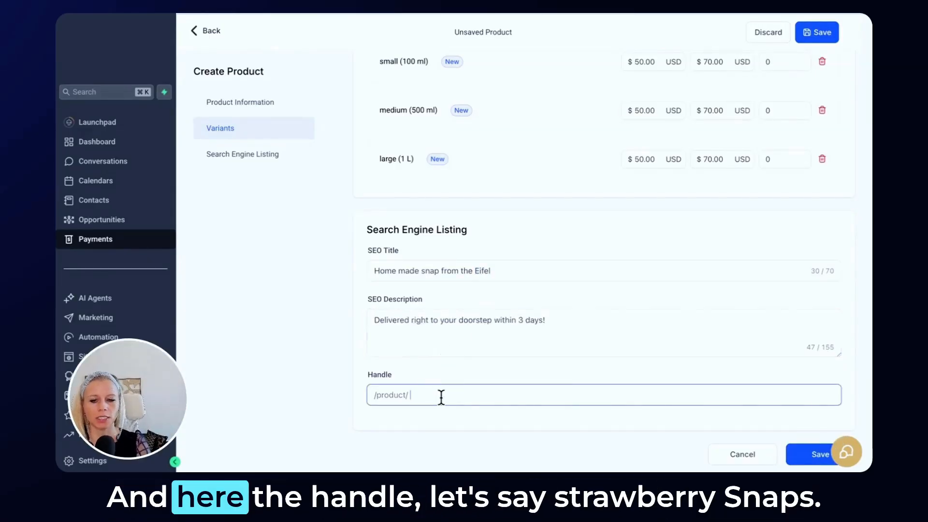
Set the handle to 'strawberrysnaps' and save the product
{"action": "type", "text": "straw"}
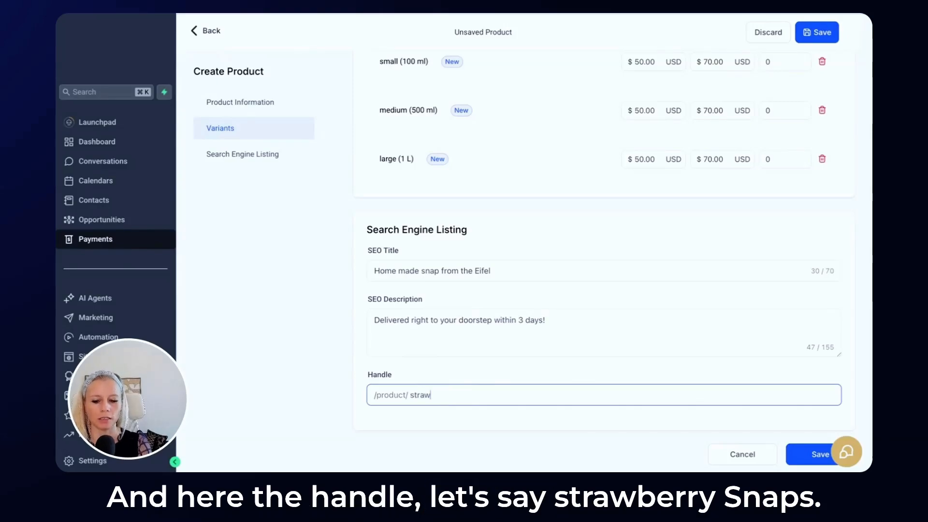
{"action": "type", "text": "berrysnaps"}
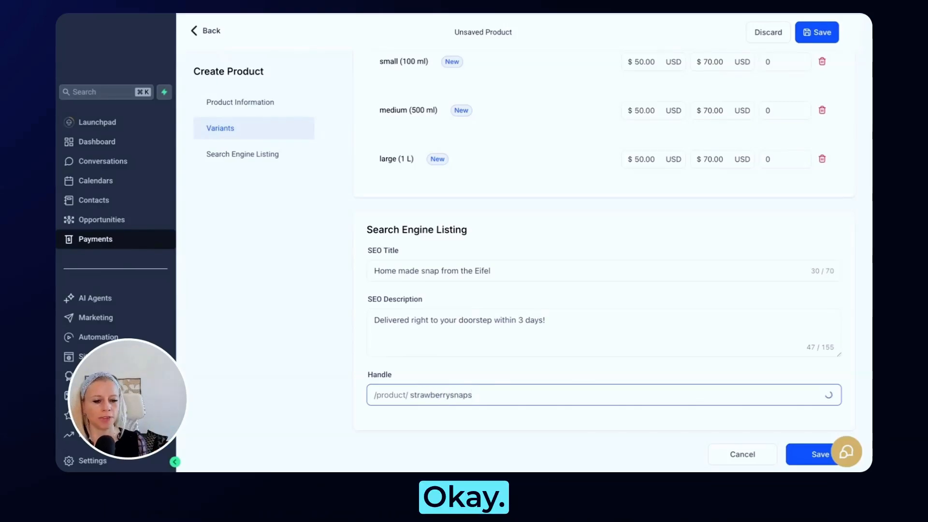
{"action": "left_click", "coordinate": [818, 457]}
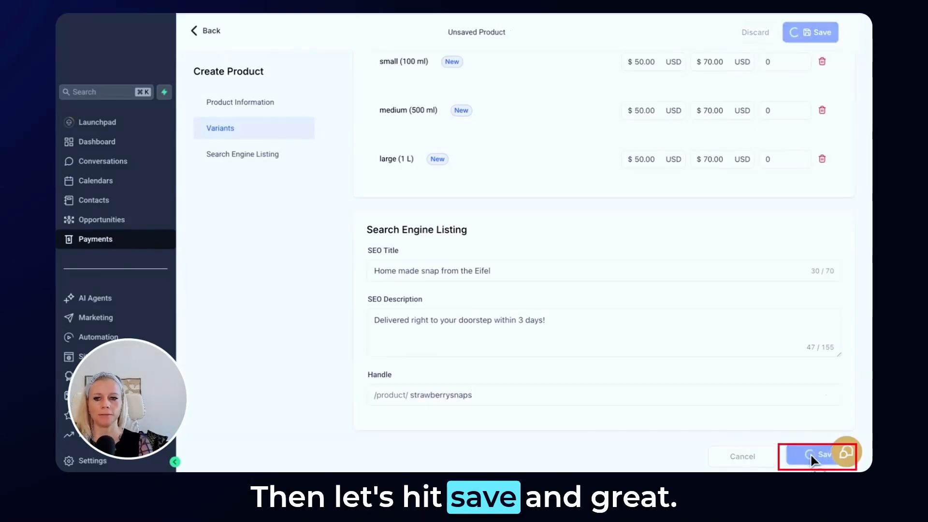
{"action": "left_click", "coordinate": [818, 456]}
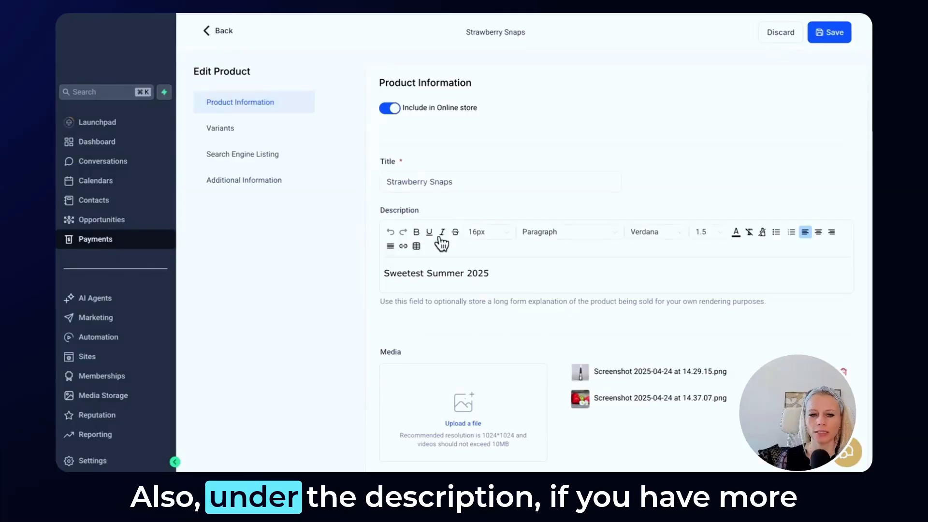
{"action": "mouse_move", "coordinate": [505, 279]}
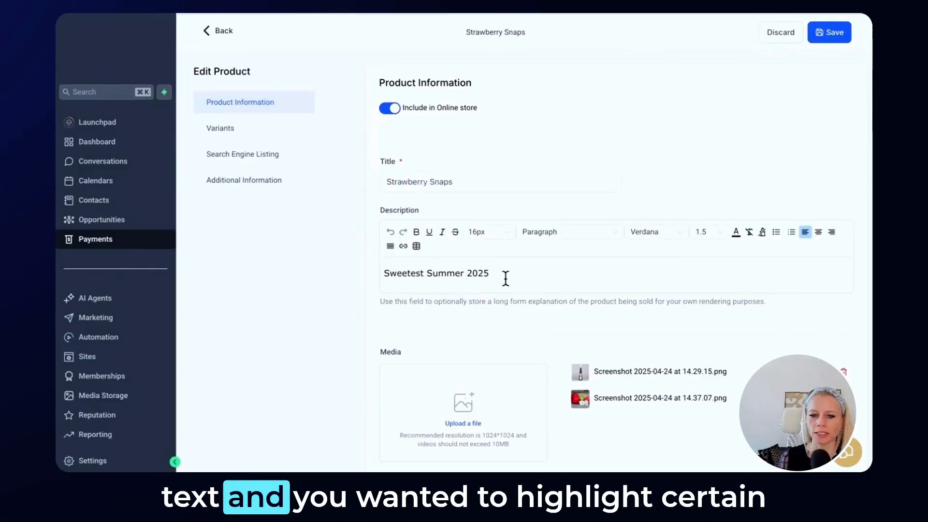
Select the year 2025 in the Strawberry Snaps description and make it bold
{"action": "double_click", "coordinate": [476, 273]}
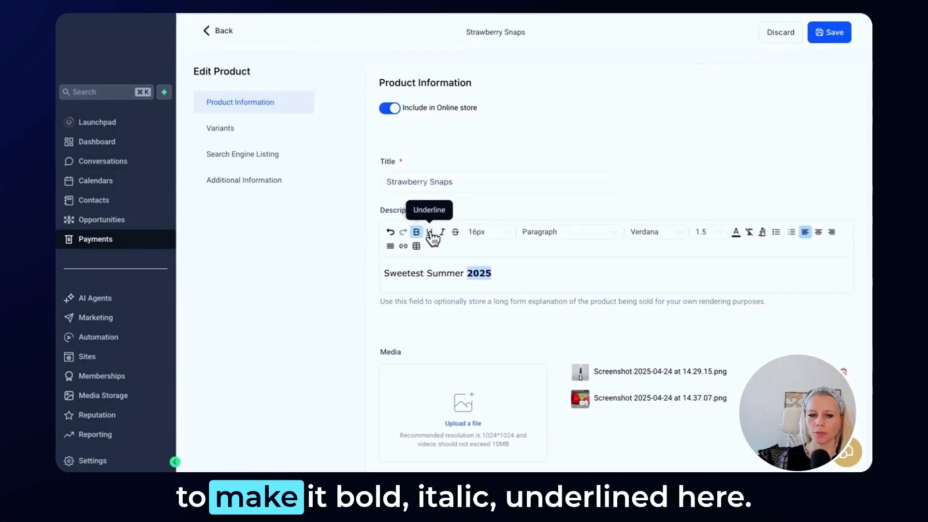
{"action": "left_click", "coordinate": [429, 232]}
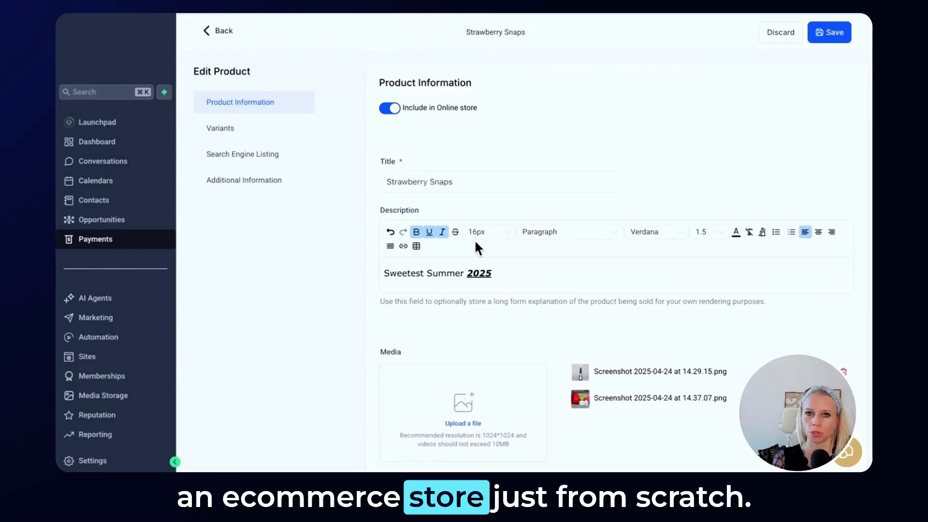
{"action": "mouse_move", "coordinate": [105, 389]}
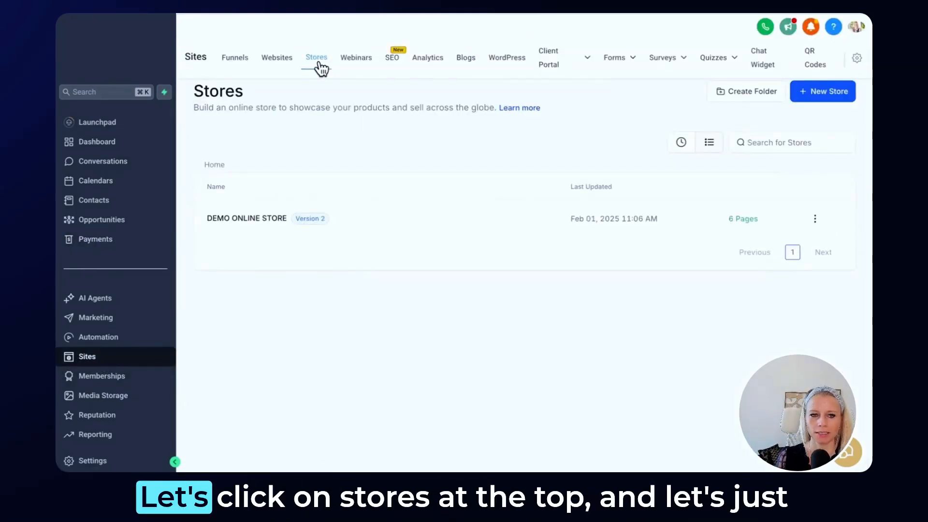
{"action": "mouse_move", "coordinate": [464, 158]}
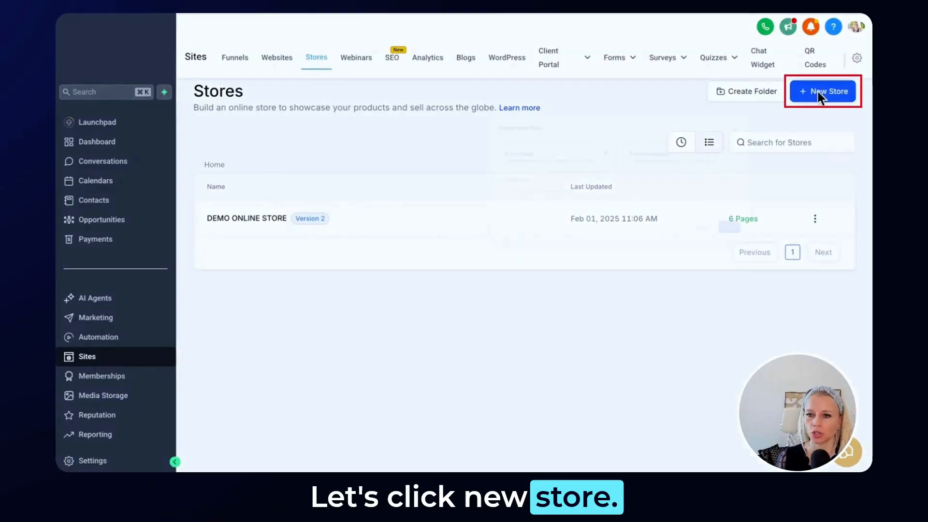
Name the new blank store Distillery Thiel and create it
{"action": "left_click", "coordinate": [822, 91]}
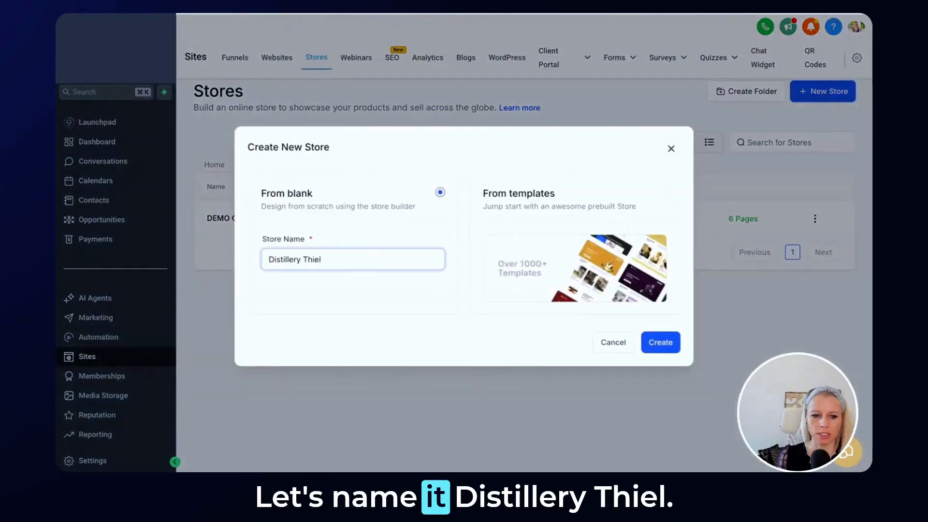
{"action": "left_click", "coordinate": [659, 342]}
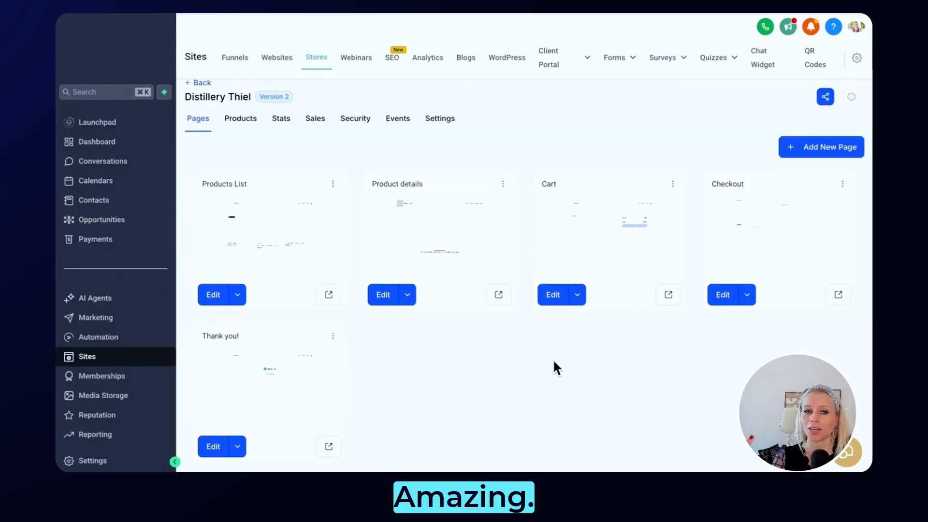
{"action": "mouse_move", "coordinate": [359, 186]}
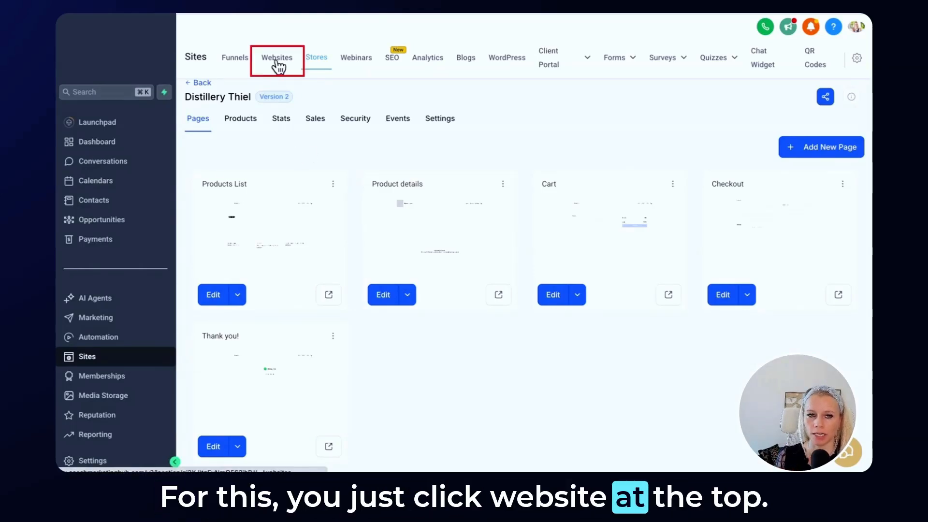
From Websites, open Authentic Dining Restaurant and start editing its Home page
{"action": "left_click", "coordinate": [277, 57]}
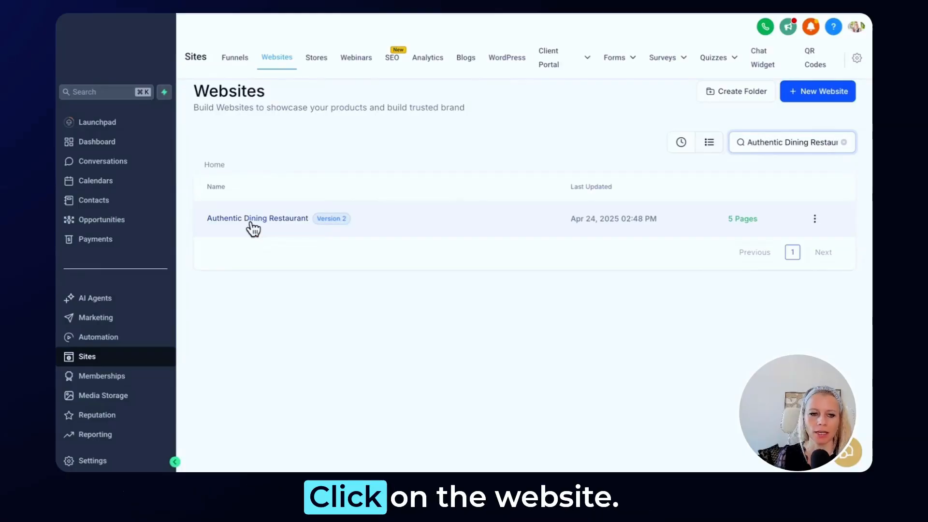
{"action": "left_click", "coordinate": [257, 218]}
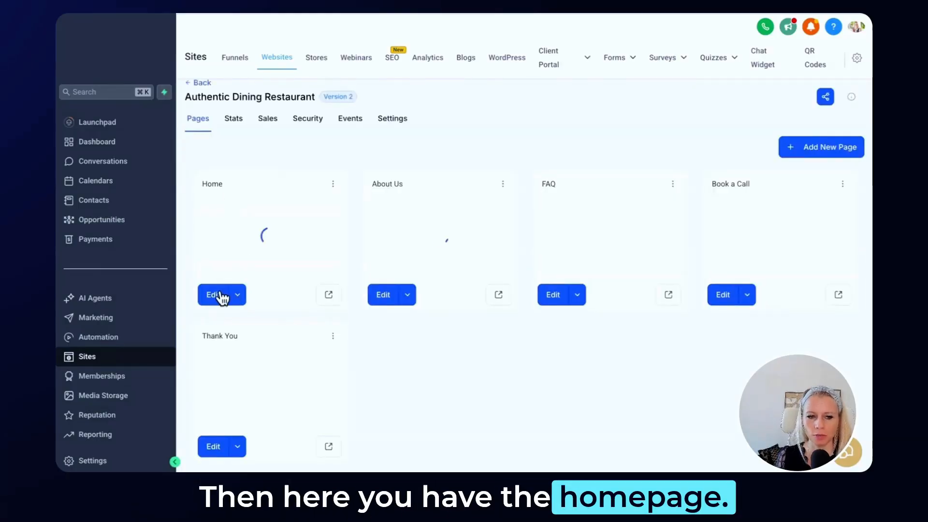
{"action": "left_click", "coordinate": [214, 295]}
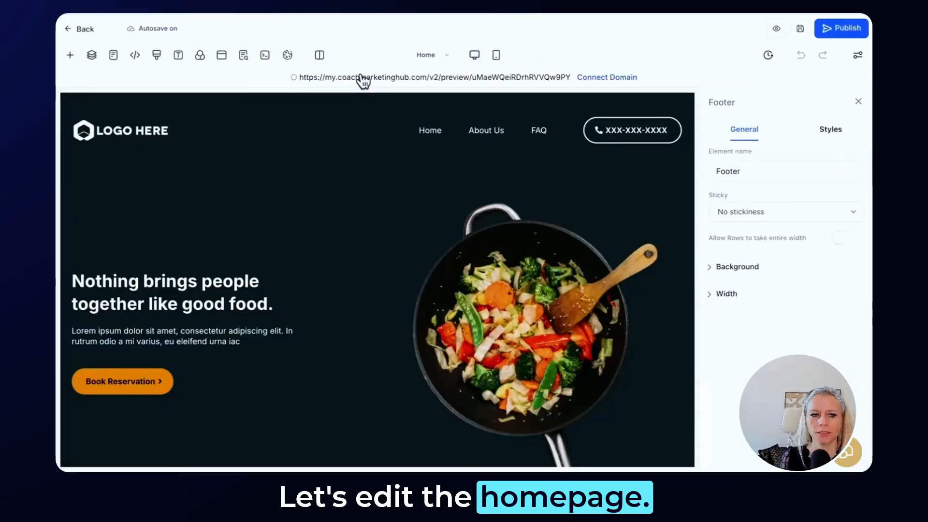
{"action": "mouse_move", "coordinate": [71, 62]}
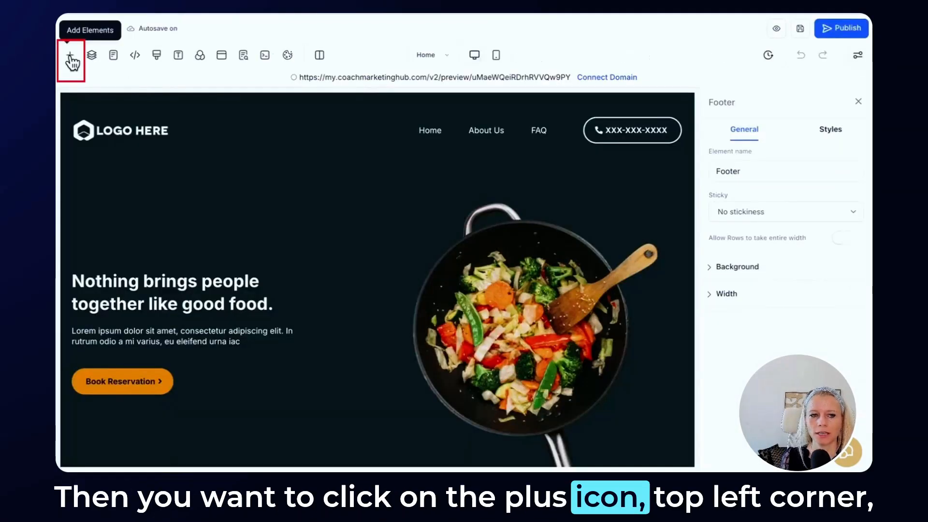
Add a Store element to the Home page of the site
{"action": "left_click", "coordinate": [70, 55]}
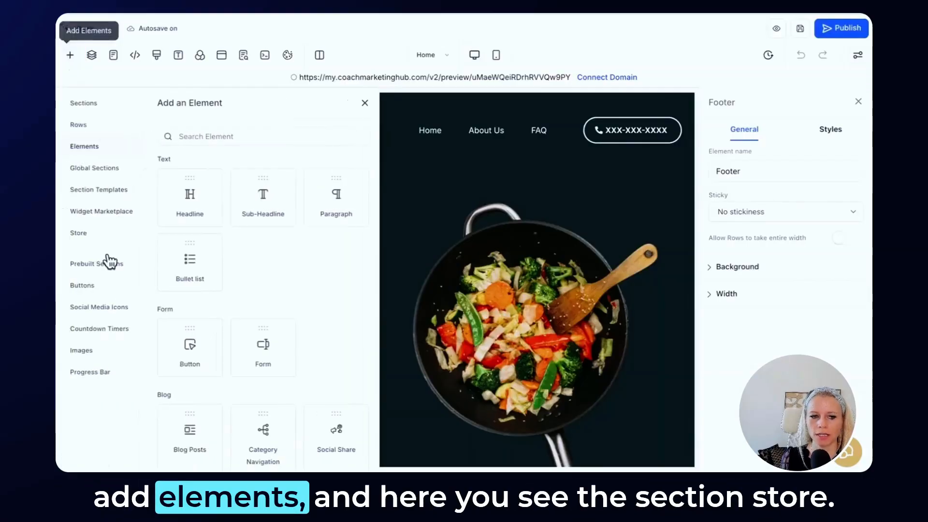
{"action": "left_click", "coordinate": [78, 233]}
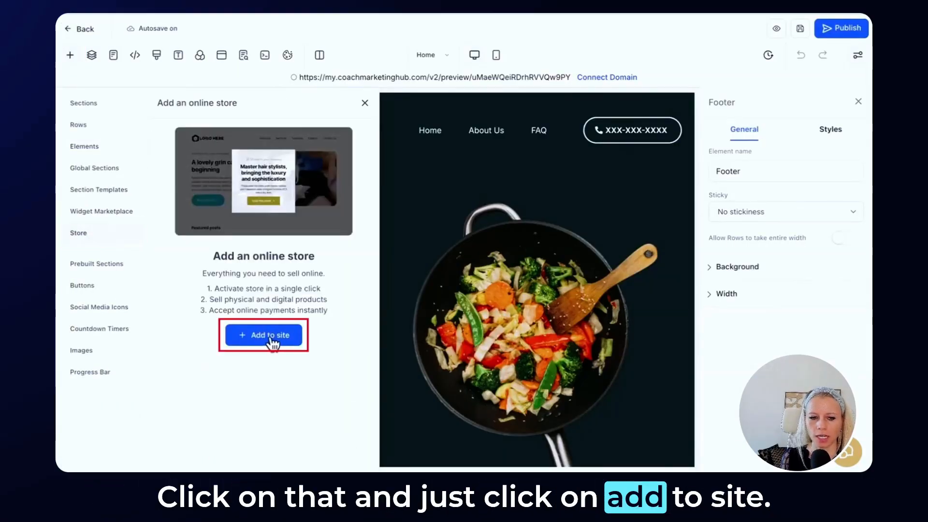
{"action": "left_click", "coordinate": [264, 335]}
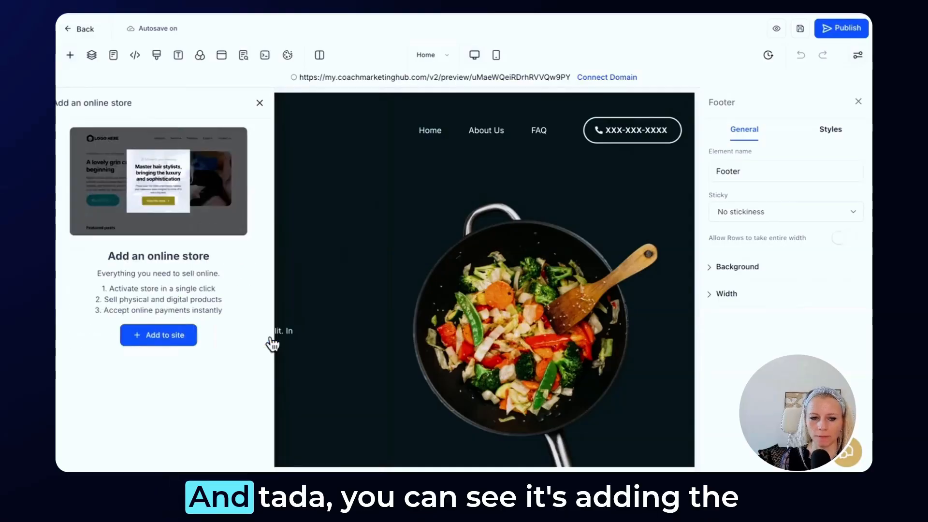
{"action": "left_click", "coordinate": [158, 335]}
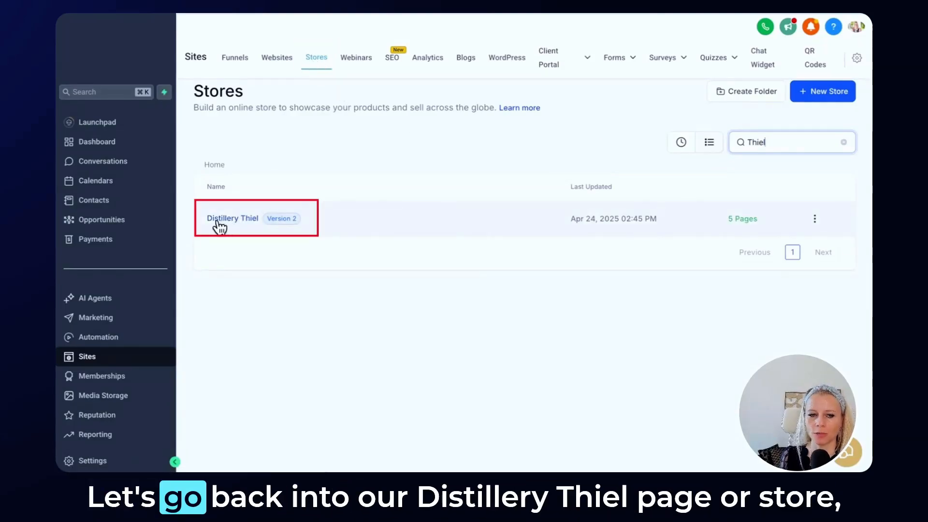
In Distillery Thiel's store settings, choose the onboarding domain
{"action": "left_click", "coordinate": [232, 218]}
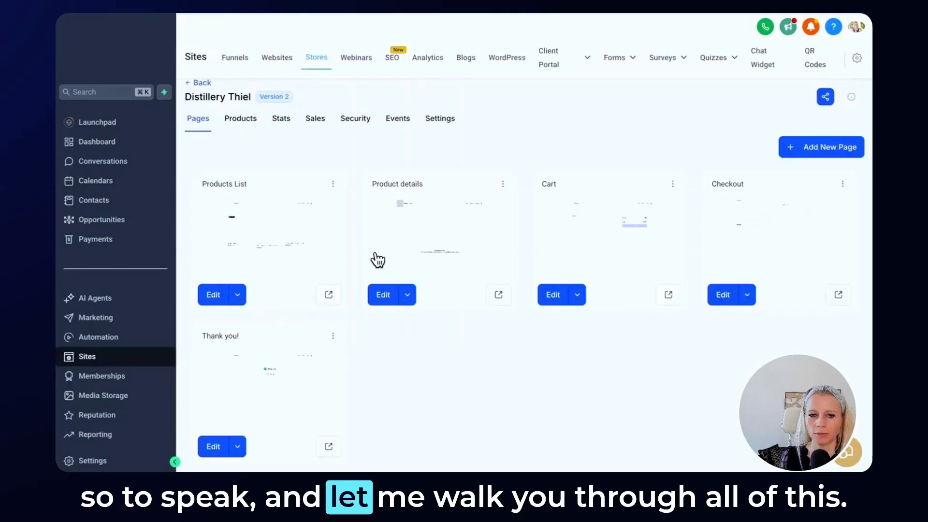
{"action": "mouse_move", "coordinate": [285, 257]}
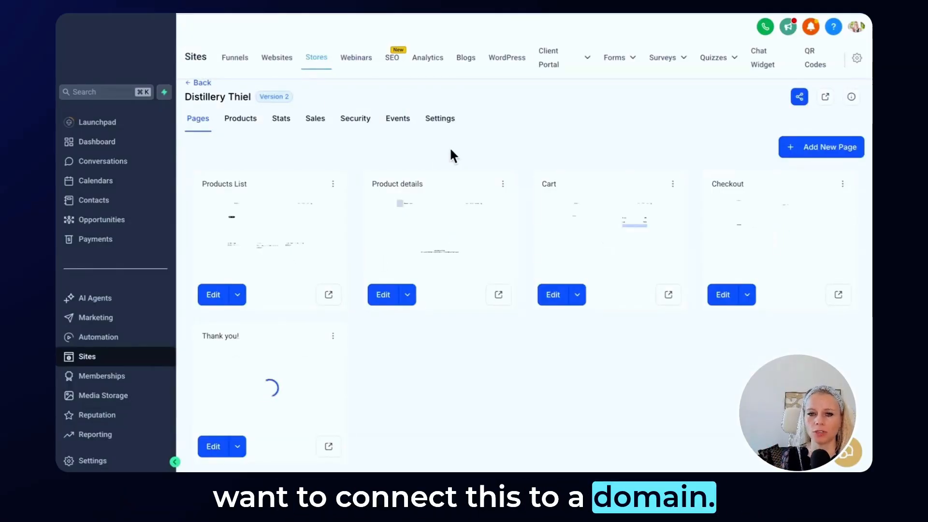
{"action": "left_click", "coordinate": [440, 118]}
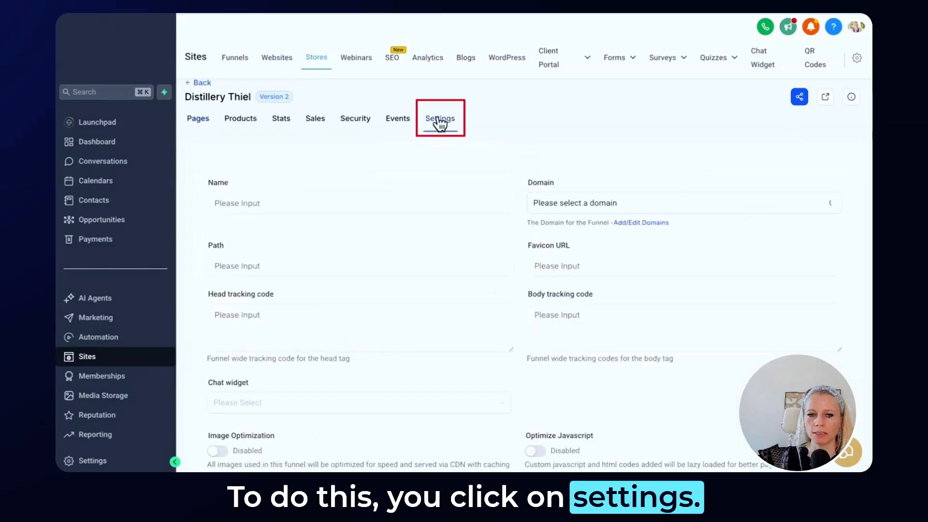
{"action": "left_click", "coordinate": [440, 118]}
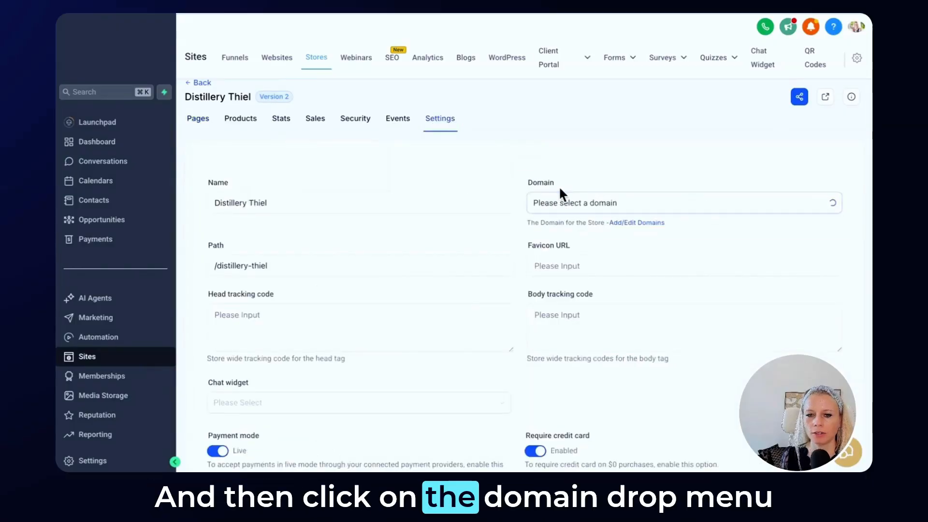
{"action": "left_click", "coordinate": [684, 203]}
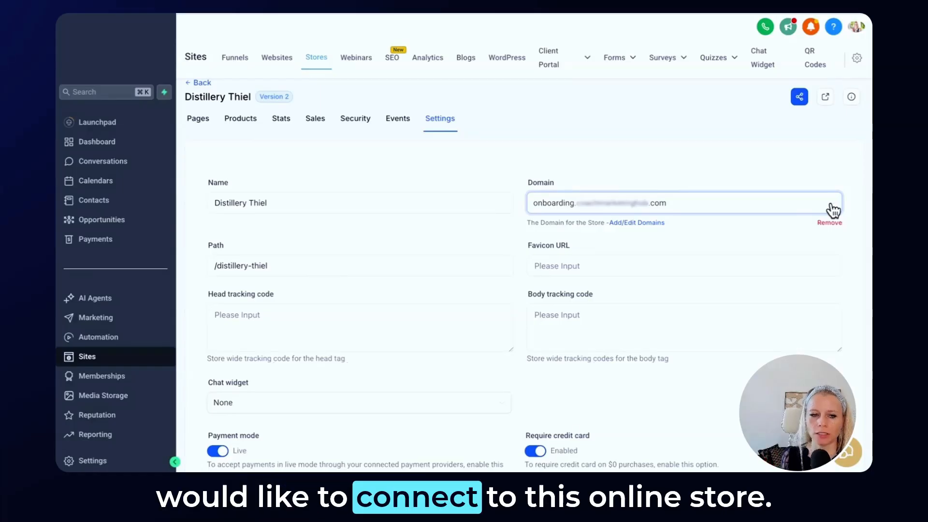
Check the store path and save the store settings
{"action": "left_click", "coordinate": [279, 266]}
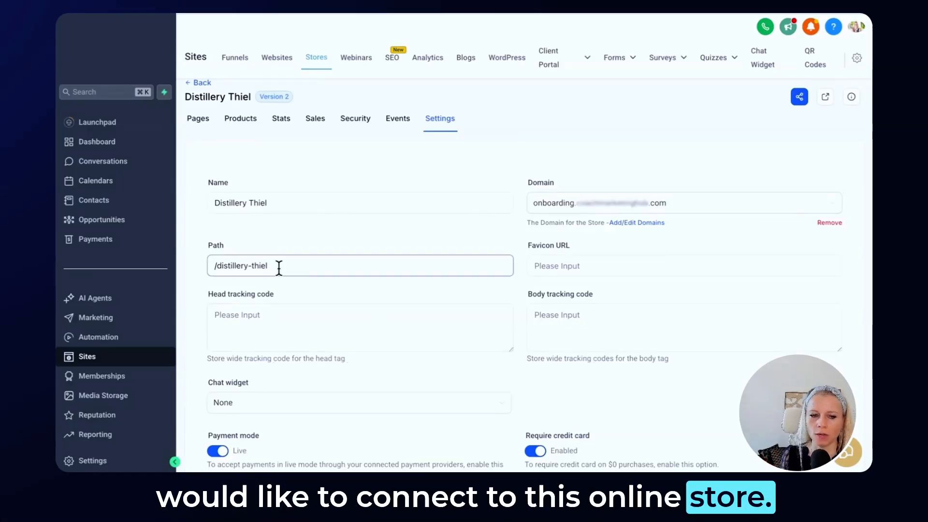
{"action": "scroll", "scroll_direction": "down", "scroll_amount": 3}
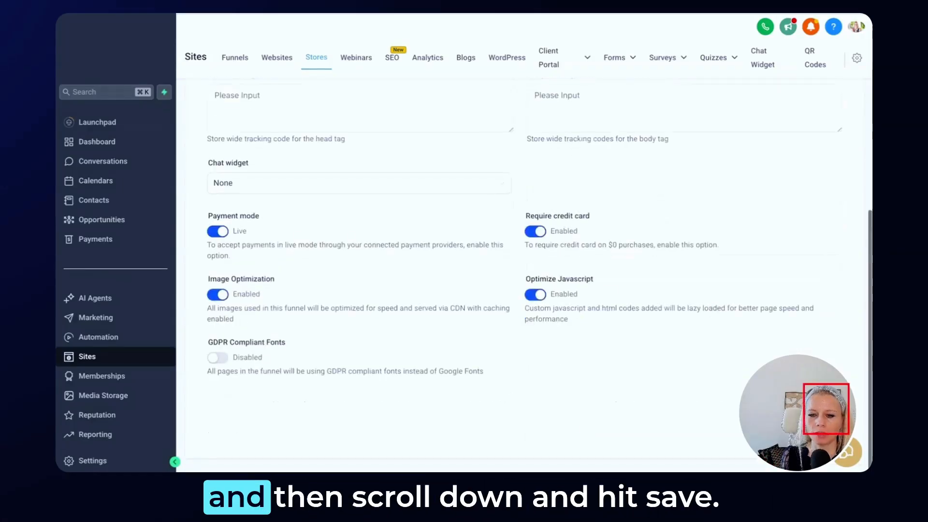
{"action": "left_click", "coordinate": [276, 58]}
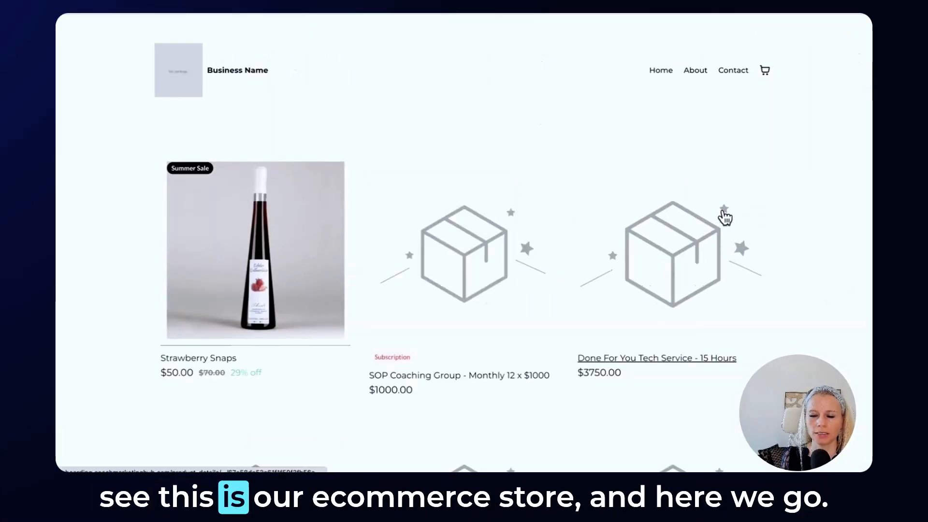
{"action": "mouse_move", "coordinate": [66, 291]}
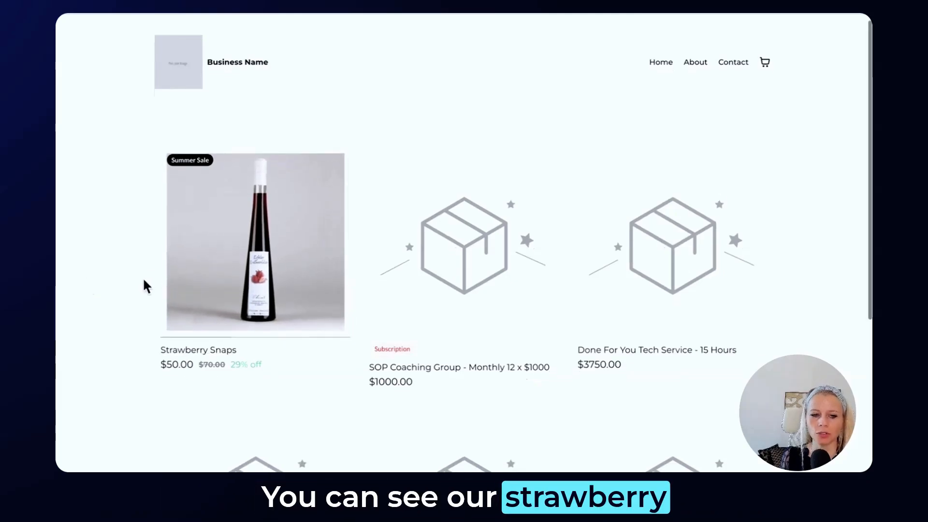
{"action": "mouse_move", "coordinate": [275, 260]}
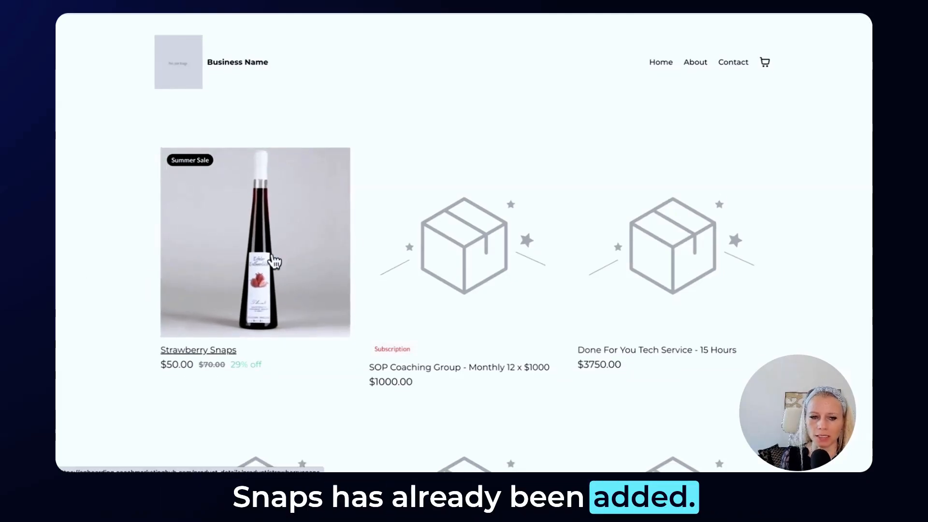
{"action": "mouse_move", "coordinate": [191, 169]}
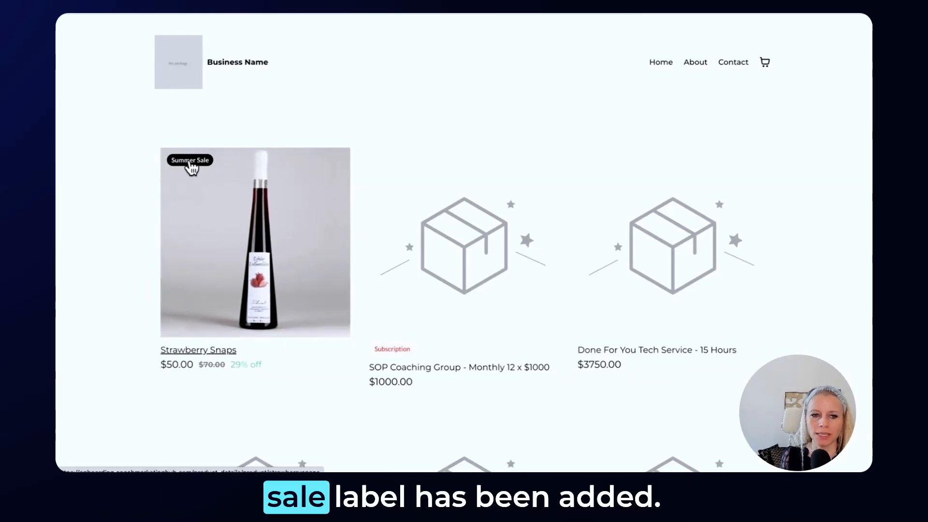
{"action": "mouse_move", "coordinate": [208, 376]}
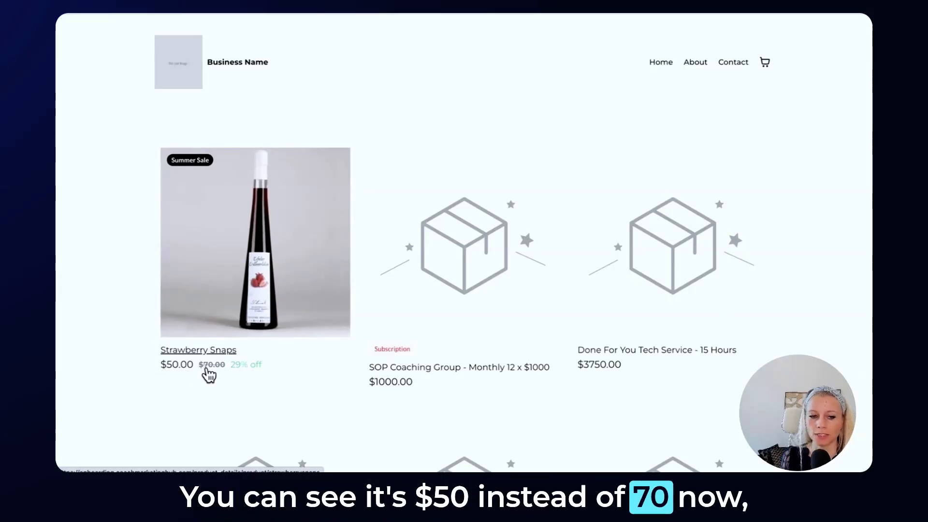
{"action": "mouse_move", "coordinate": [255, 375]}
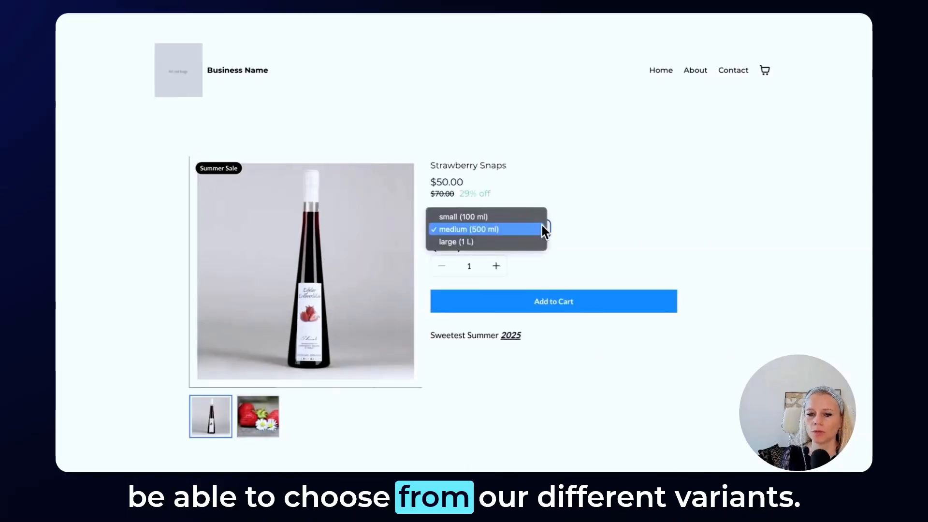
{"action": "mouse_move", "coordinate": [528, 237]}
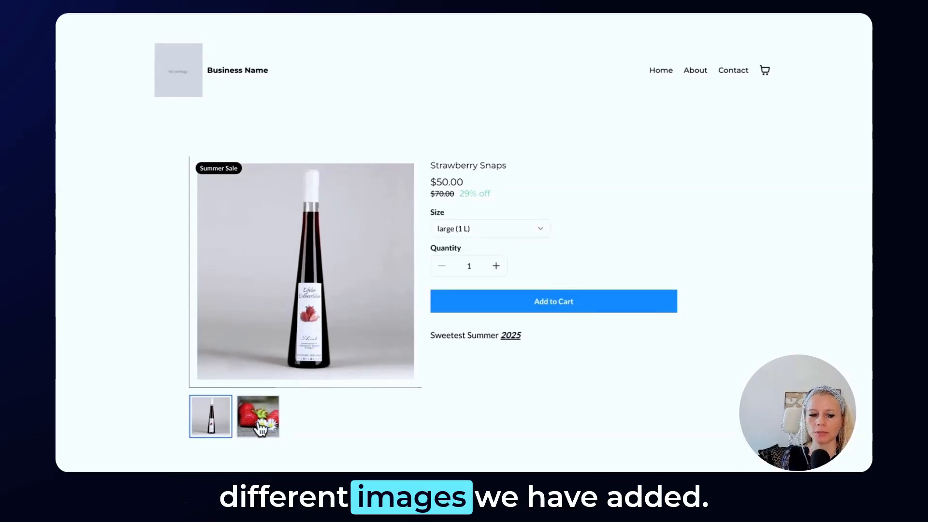
Add two large Strawberry Snaps to the cart from the product page
{"action": "left_click", "coordinate": [257, 416]}
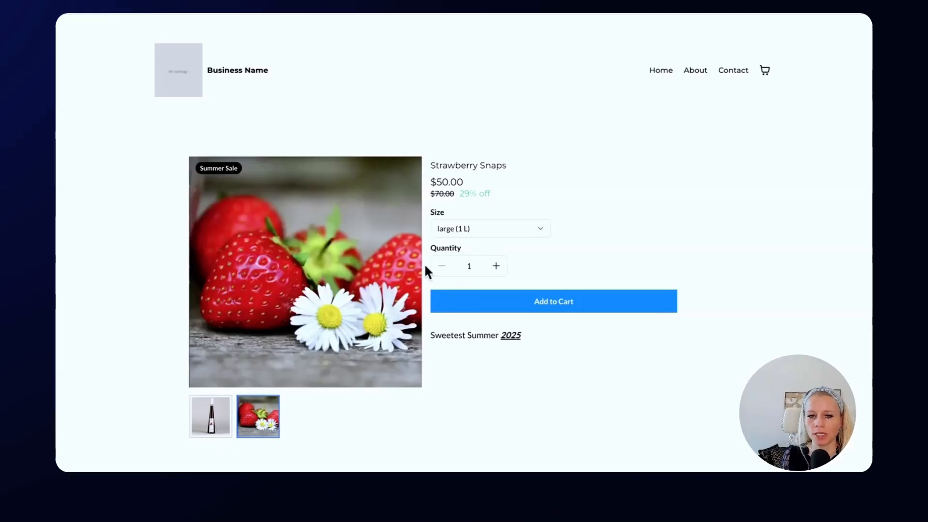
{"action": "left_click", "coordinate": [496, 265]}
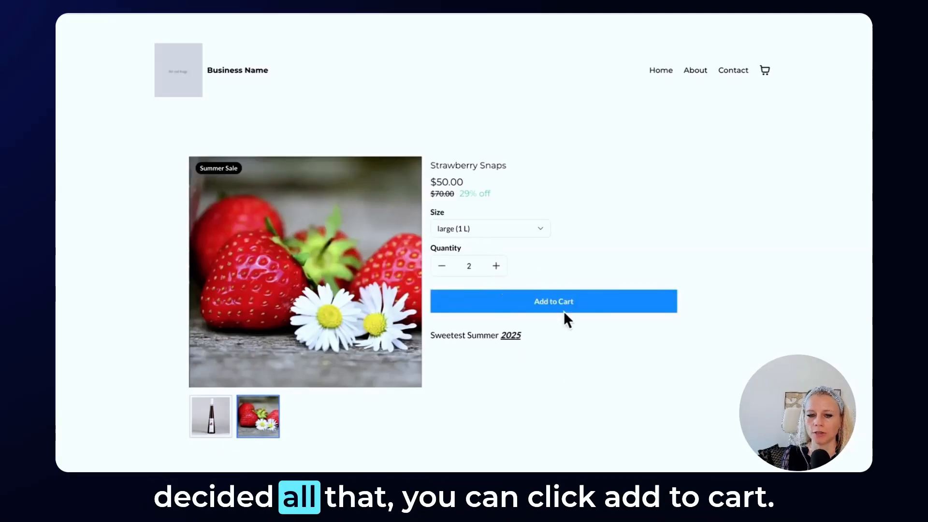
{"action": "left_click", "coordinate": [553, 301]}
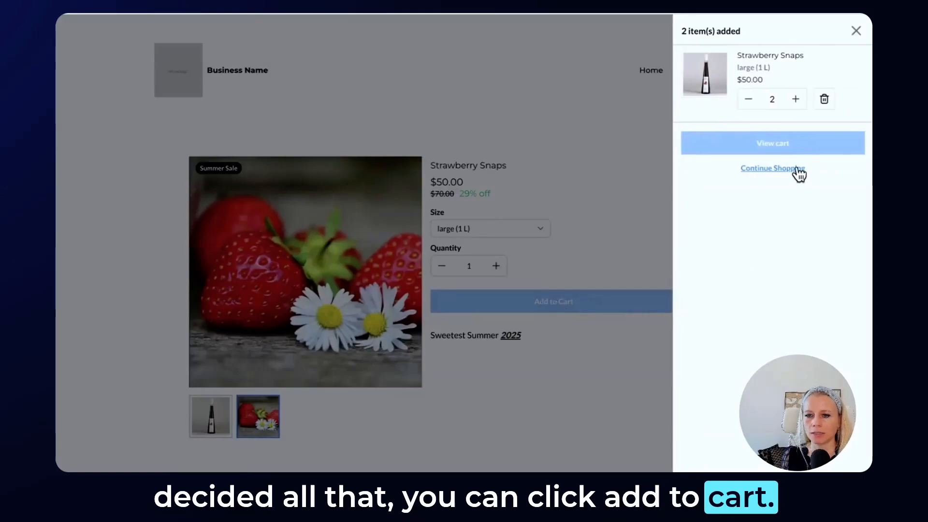
{"action": "mouse_move", "coordinate": [772, 142]}
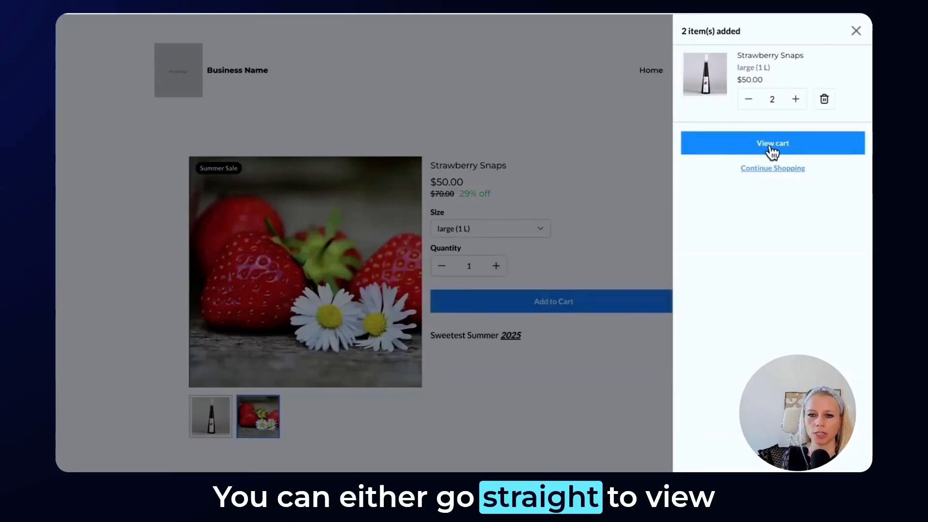
{"action": "mouse_move", "coordinate": [790, 177]}
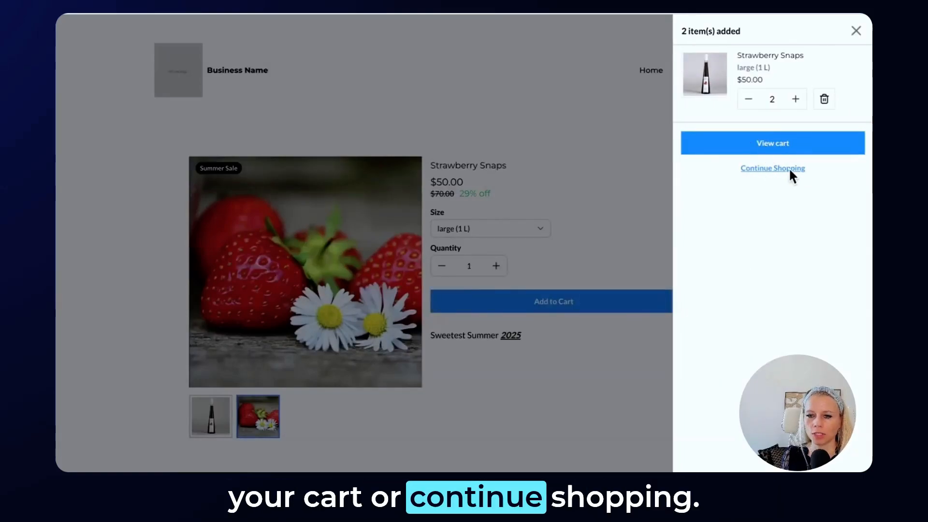
Review the cart and proceed to the checkout page's payment section
{"action": "left_click", "coordinate": [773, 143]}
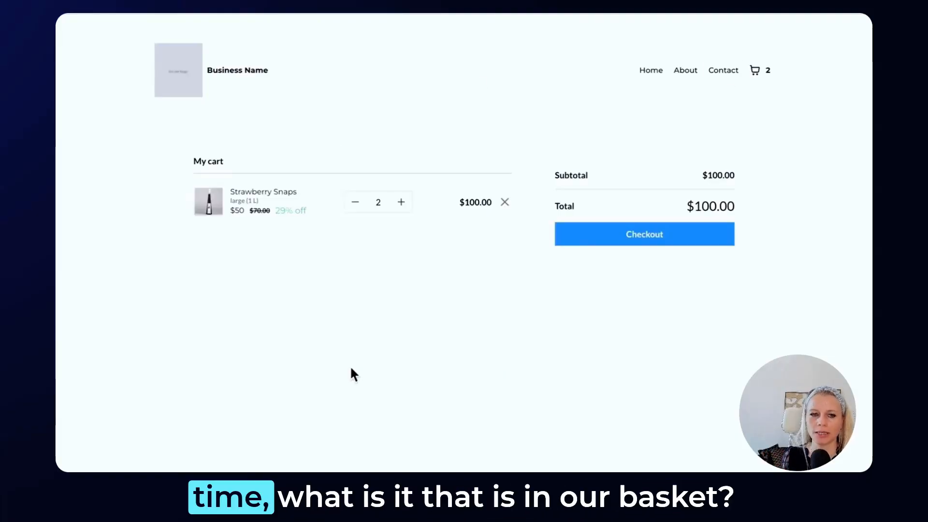
{"action": "mouse_move", "coordinate": [643, 244]}
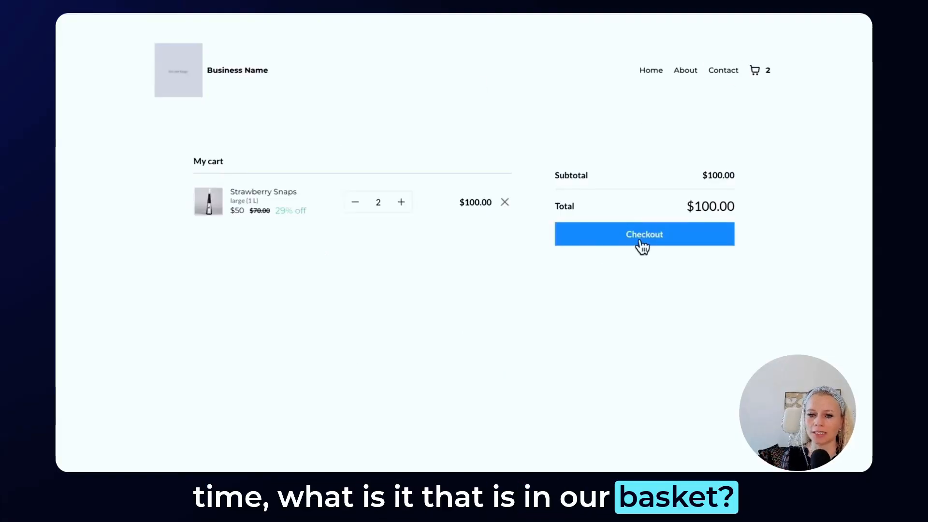
{"action": "mouse_move", "coordinate": [468, 308]}
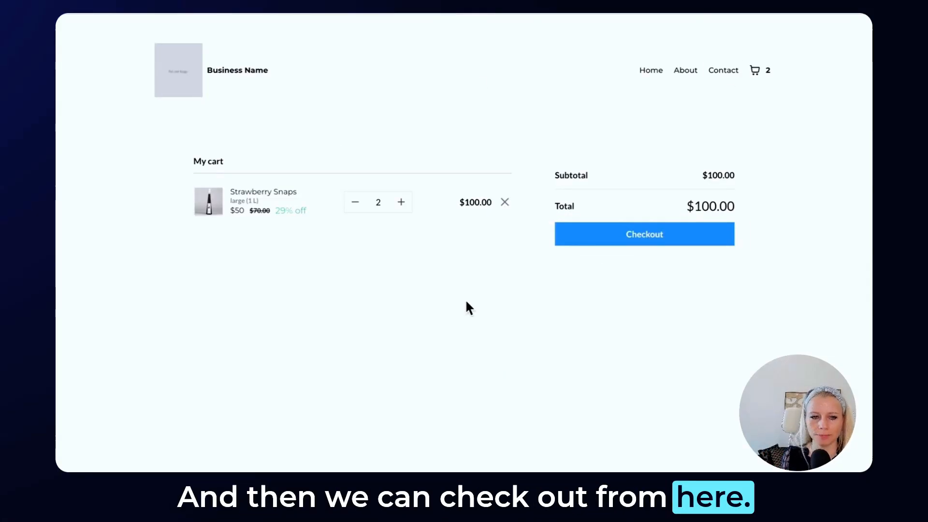
{"action": "left_click", "coordinate": [644, 234]}
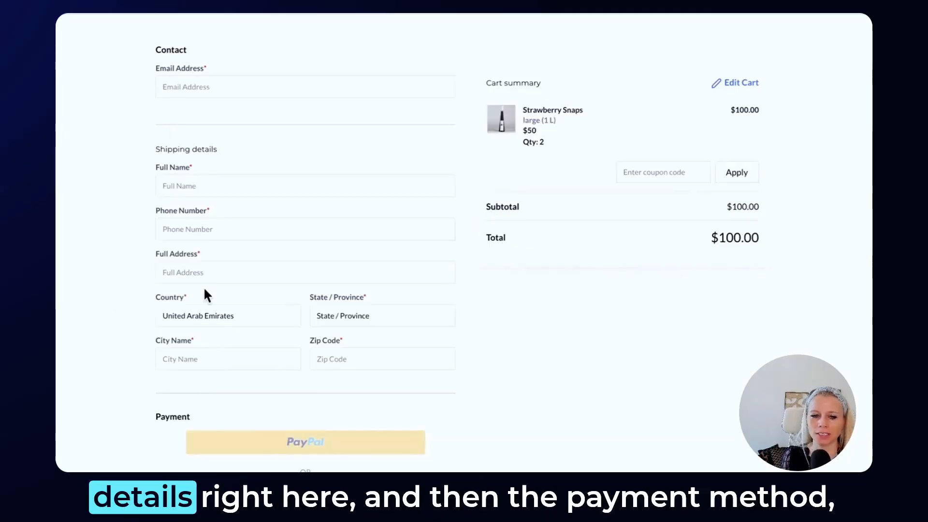
{"action": "scroll", "scroll_direction": "down", "scroll_amount": 3}
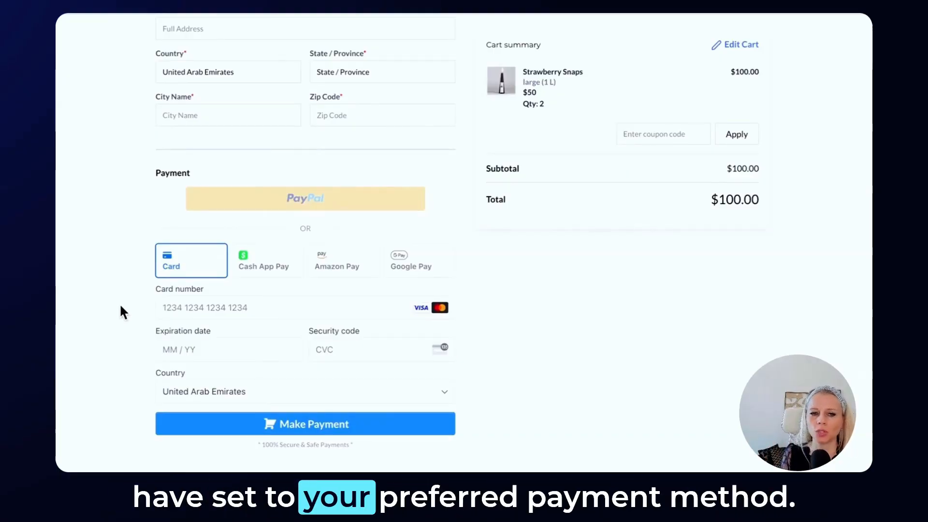
{"action": "mouse_move", "coordinate": [411, 93]}
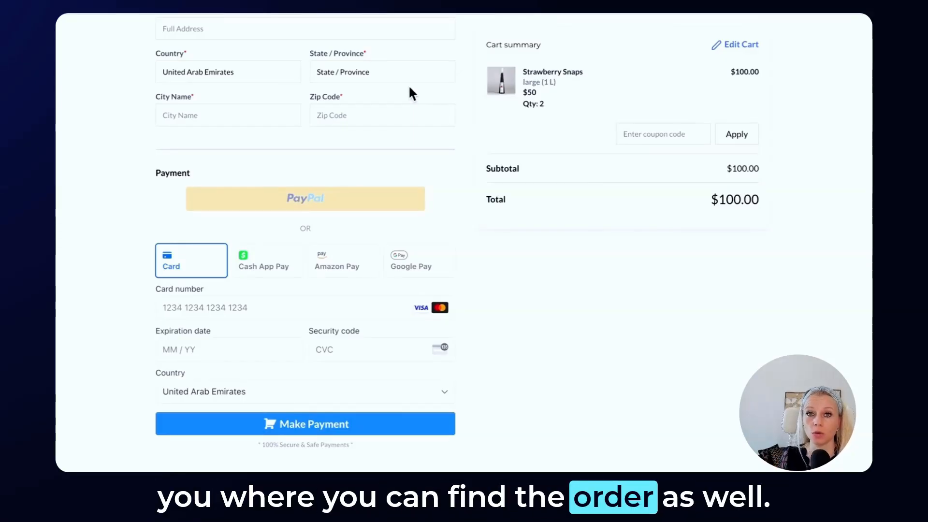
In the store settings, turn the Live payment toggle off so it reads Test
{"action": "left_click", "coordinate": [440, 118]}
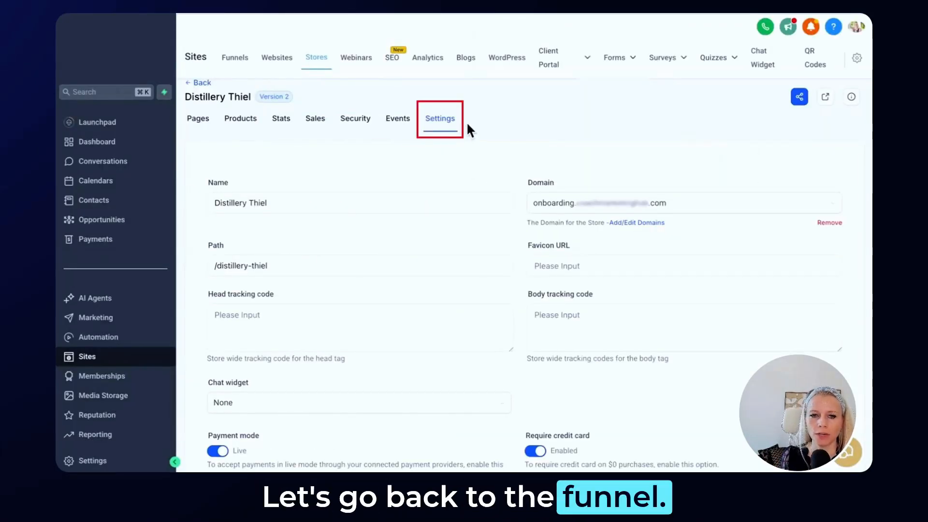
{"action": "scroll", "scroll_direction": "down", "scroll_amount": 3}
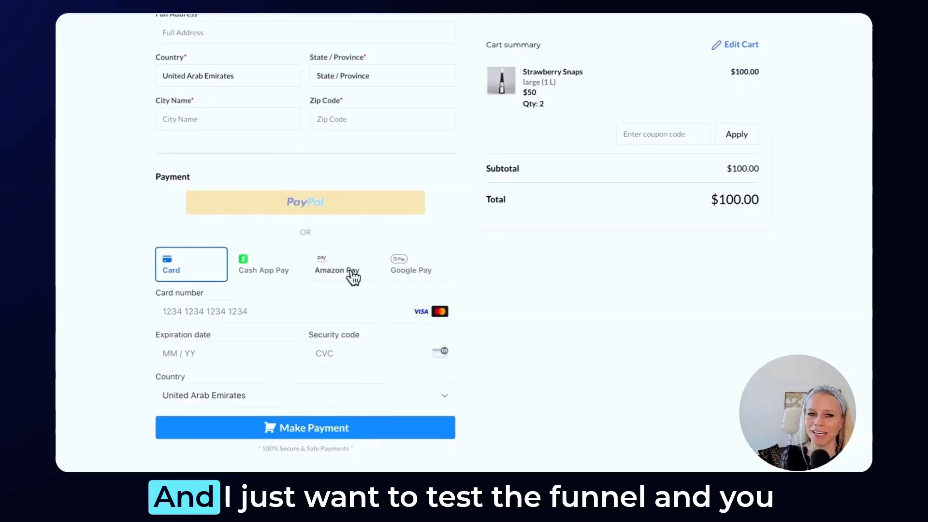
{"action": "mouse_move", "coordinate": [351, 265]}
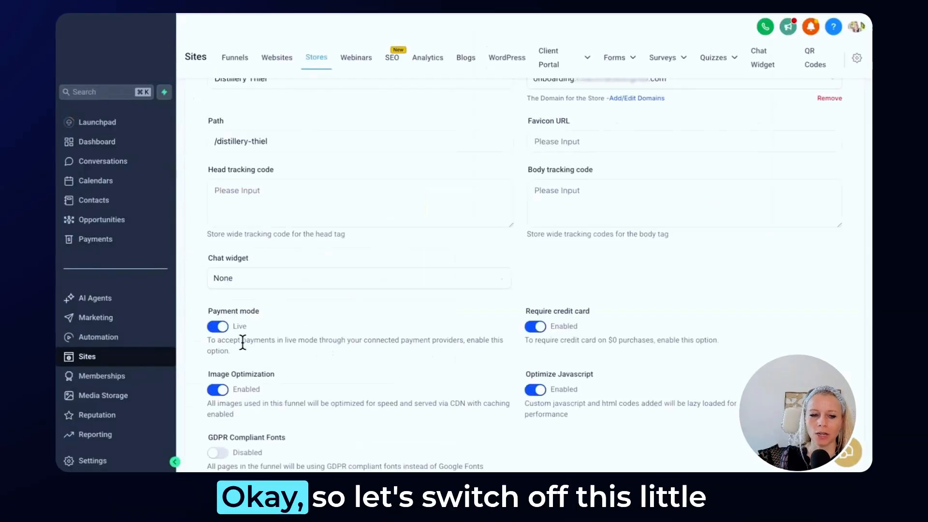
{"action": "left_click", "coordinate": [217, 326]}
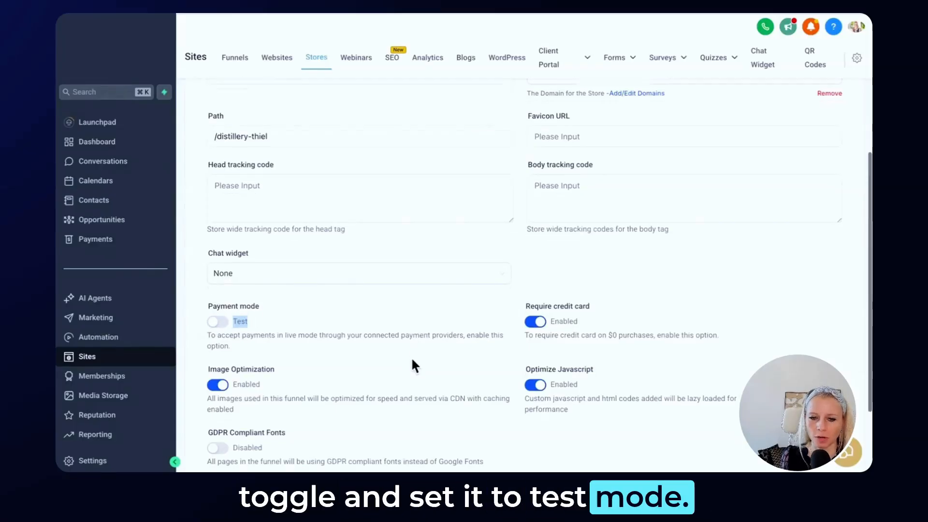
{"action": "scroll", "scroll_direction": "down", "scroll_amount": 3}
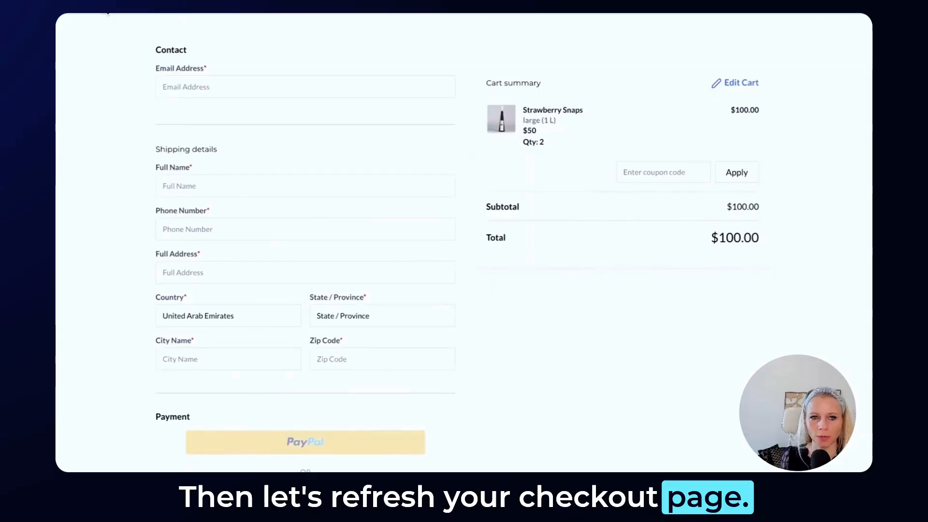
Scroll to the Payment section to confirm the TEST MODE badge
{"action": "scroll", "scroll_direction": "down", "scroll_amount": 3}
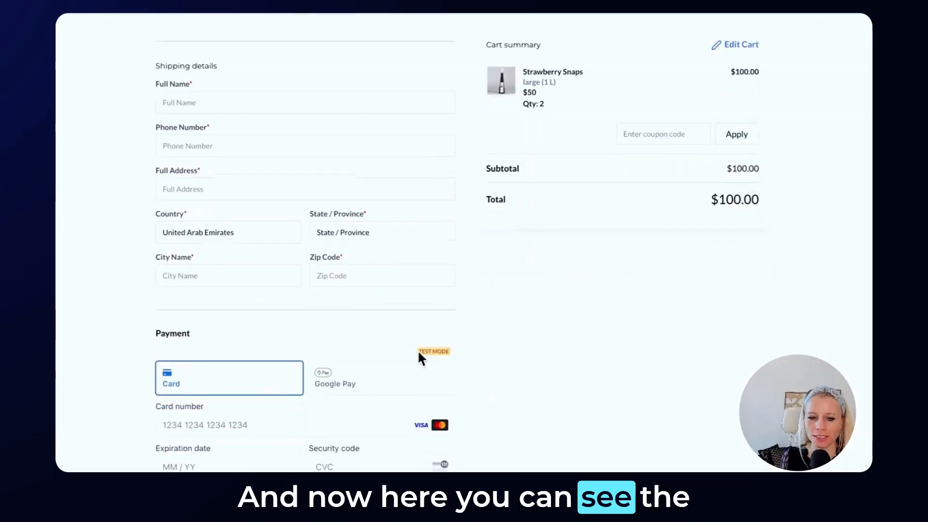
{"action": "mouse_move", "coordinate": [448, 351]}
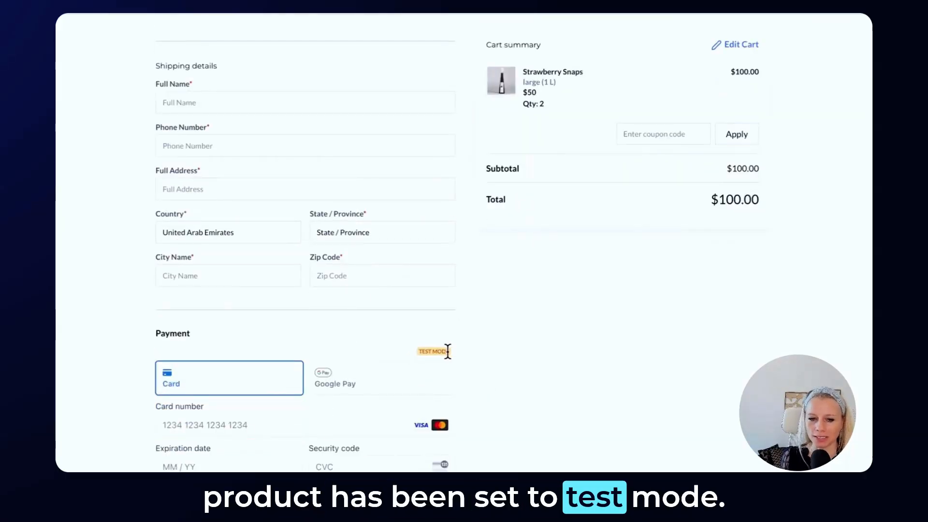
{"action": "mouse_move", "coordinate": [595, 344]}
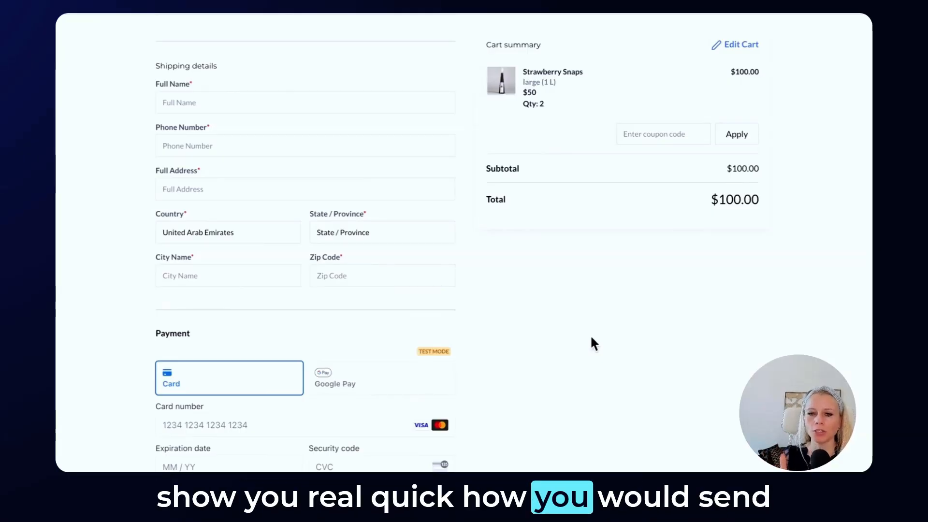
{"action": "mouse_move", "coordinate": [544, 294]}
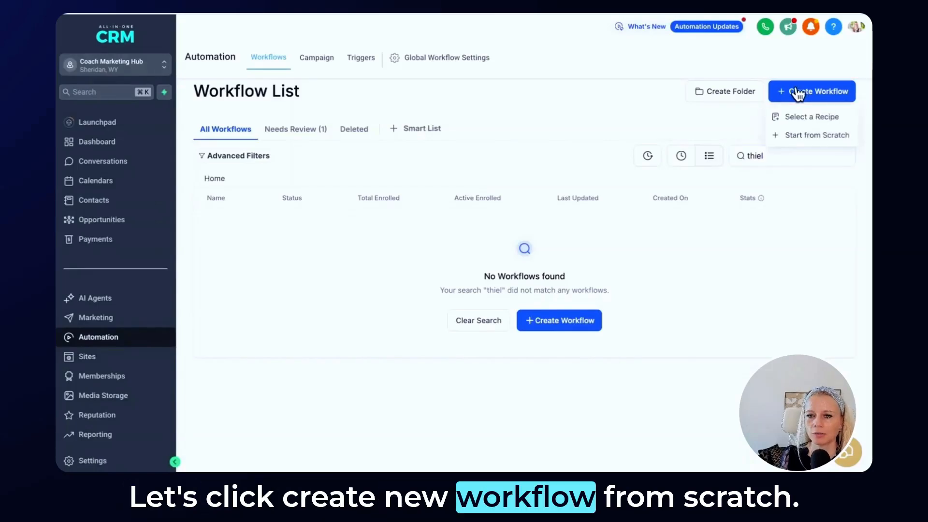
Start a workflow from scratch with an Order Submitted trigger filtered to Global Product Strawberry Snaps
{"action": "left_click", "coordinate": [818, 135]}
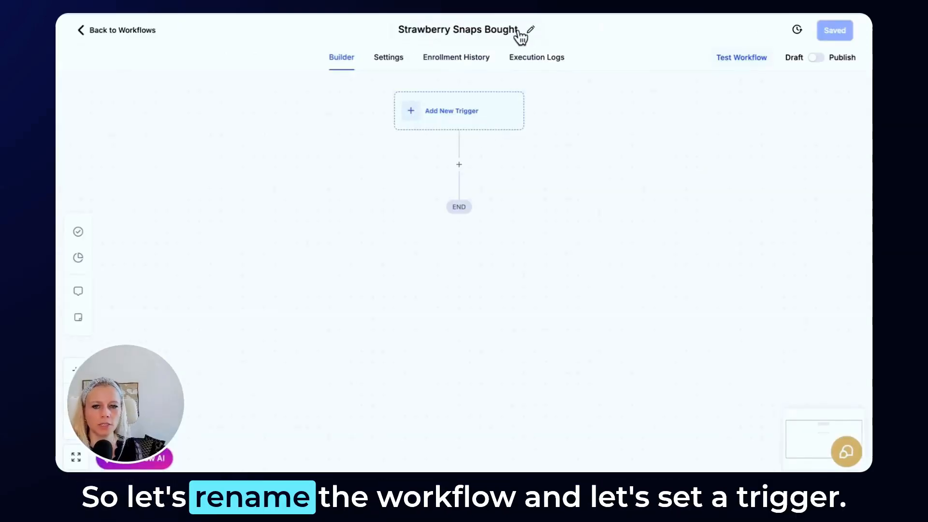
{"action": "mouse_move", "coordinate": [440, 119]}
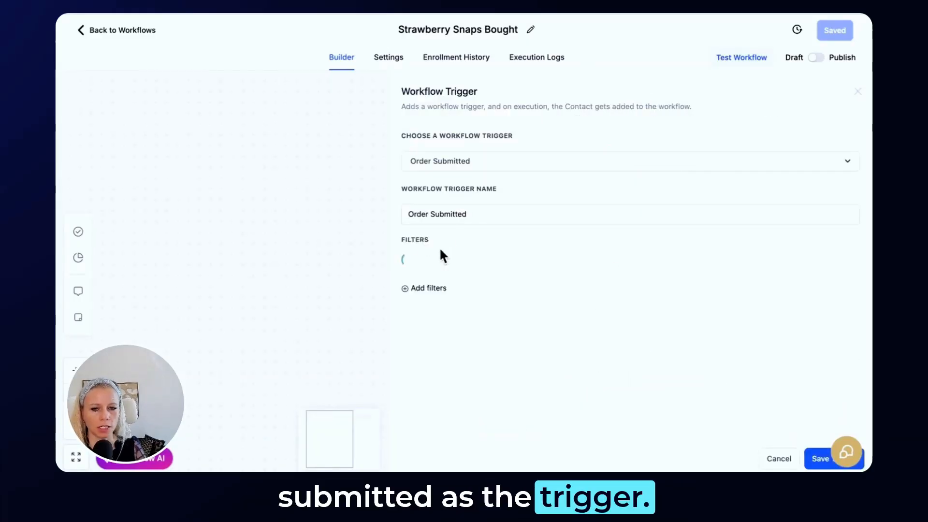
{"action": "left_click", "coordinate": [424, 288]}
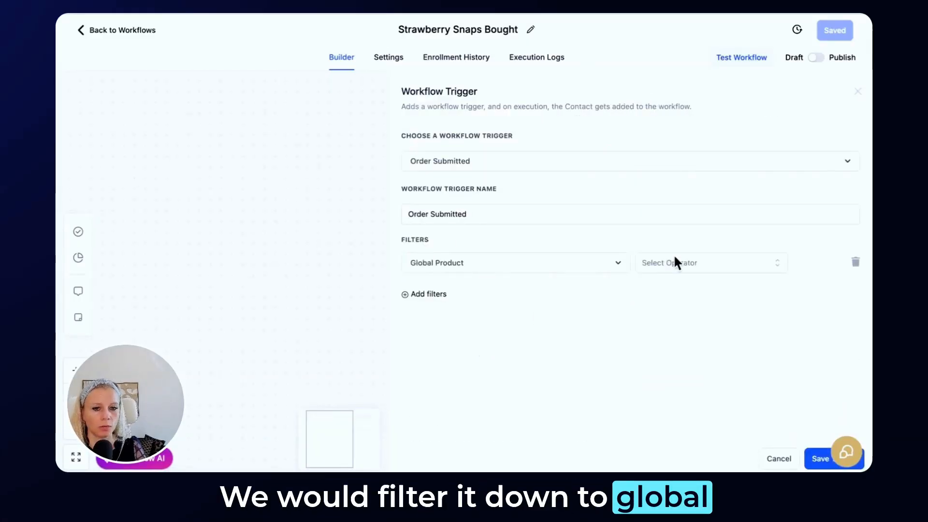
{"action": "type", "text": "straw"}
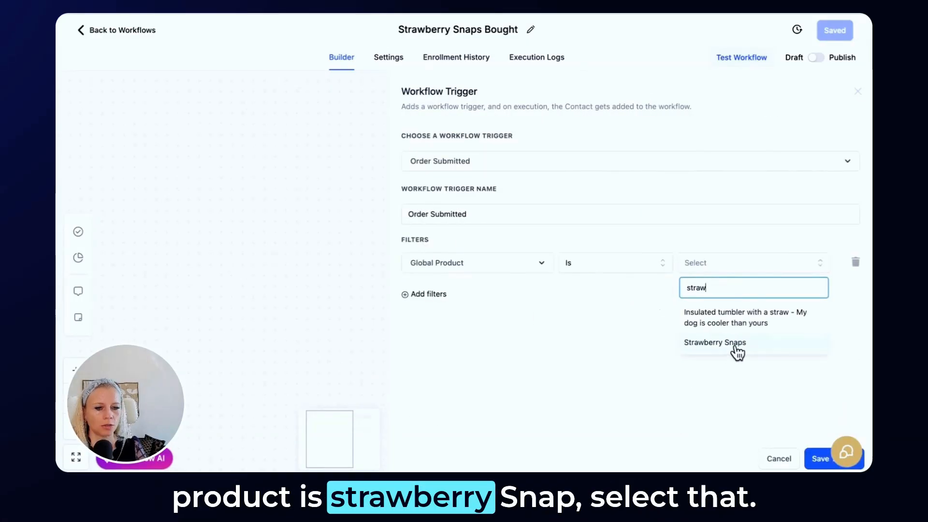
{"action": "left_click", "coordinate": [715, 342]}
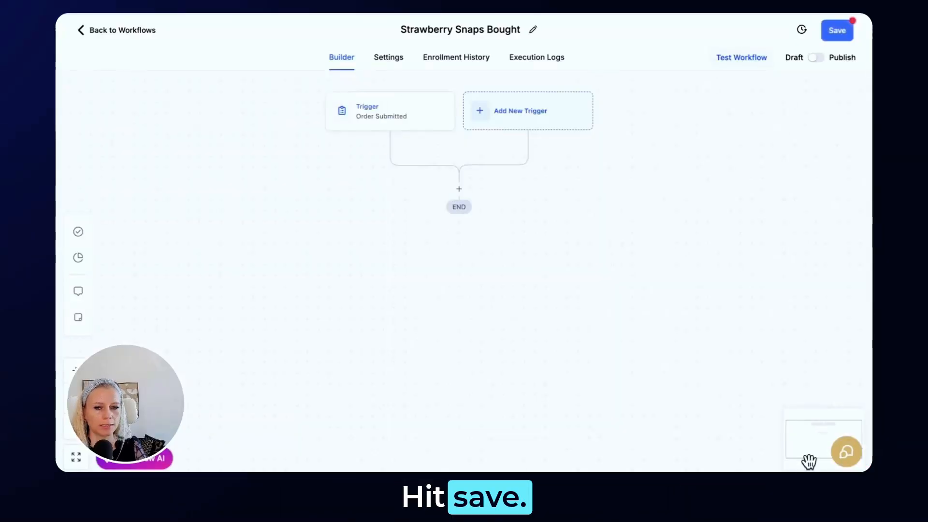
{"action": "mouse_move", "coordinate": [459, 211]}
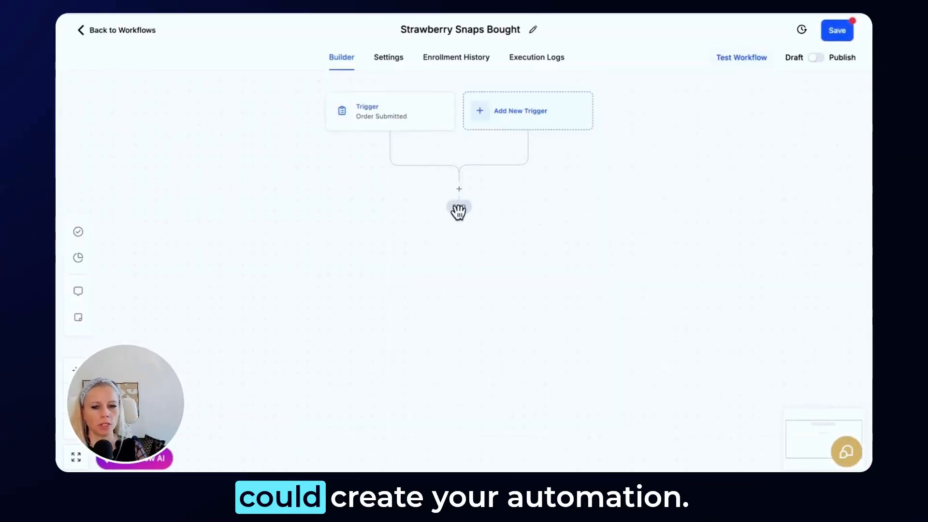
Add a Send Email action after the trigger with message 'Thank you for your'
{"action": "left_click", "coordinate": [459, 189]}
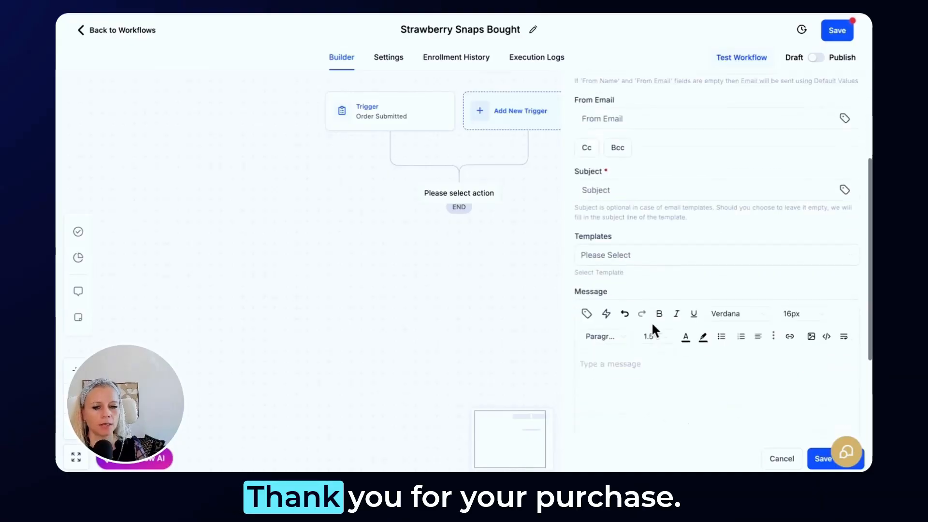
{"action": "type", "text": "Thank you for your"}
{"action": "type", "text": "not"}
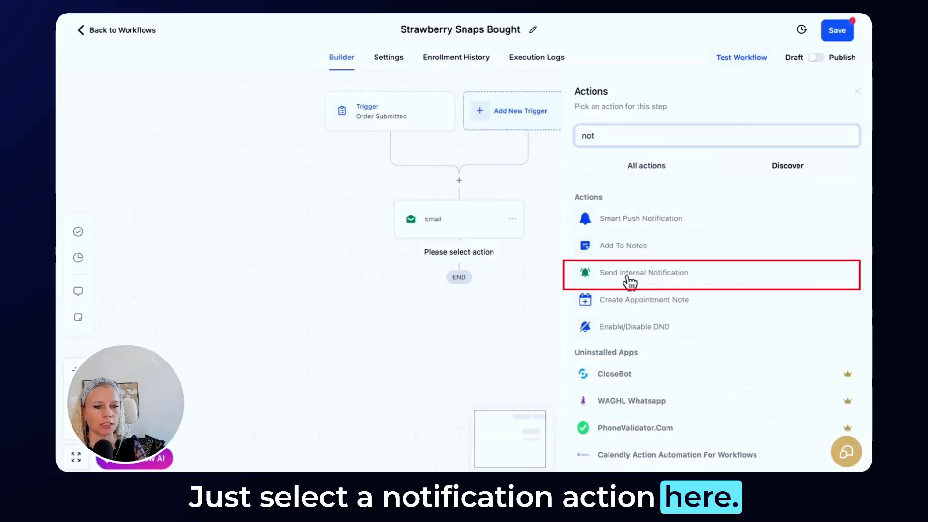
Add an Internal Notification action sent to All Users
{"action": "left_click", "coordinate": [643, 273]}
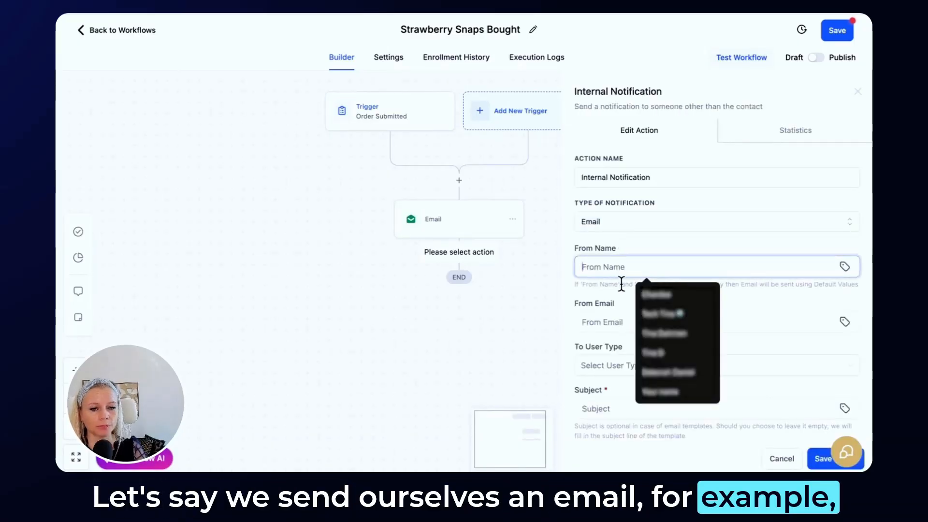
{"action": "left_click", "coordinate": [715, 222]}
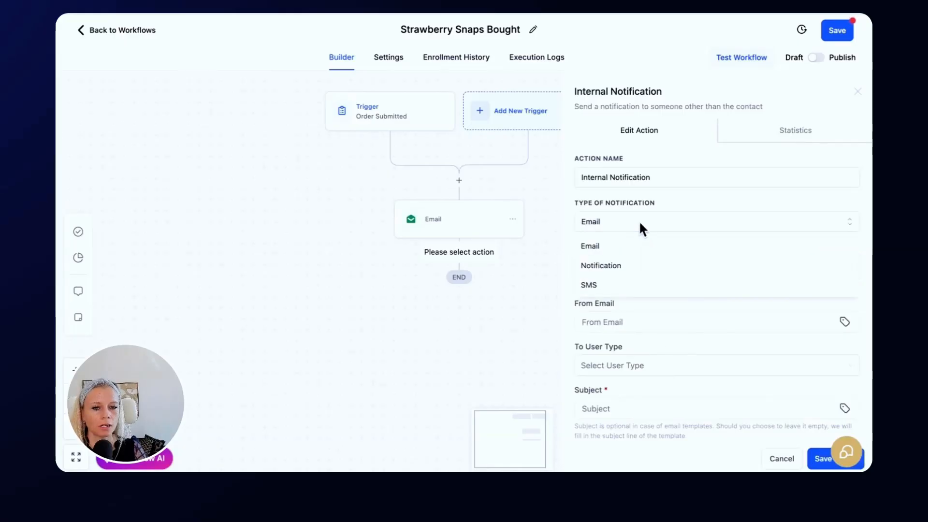
{"action": "left_click", "coordinate": [710, 365]}
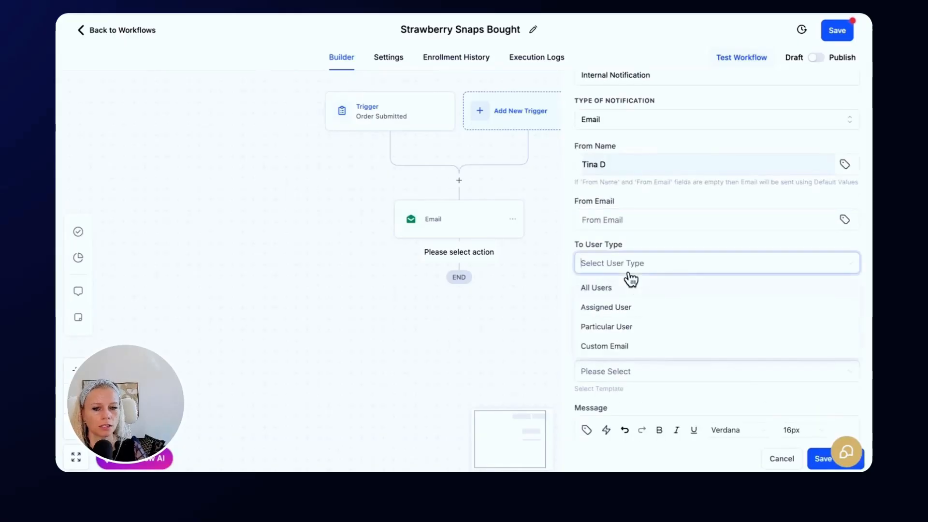
{"action": "left_click", "coordinate": [596, 287]}
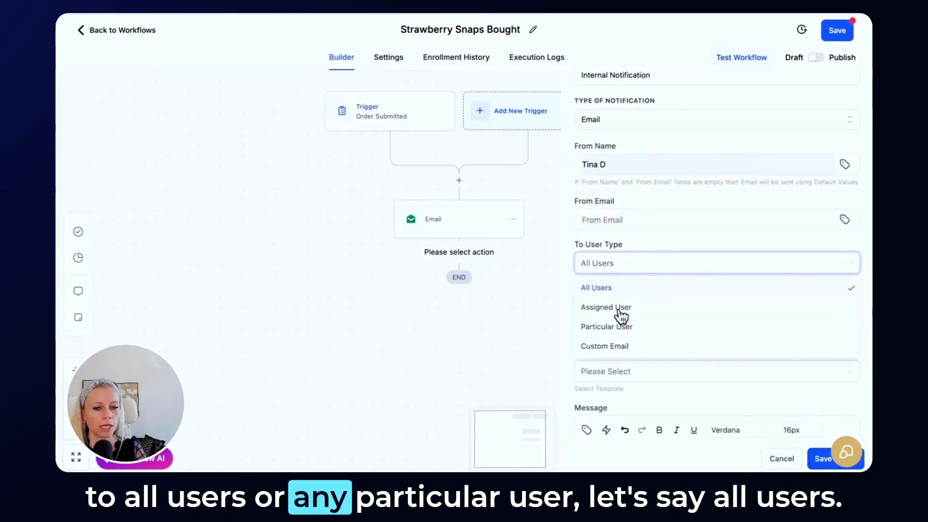
{"action": "left_click", "coordinate": [597, 287]}
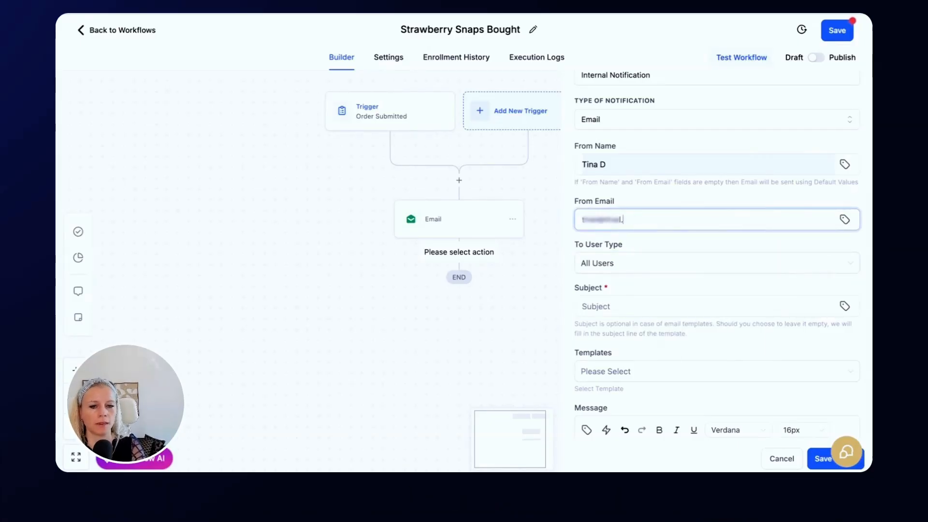
Set the message to 'Thank you for your purchase', save the action and save the workflow
{"action": "scroll", "scroll_direction": "down", "scroll_amount": 3}
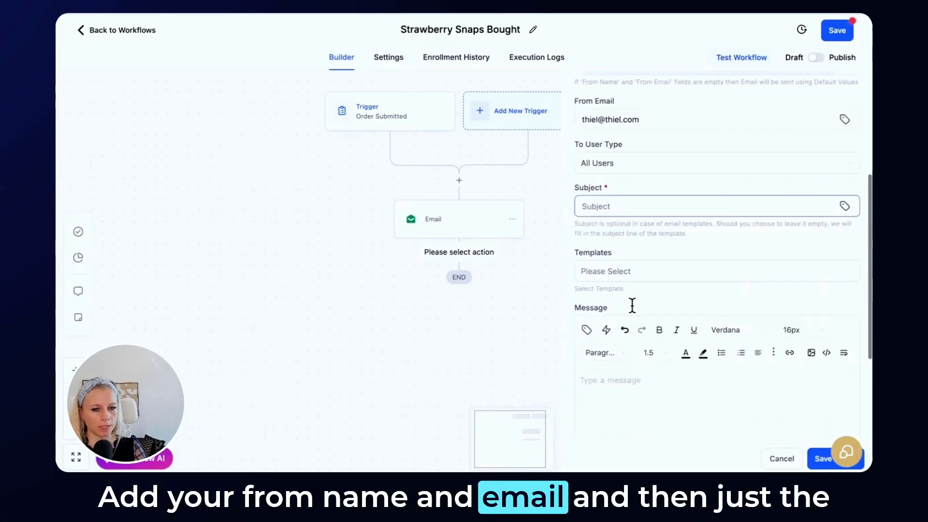
{"action": "type", "text": "Thank you for your purchase"}
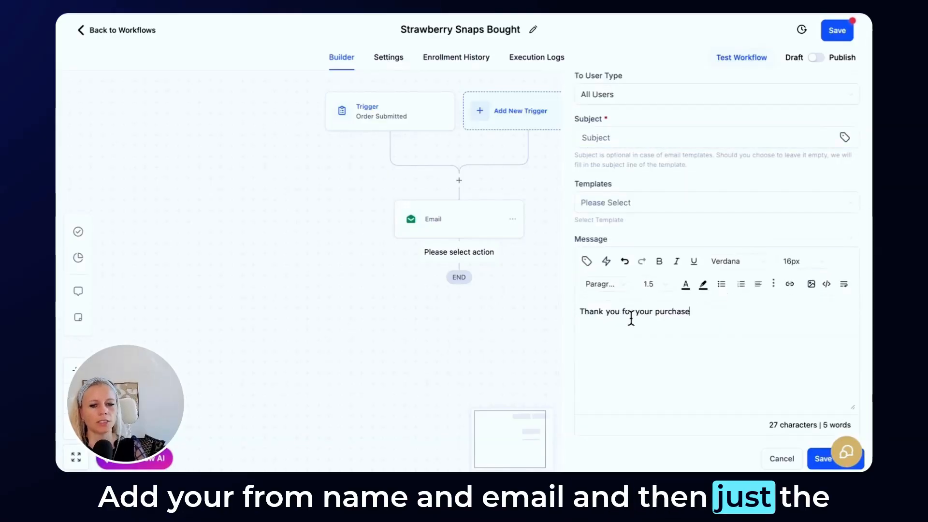
{"action": "mouse_move", "coordinate": [643, 356]}
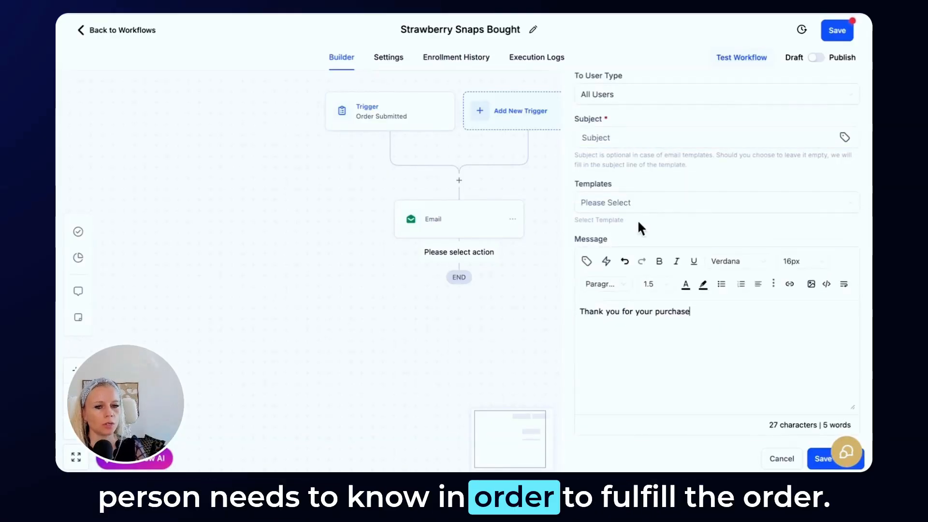
{"action": "left_click", "coordinate": [823, 458]}
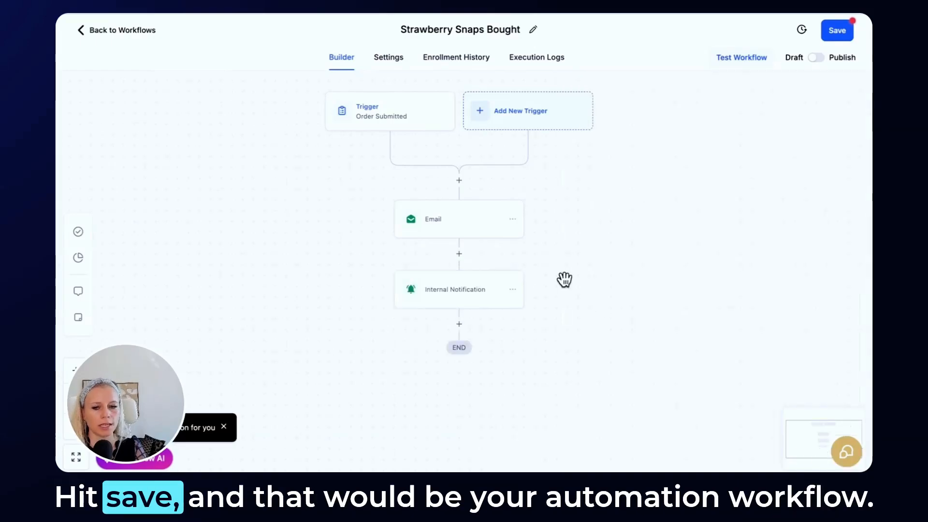
{"action": "mouse_move", "coordinate": [520, 298]}
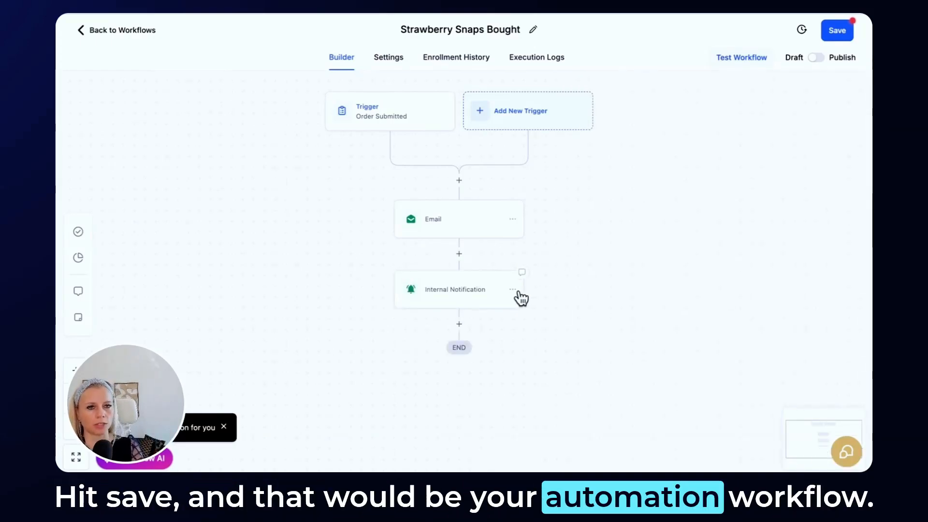
{"action": "left_click", "coordinate": [836, 30]}
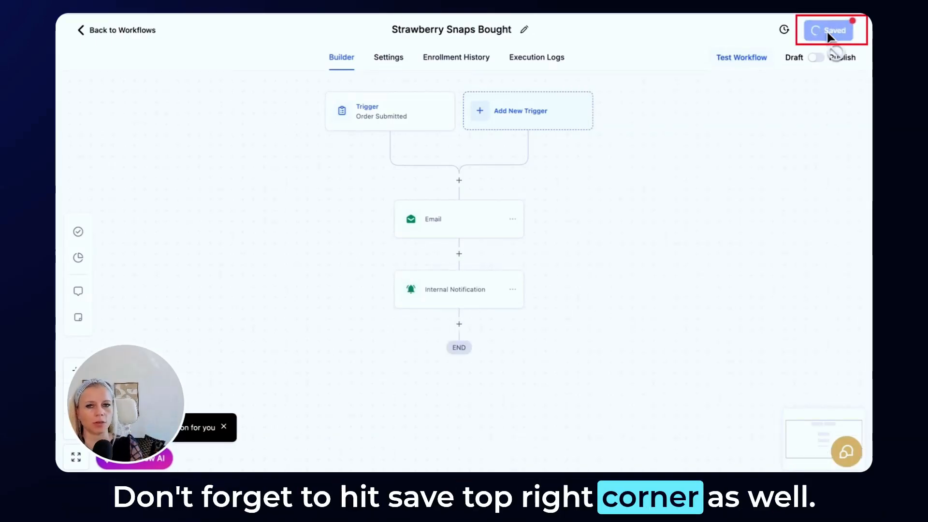
{"action": "left_click", "coordinate": [831, 30]}
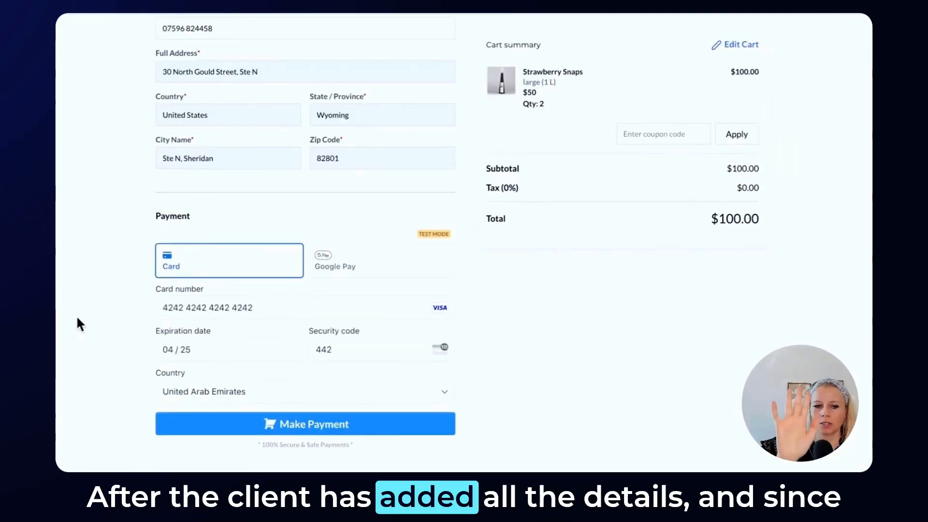
{"action": "mouse_move", "coordinate": [427, 247]}
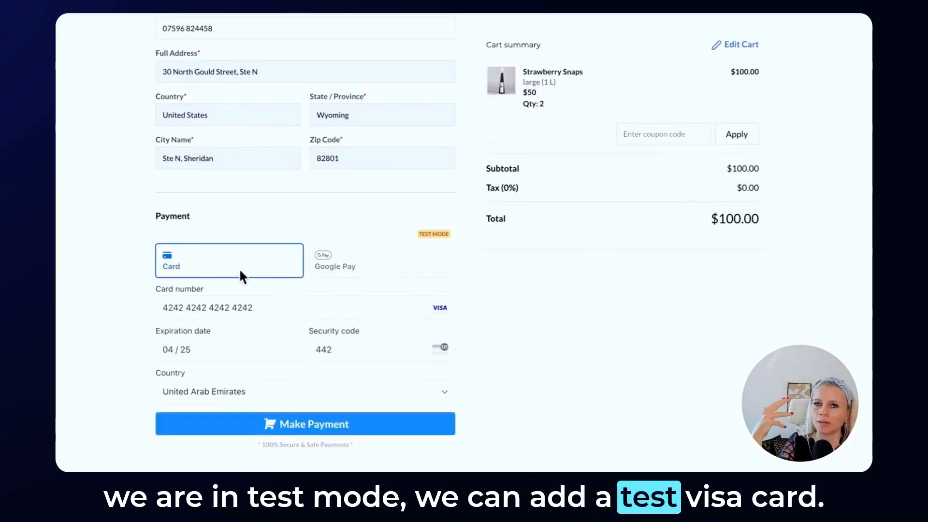
{"action": "mouse_move", "coordinate": [138, 321]}
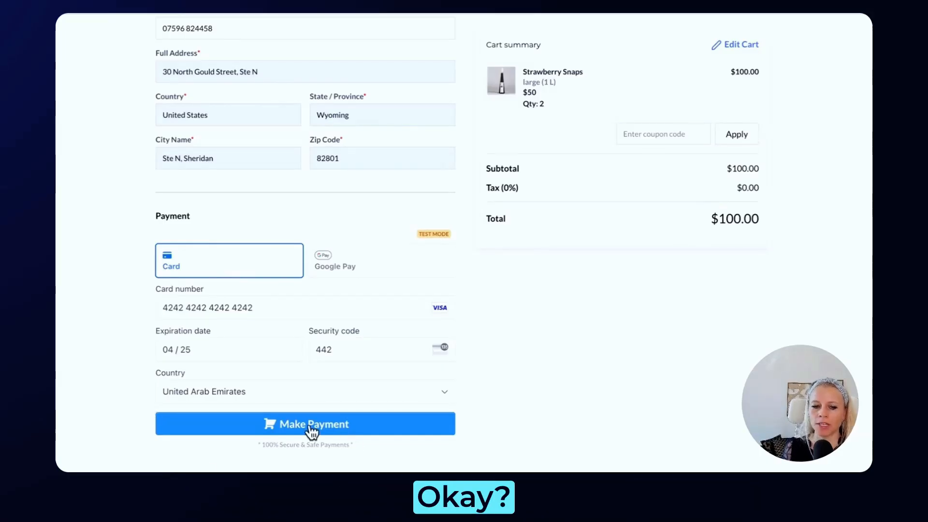
Submit the $100.00 test Visa payment for two large Strawberry Snaps
{"action": "left_click", "coordinate": [305, 424]}
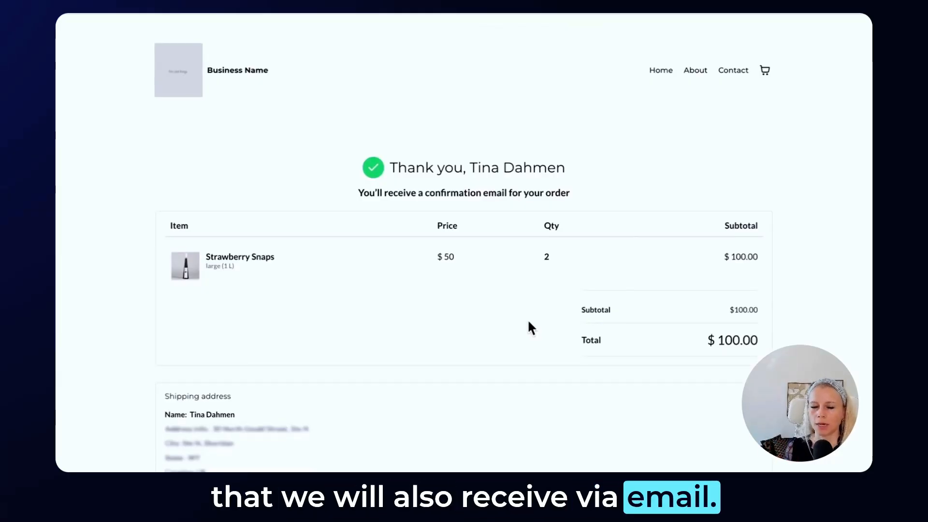
{"action": "mouse_move", "coordinate": [526, 345]}
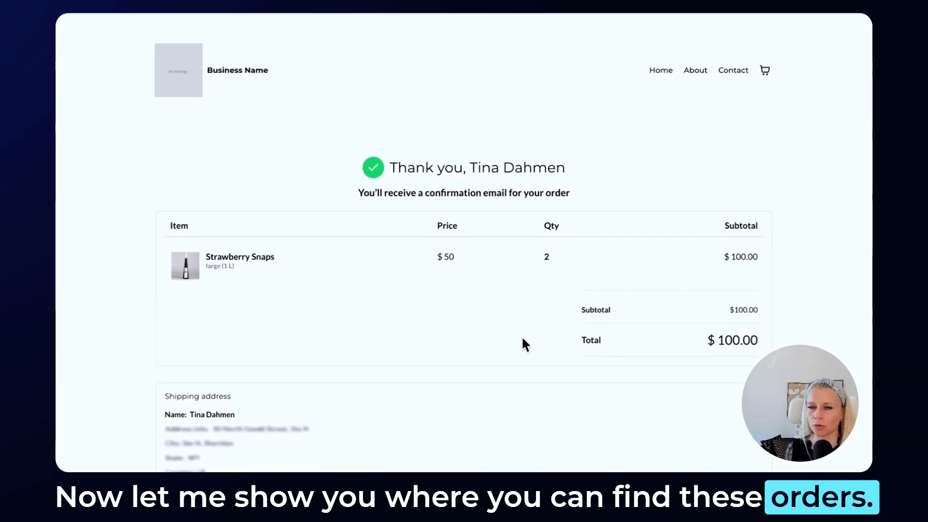
Go to Payments > Orders and peek at the available order filters
{"action": "left_click", "coordinate": [97, 239]}
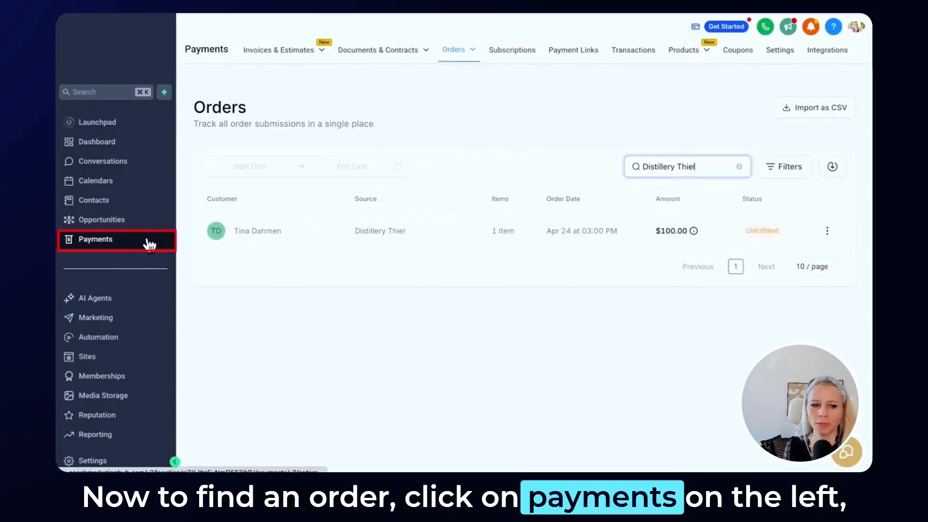
{"action": "left_click", "coordinate": [454, 50]}
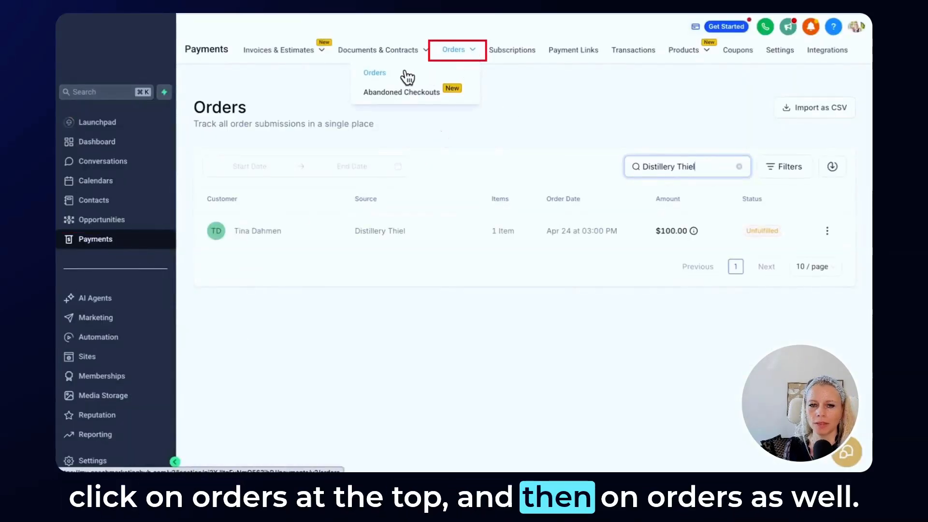
{"action": "left_click", "coordinate": [375, 72]}
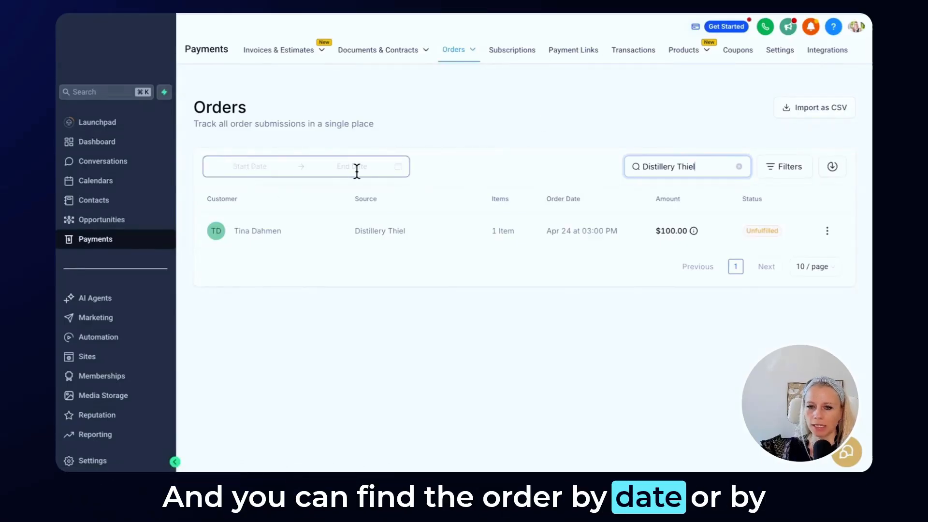
{"action": "left_click", "coordinate": [785, 166]}
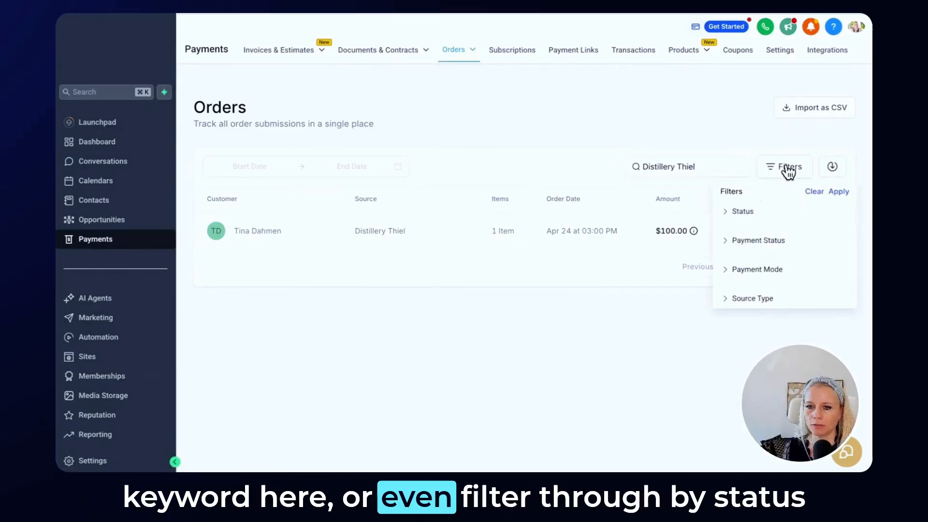
{"action": "mouse_move", "coordinate": [743, 275]}
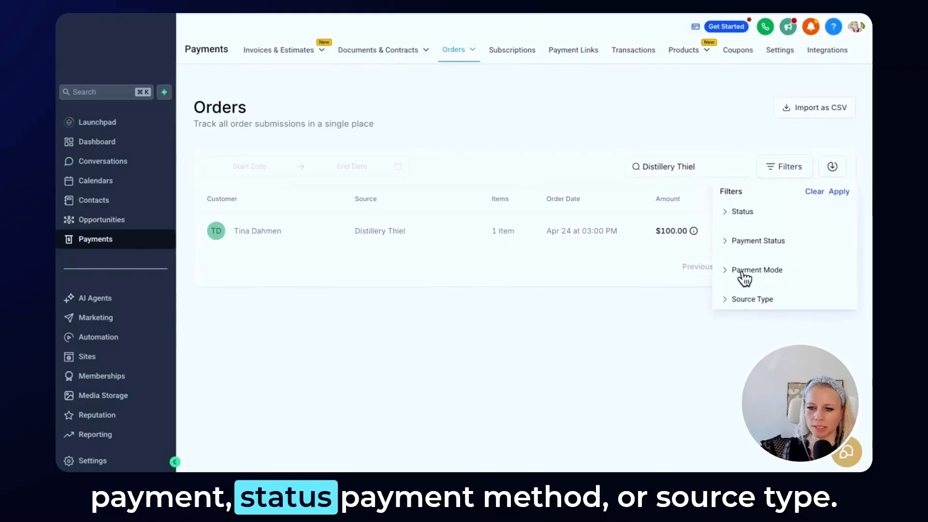
{"action": "left_click", "coordinate": [740, 211]}
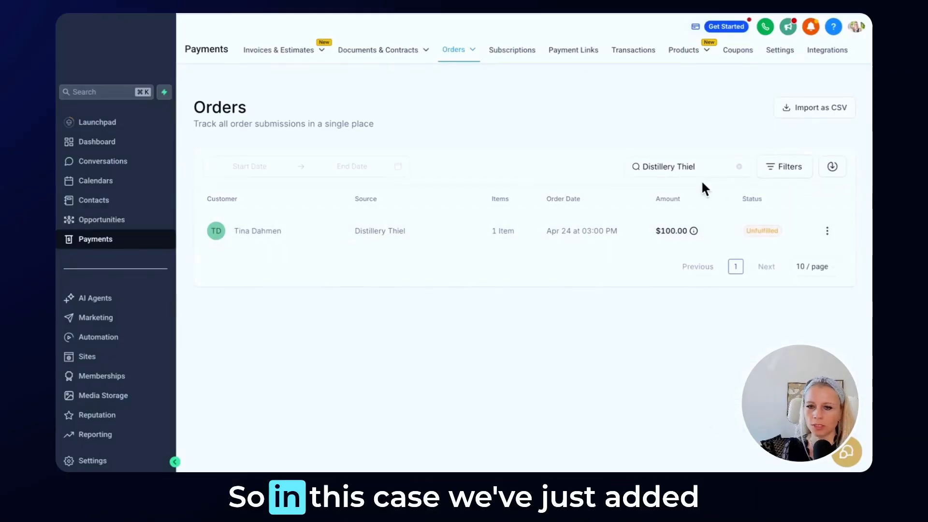
{"action": "mouse_move", "coordinate": [420, 237]}
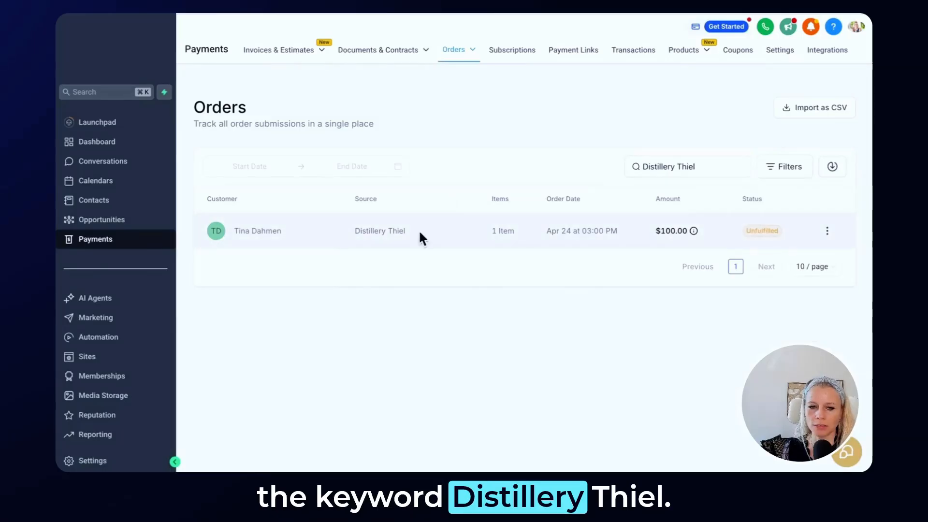
View the unfulfilled $100.00 Distillery Thiel order from its row menu
{"action": "left_click", "coordinate": [828, 231]}
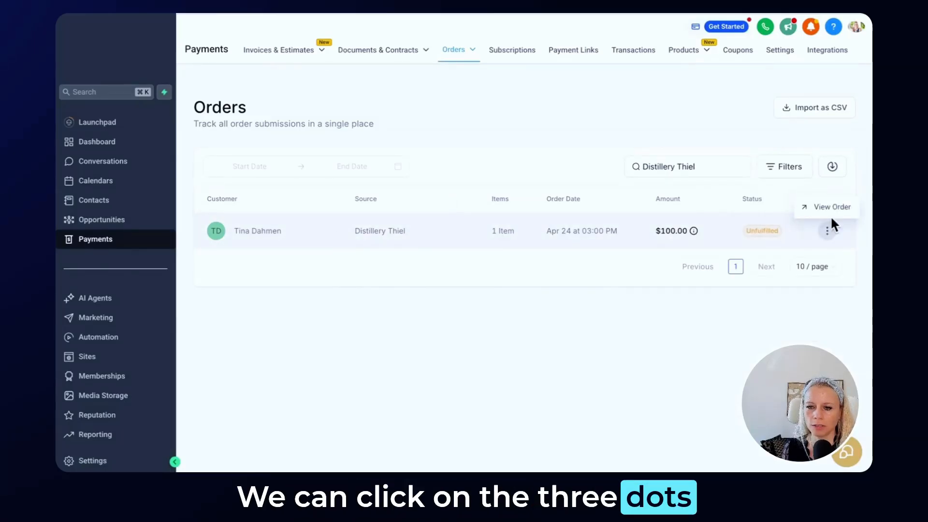
{"action": "left_click", "coordinate": [831, 206]}
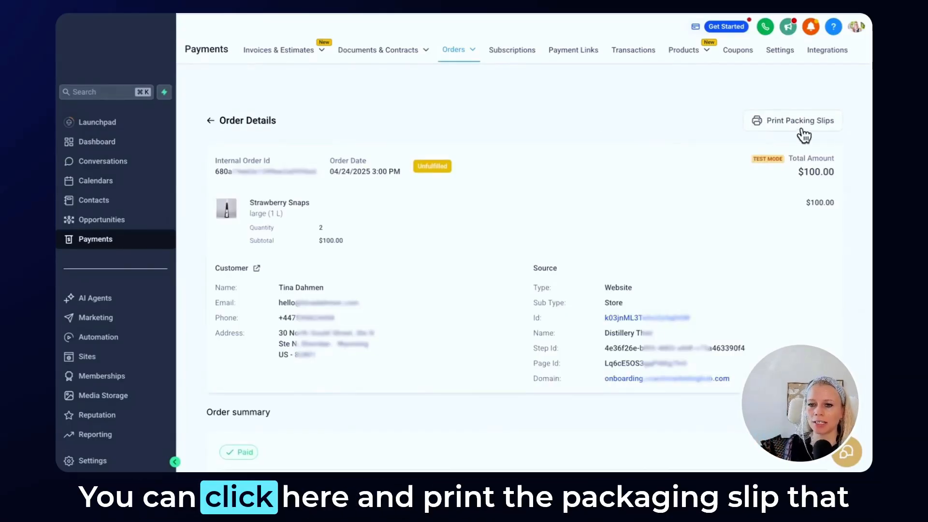
Print the packing slip PDF and scroll to the empty Fulfillment(s) section
{"action": "left_click", "coordinate": [793, 120]}
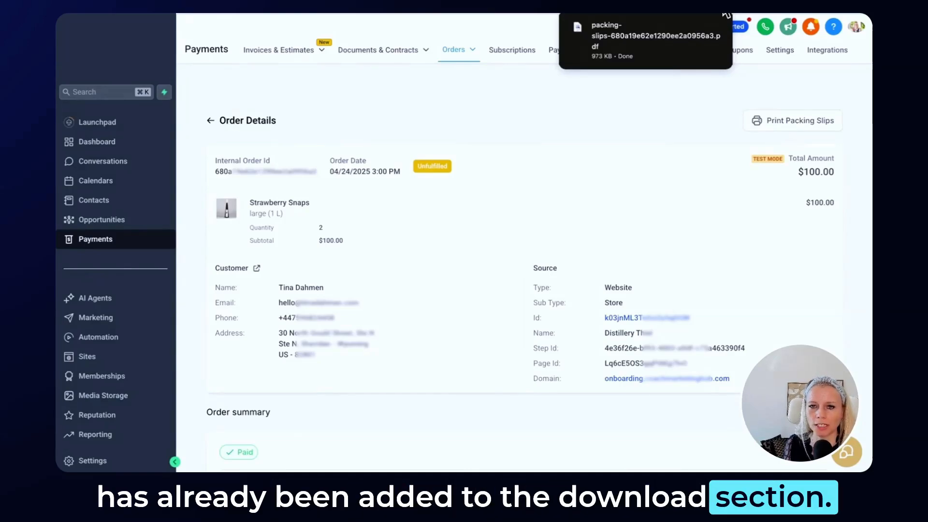
{"action": "left_click", "coordinate": [644, 40]}
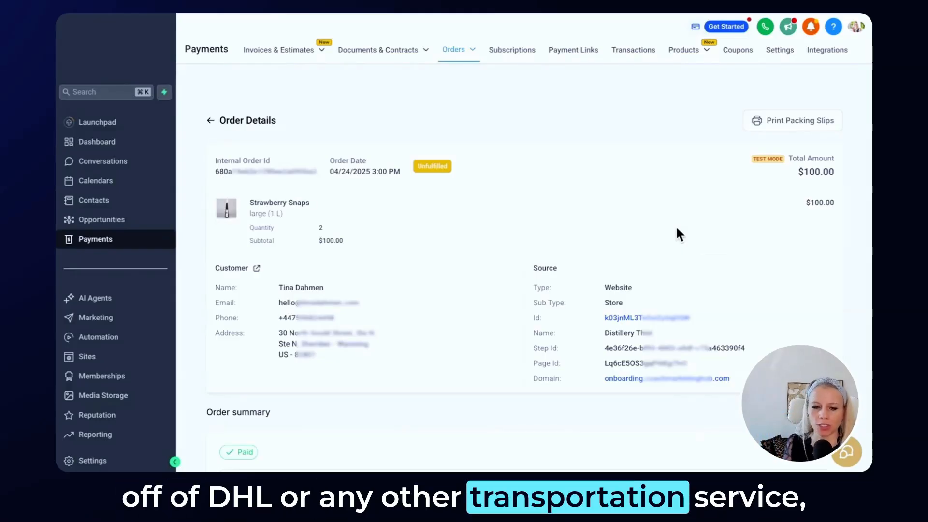
{"action": "scroll", "scroll_direction": "down", "scroll_amount": 3}
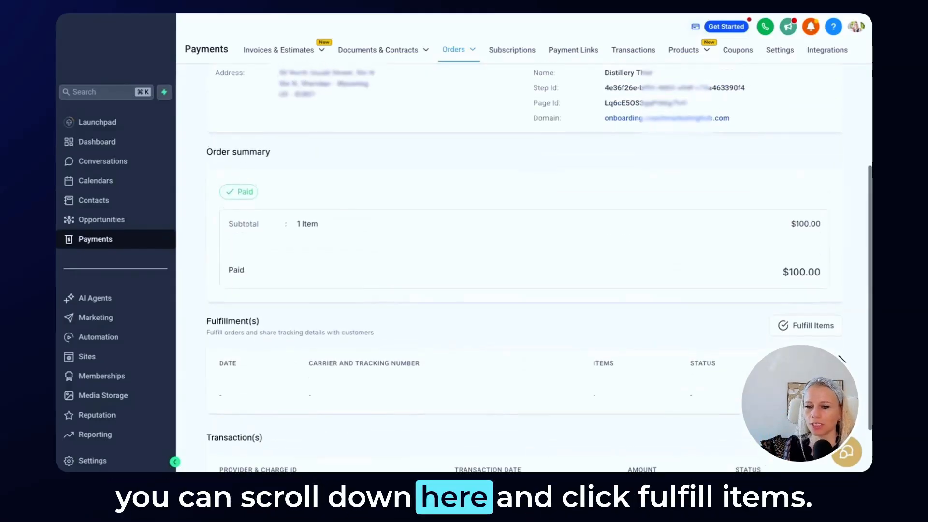
Fulfil the items with tracking ABC, carrier DHL, URL dhl.com/ABC, print slips and save
{"action": "left_click", "coordinate": [806, 325]}
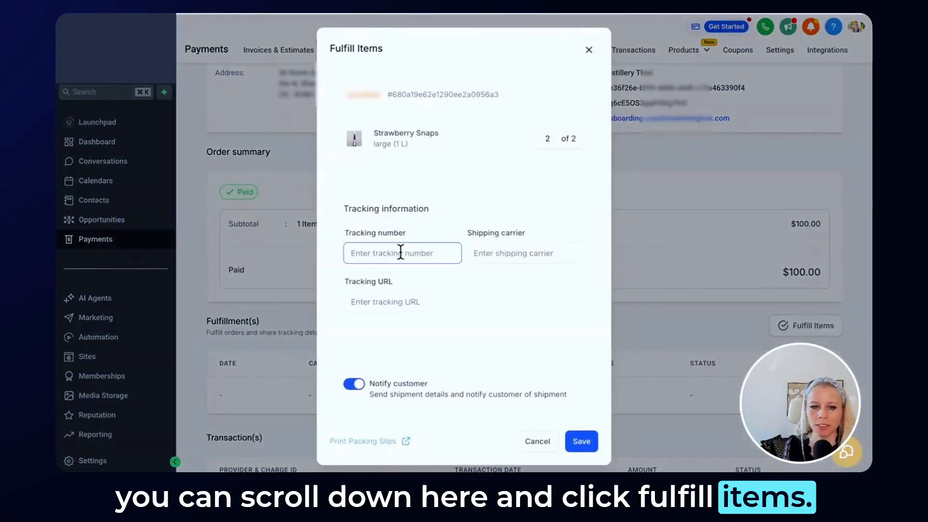
{"action": "type", "text": "ABC"}
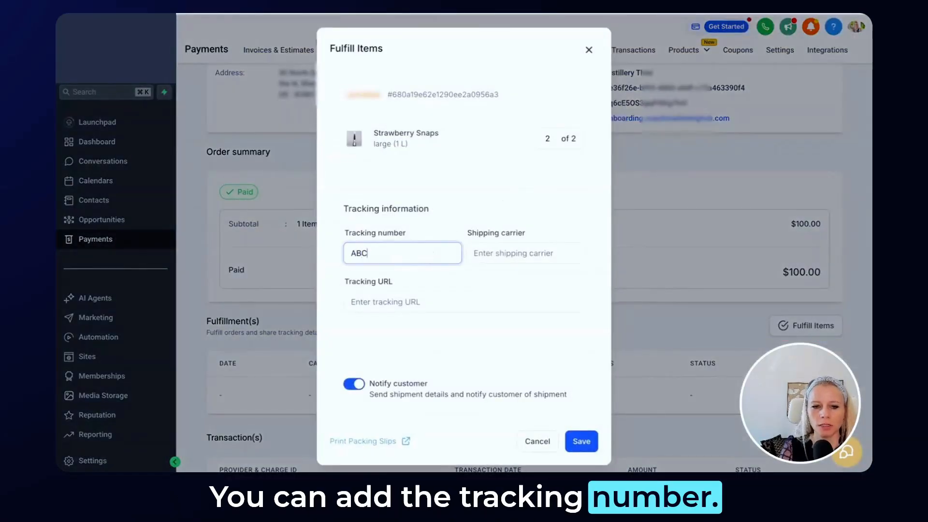
{"action": "left_click", "coordinate": [524, 253]}
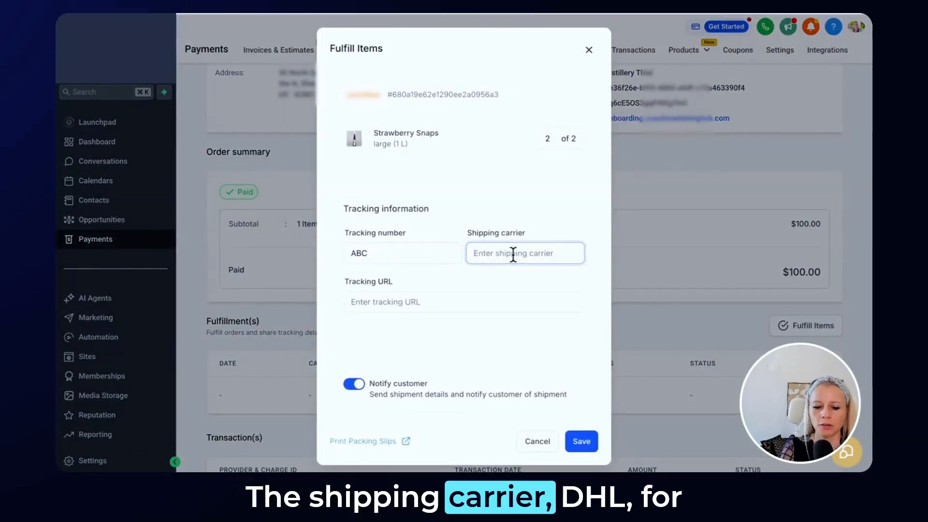
{"action": "type", "text": "DHL"}
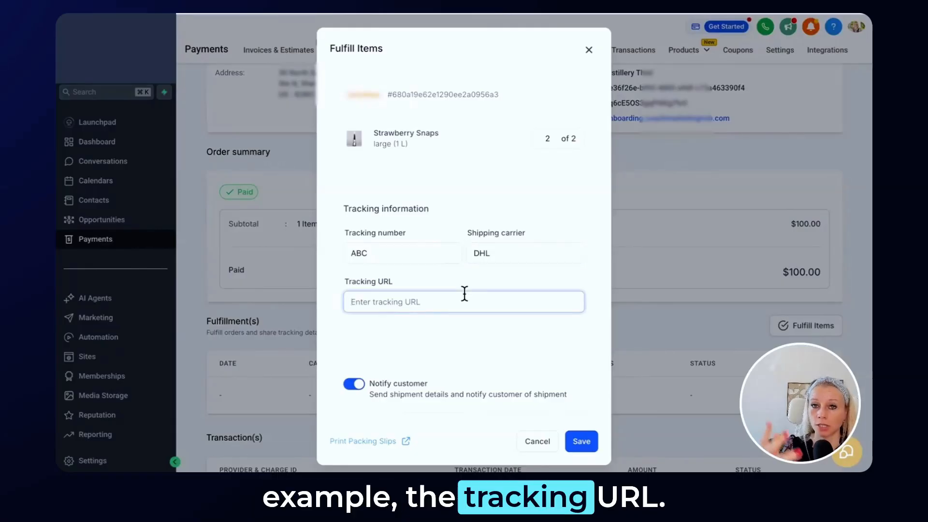
{"action": "type", "text": "dhl.com"}
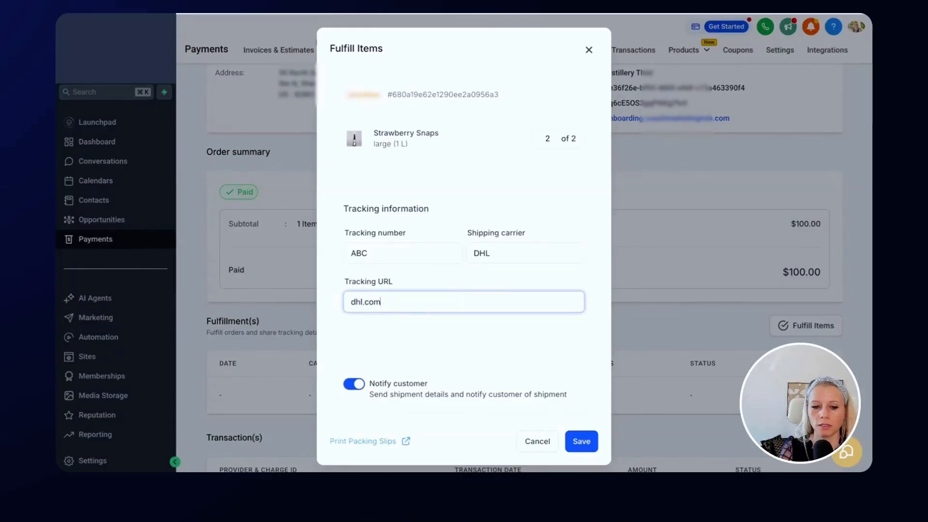
{"action": "type", "text": "/ABC"}
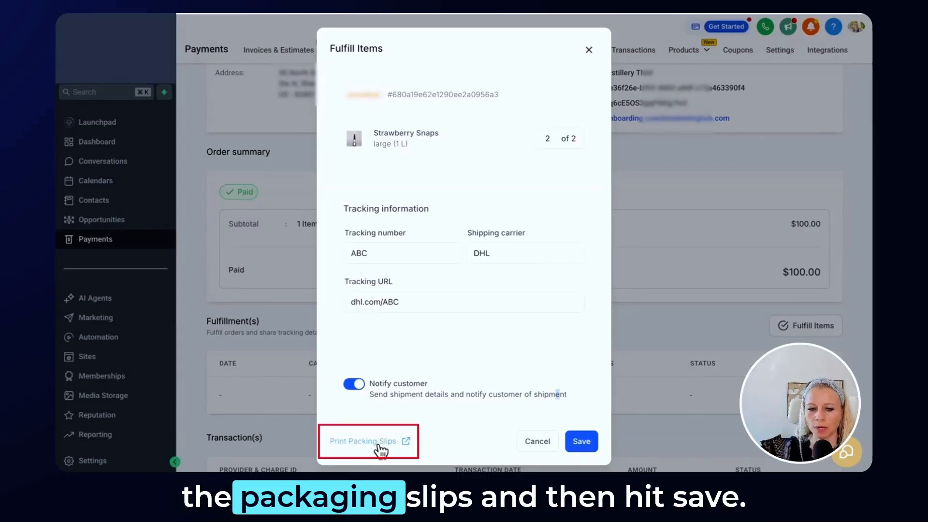
{"action": "left_click", "coordinate": [581, 441]}
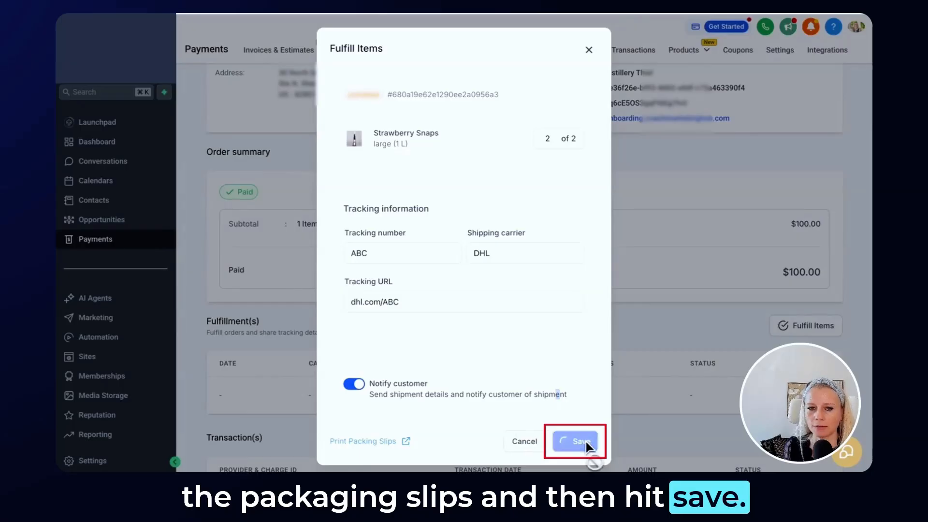
{"action": "left_click", "coordinate": [575, 442]}
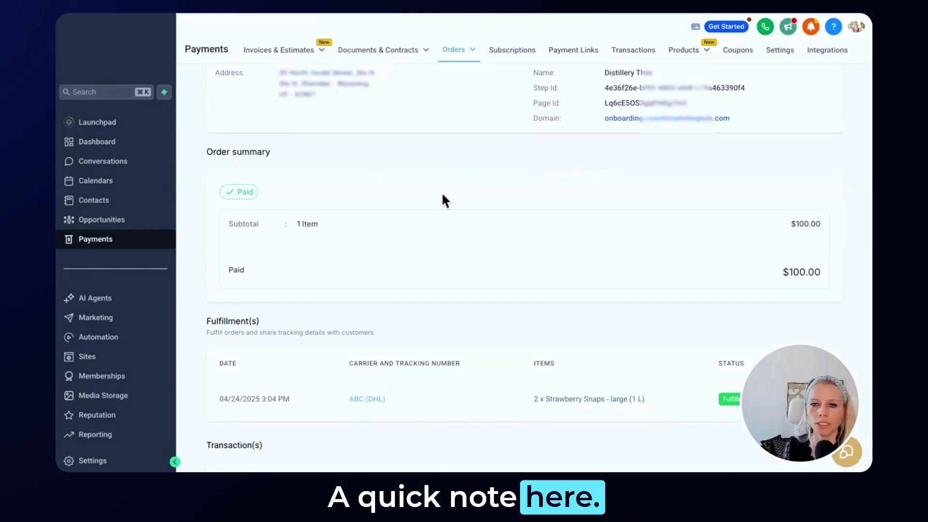
Show the Payments Transactions list with Distillery Thiel's $100.00 Stripe payment
{"action": "left_click", "coordinate": [685, 50]}
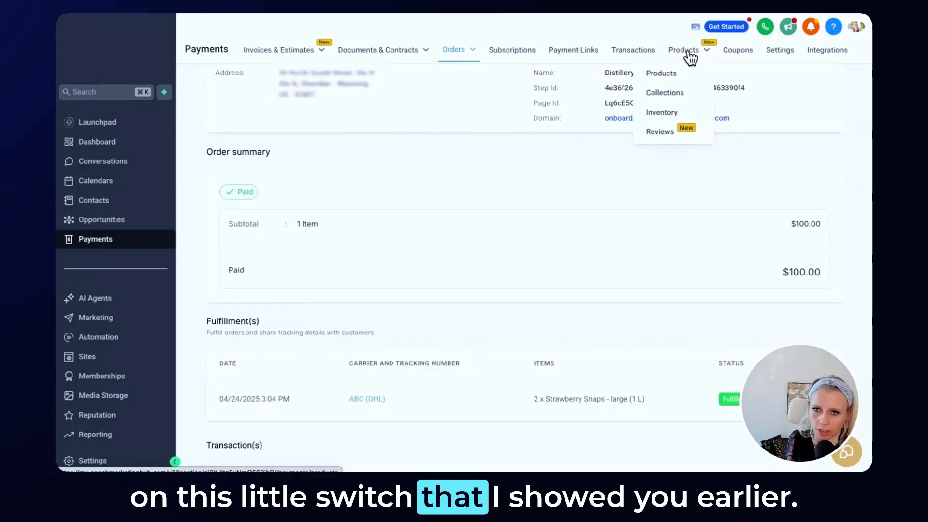
{"action": "left_click", "coordinate": [633, 50]}
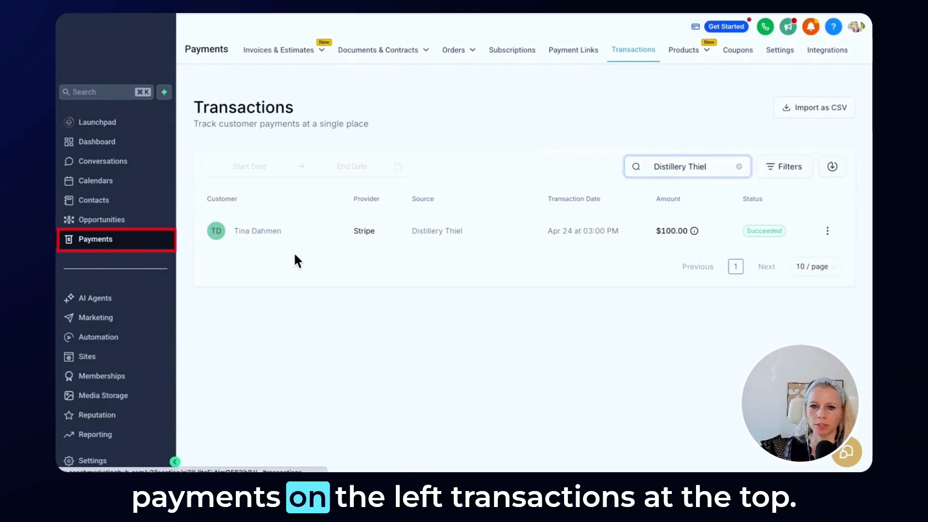
Refund the full $100.00 Distillery Thiel payment with note 'Sorry to see you go!'
{"action": "left_click", "coordinate": [828, 231]}
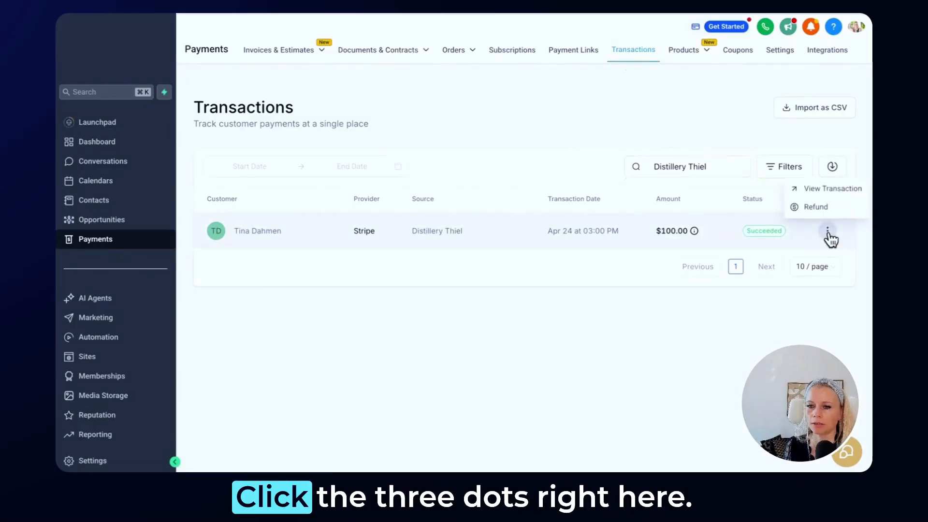
{"action": "left_click", "coordinate": [816, 207]}
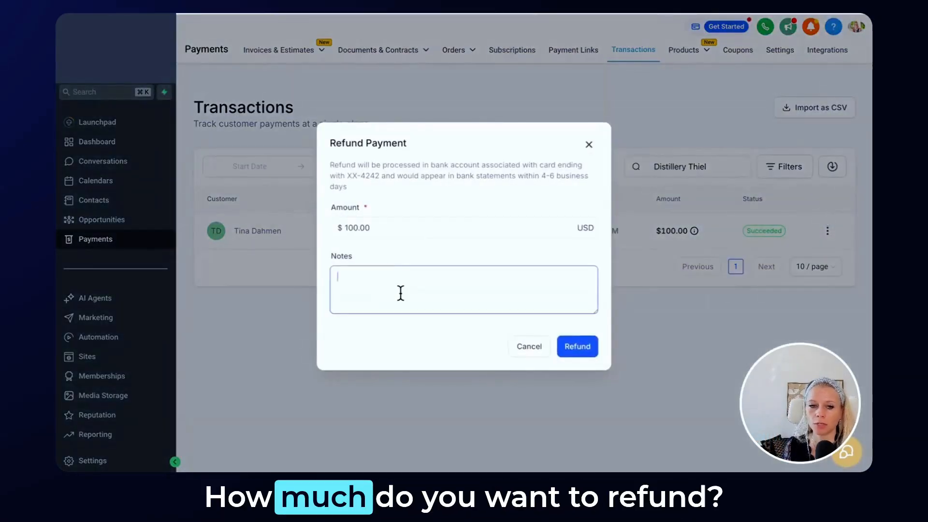
{"action": "type", "text": "Sorry"}
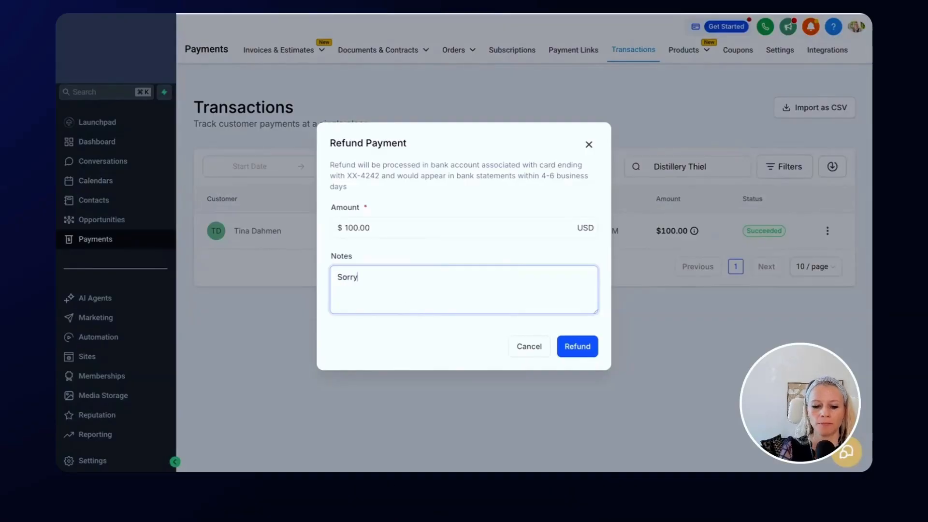
{"action": "type", "text": "to see you go!"}
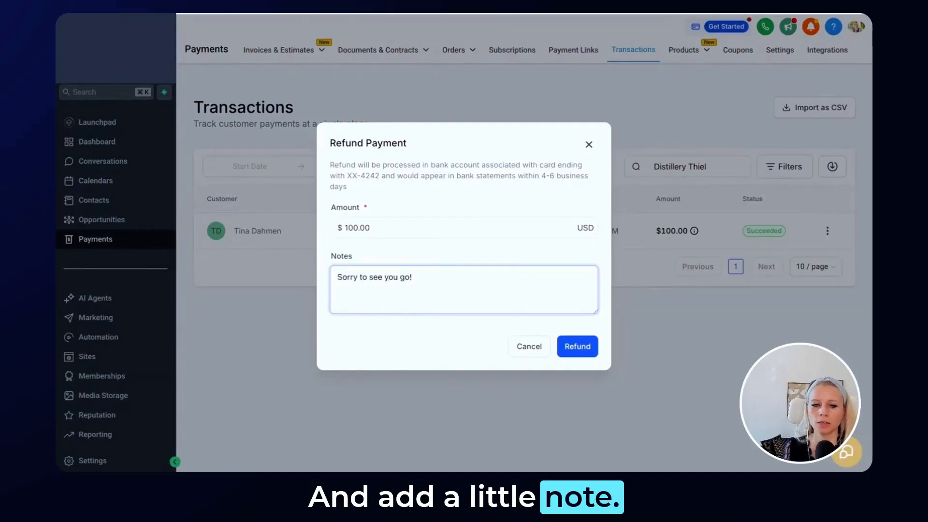
{"action": "left_click", "coordinate": [577, 347]}
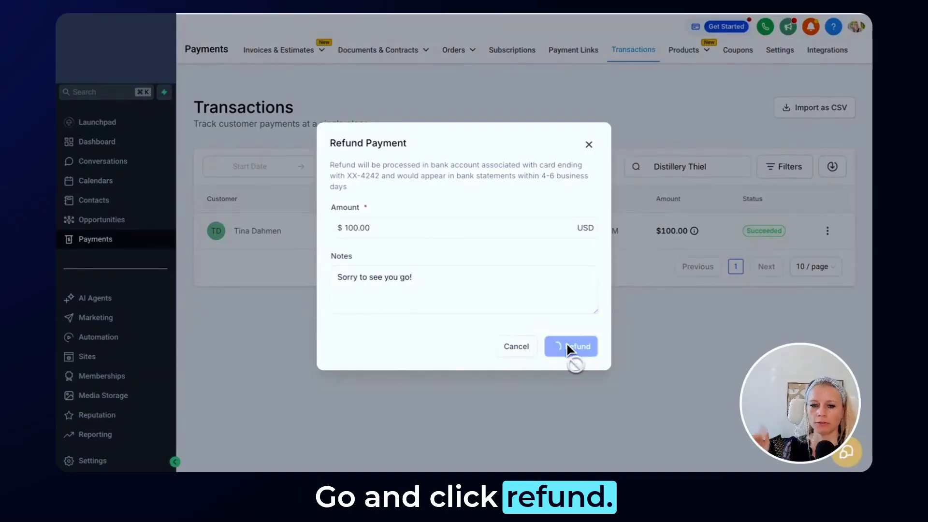
{"action": "left_click", "coordinate": [570, 346]}
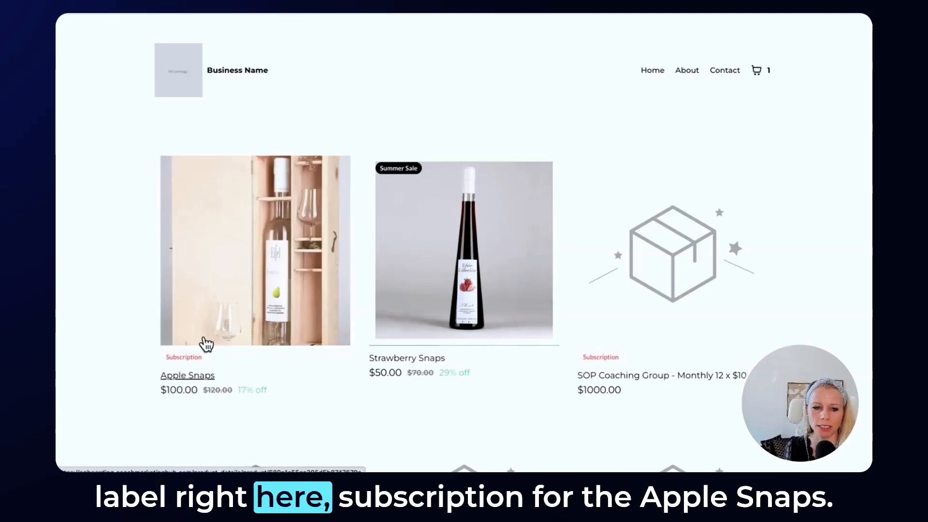
{"action": "mouse_move", "coordinate": [249, 249]}
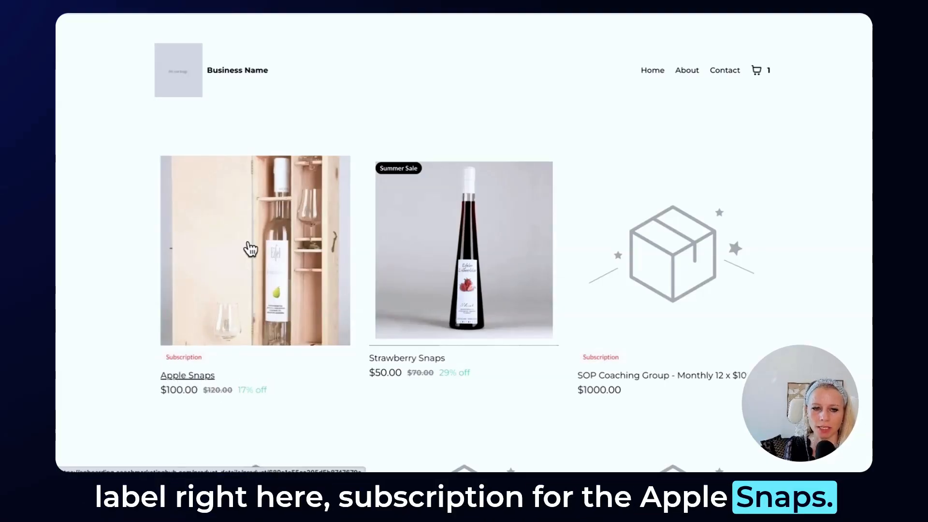
Add one Apple Snaps subscription at $100.00 to the cart and go to checkout
{"action": "left_click", "coordinate": [187, 375]}
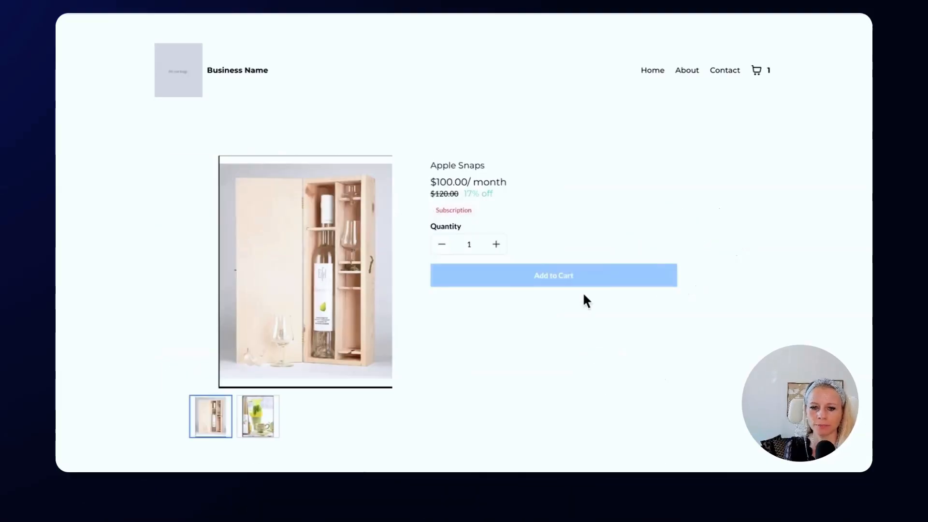
{"action": "left_click", "coordinate": [553, 275]}
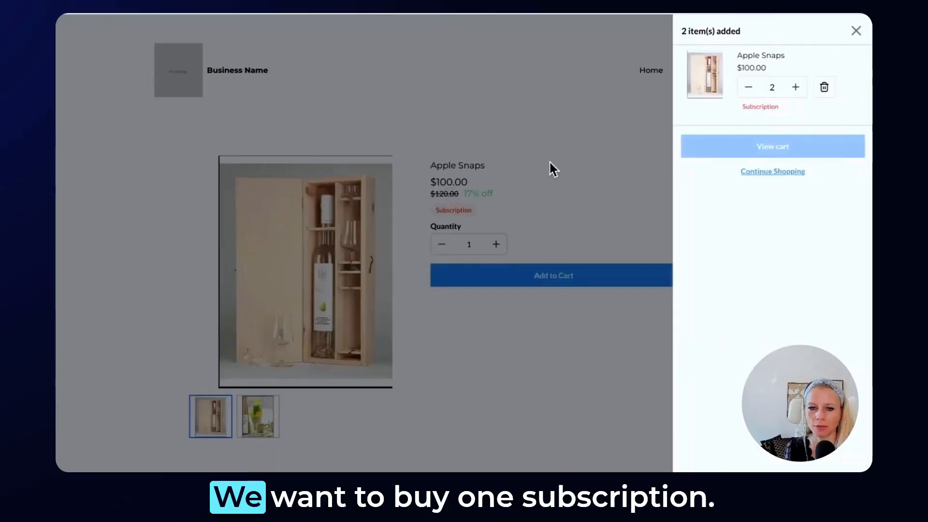
{"action": "left_click", "coordinate": [748, 87]}
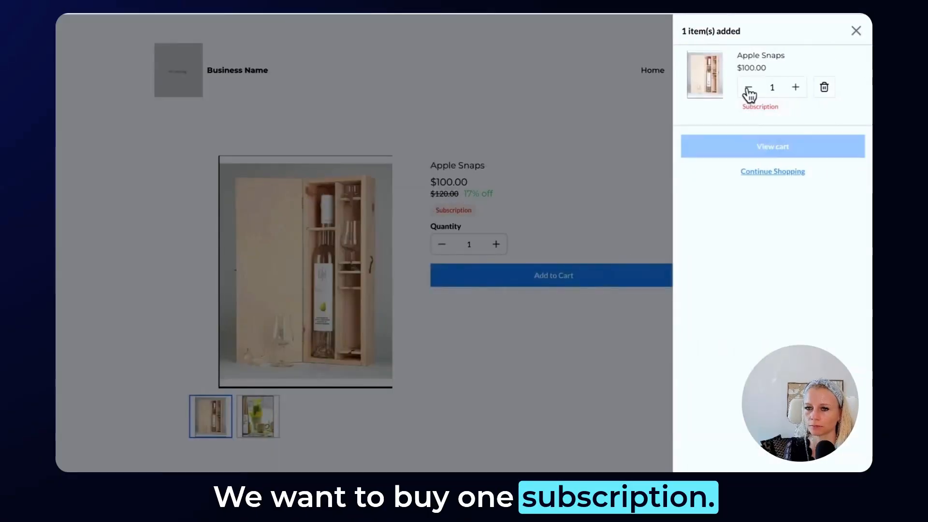
{"action": "mouse_move", "coordinate": [556, 173]}
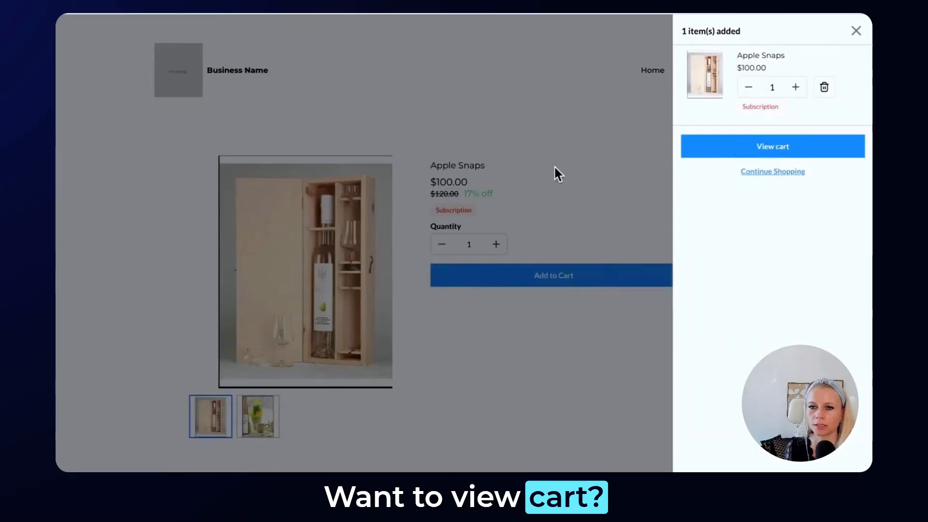
{"action": "left_click", "coordinate": [772, 146]}
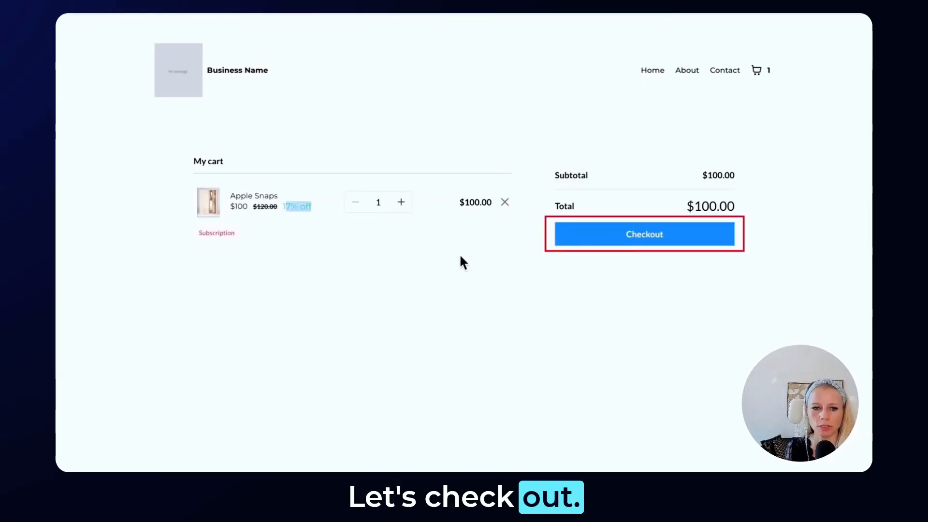
{"action": "left_click", "coordinate": [644, 234]}
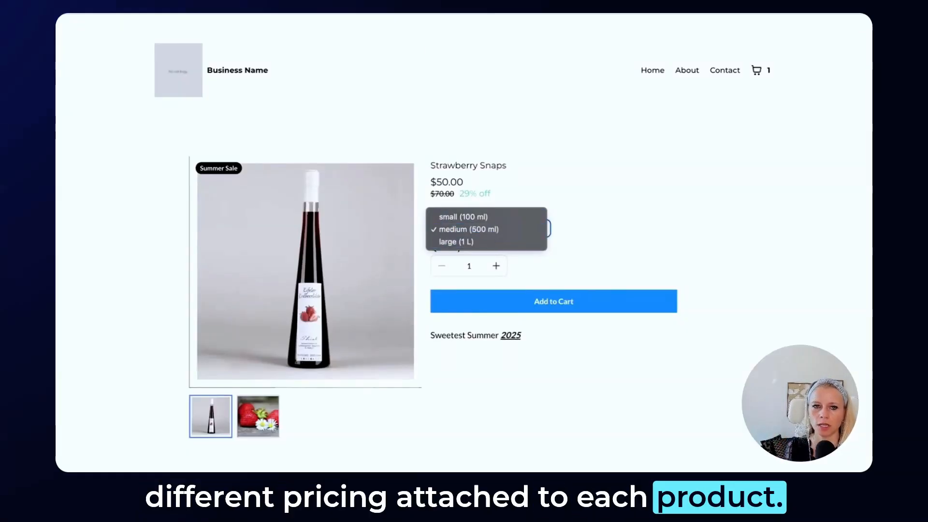
Return to the Payments area to reach the Strawberry Snaps product editor
{"action": "left_click", "coordinate": [95, 239]}
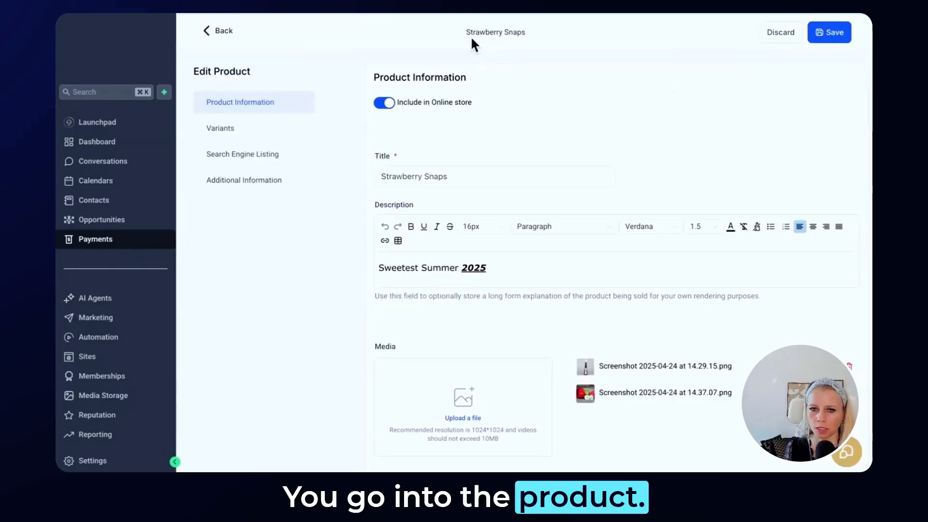
Set the small variant's compare-at price to $50.00, touch the large one, and return to Product Information
{"action": "scroll", "scroll_direction": "down", "scroll_amount": 3}
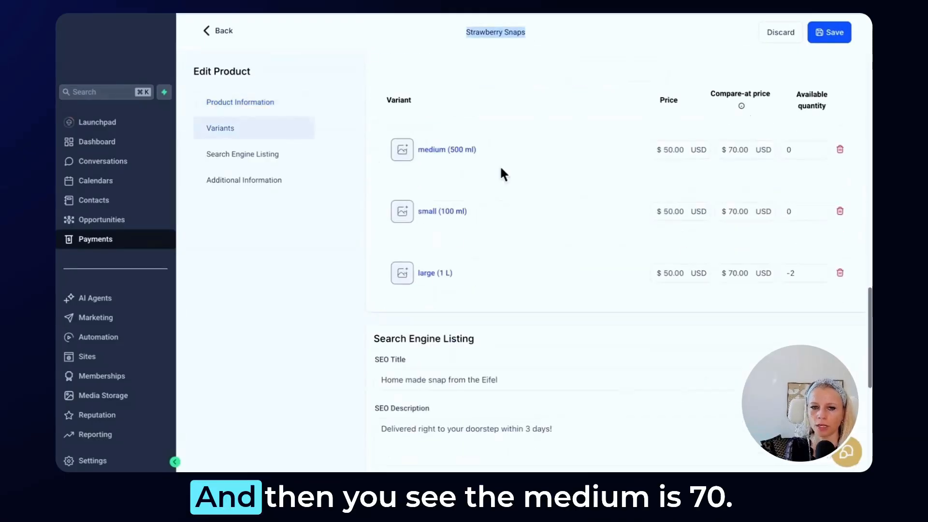
{"action": "scroll", "scroll_direction": "up", "scroll_amount": 3}
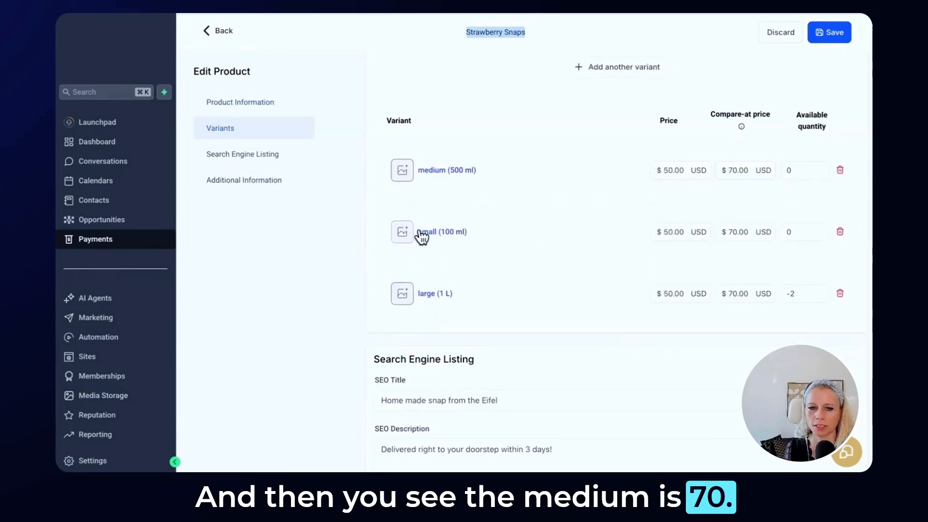
{"action": "left_click", "coordinate": [745, 232]}
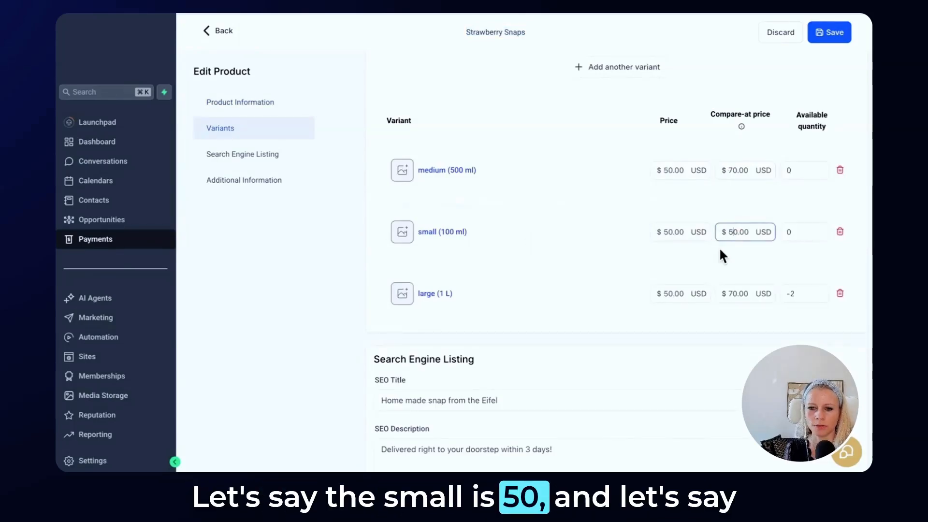
{"action": "left_click", "coordinate": [744, 293]}
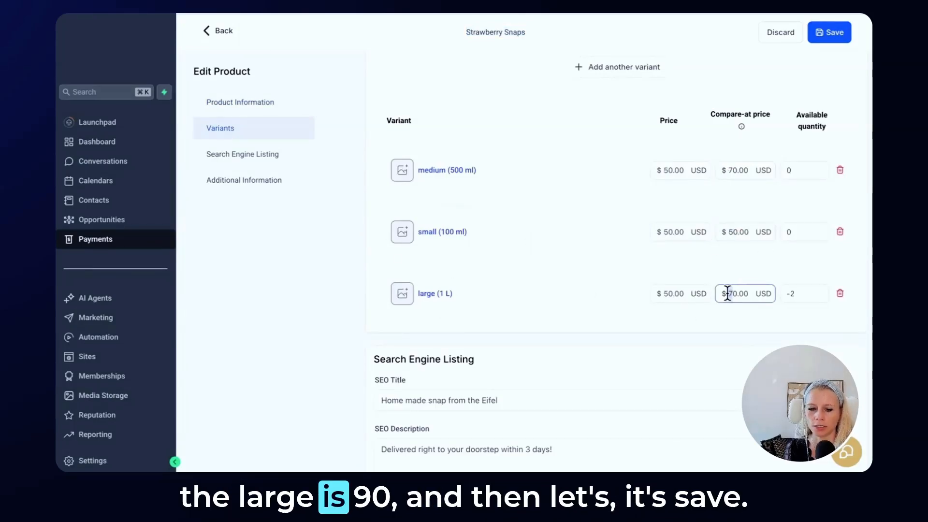
{"action": "left_click", "coordinate": [829, 32]}
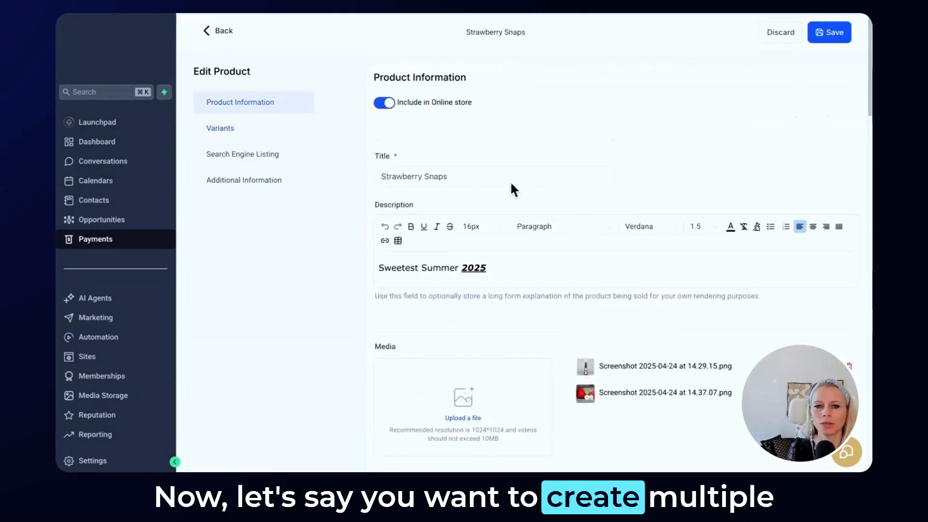
{"action": "left_click", "coordinate": [495, 177]}
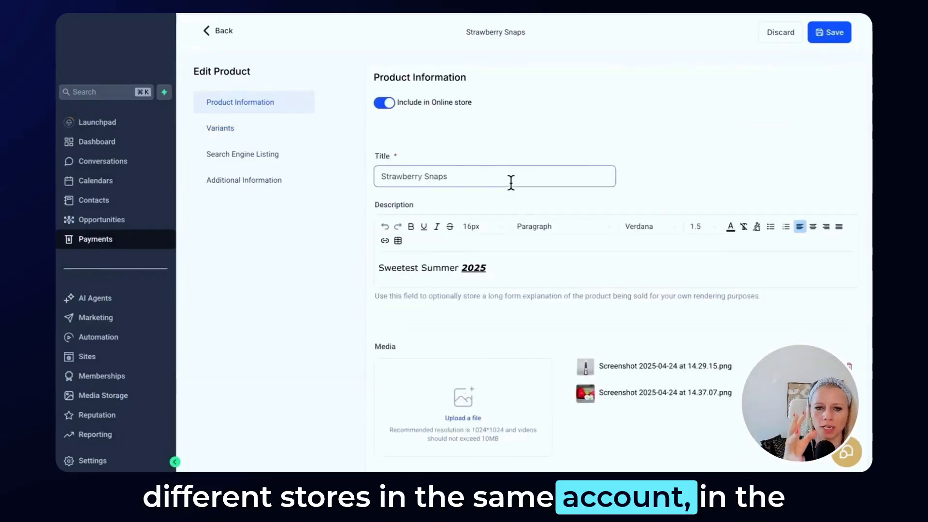